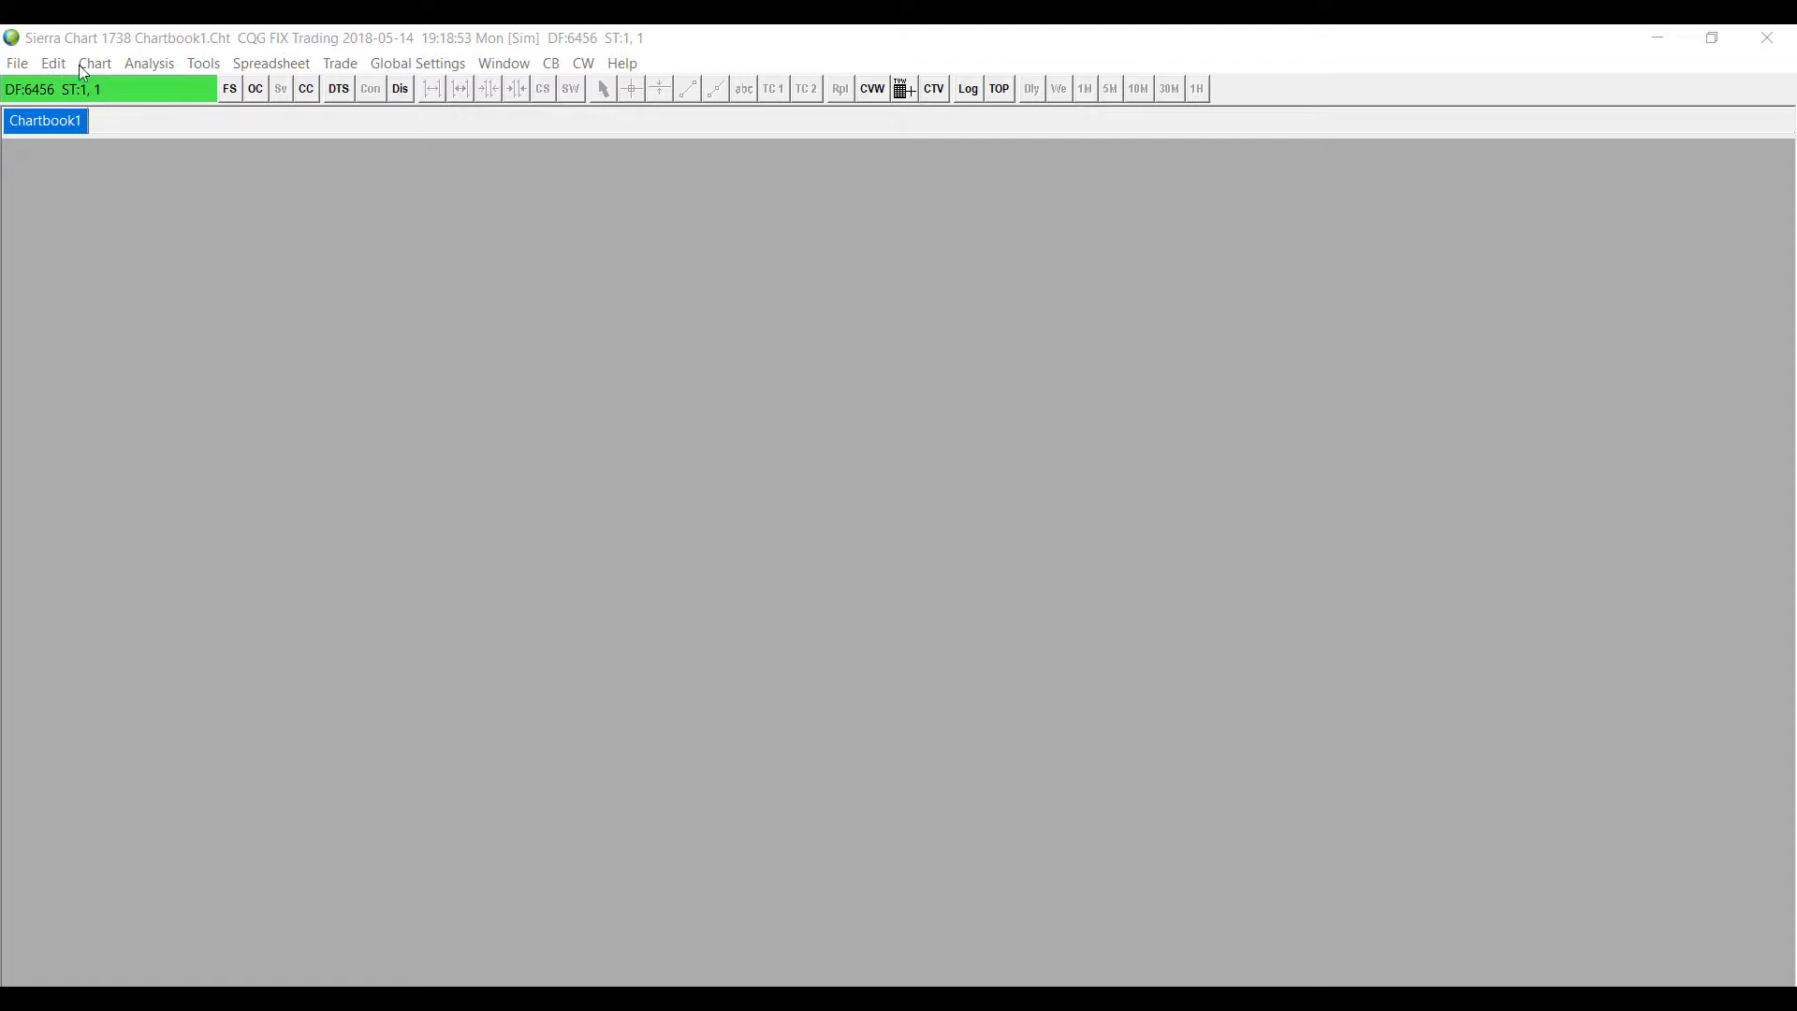
# Step: Open a 1-minute intraday chart of F.US.EPM18 through Find Symbol
pyautogui.click(229, 88)
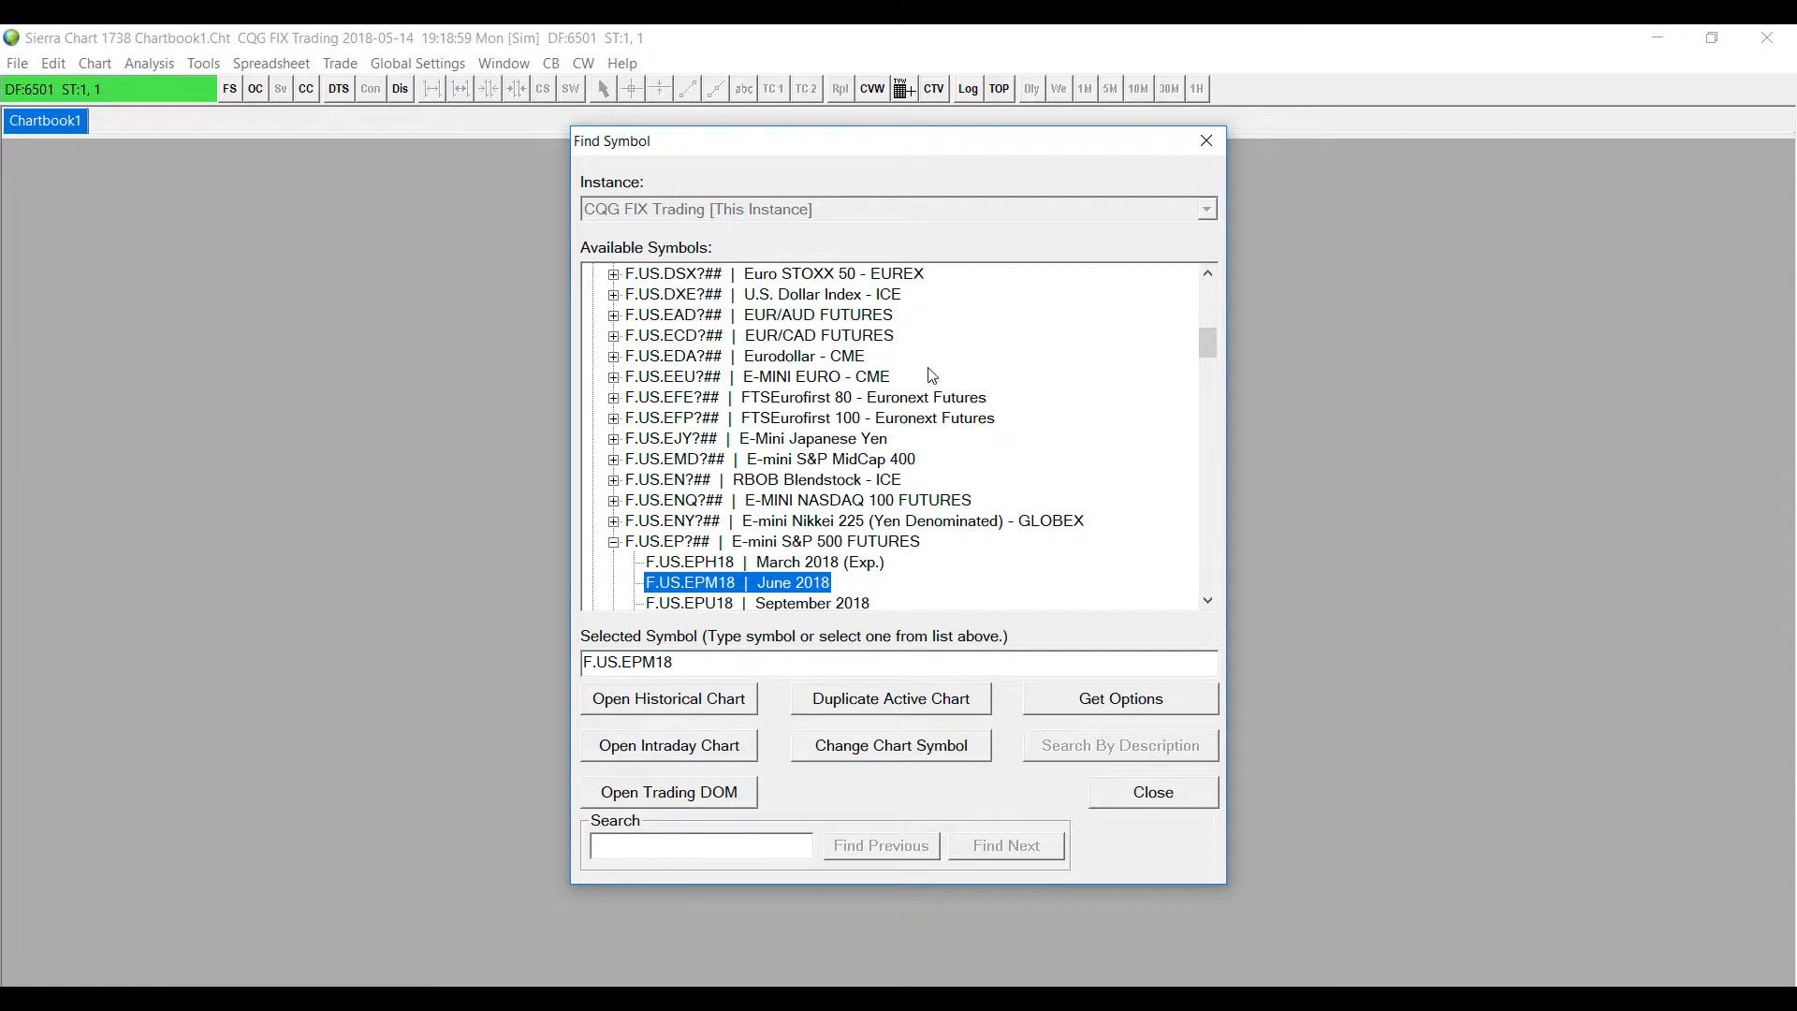
pyautogui.moveTo(892, 434)
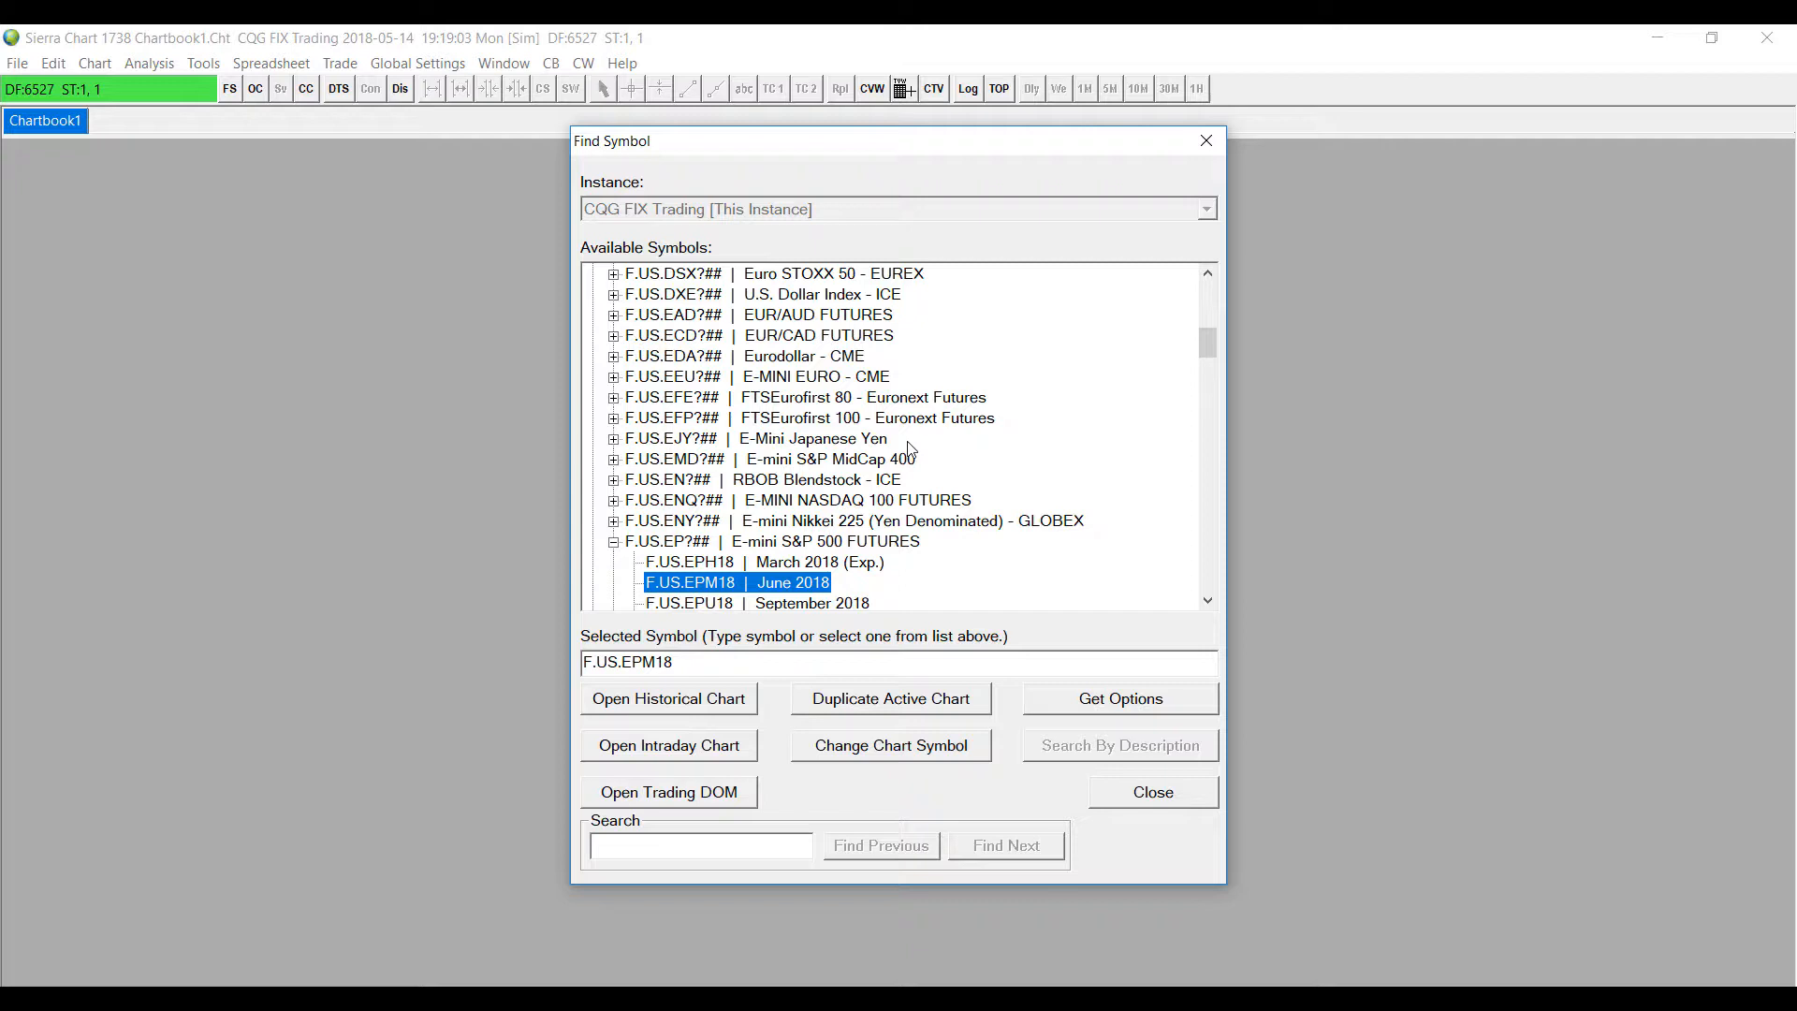
pyautogui.moveTo(795, 616)
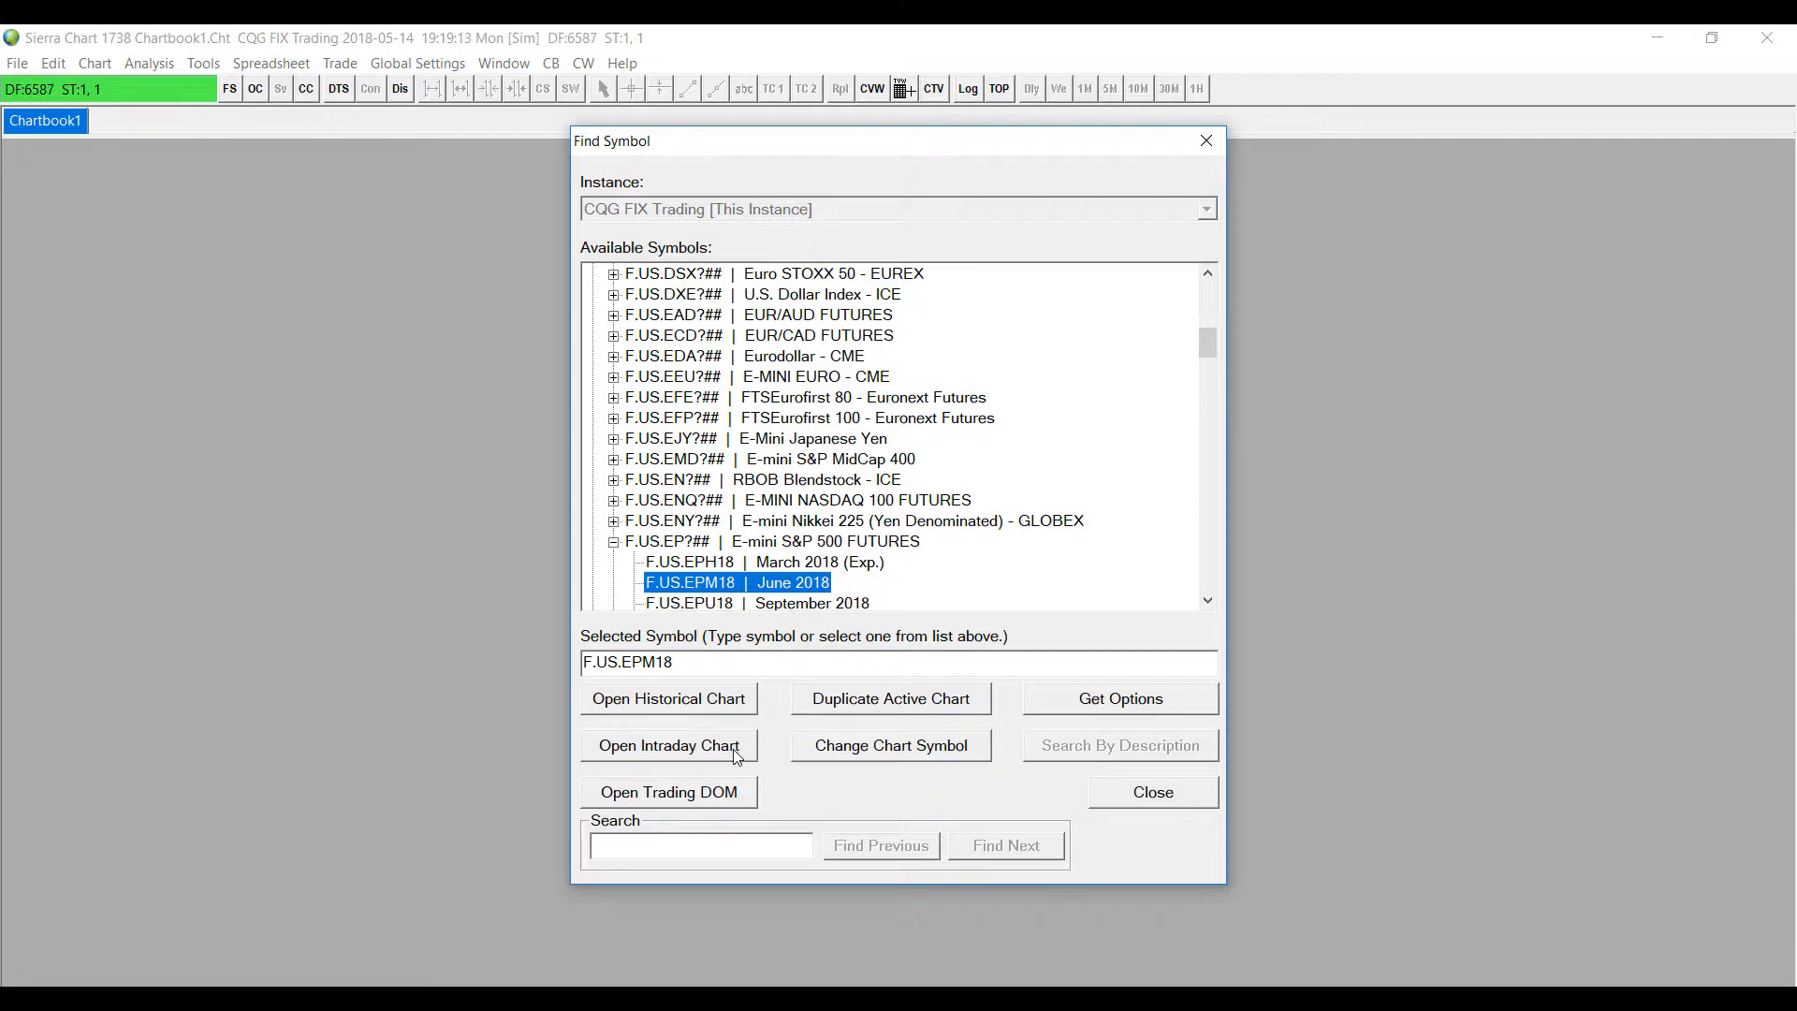
pyautogui.click(669, 745)
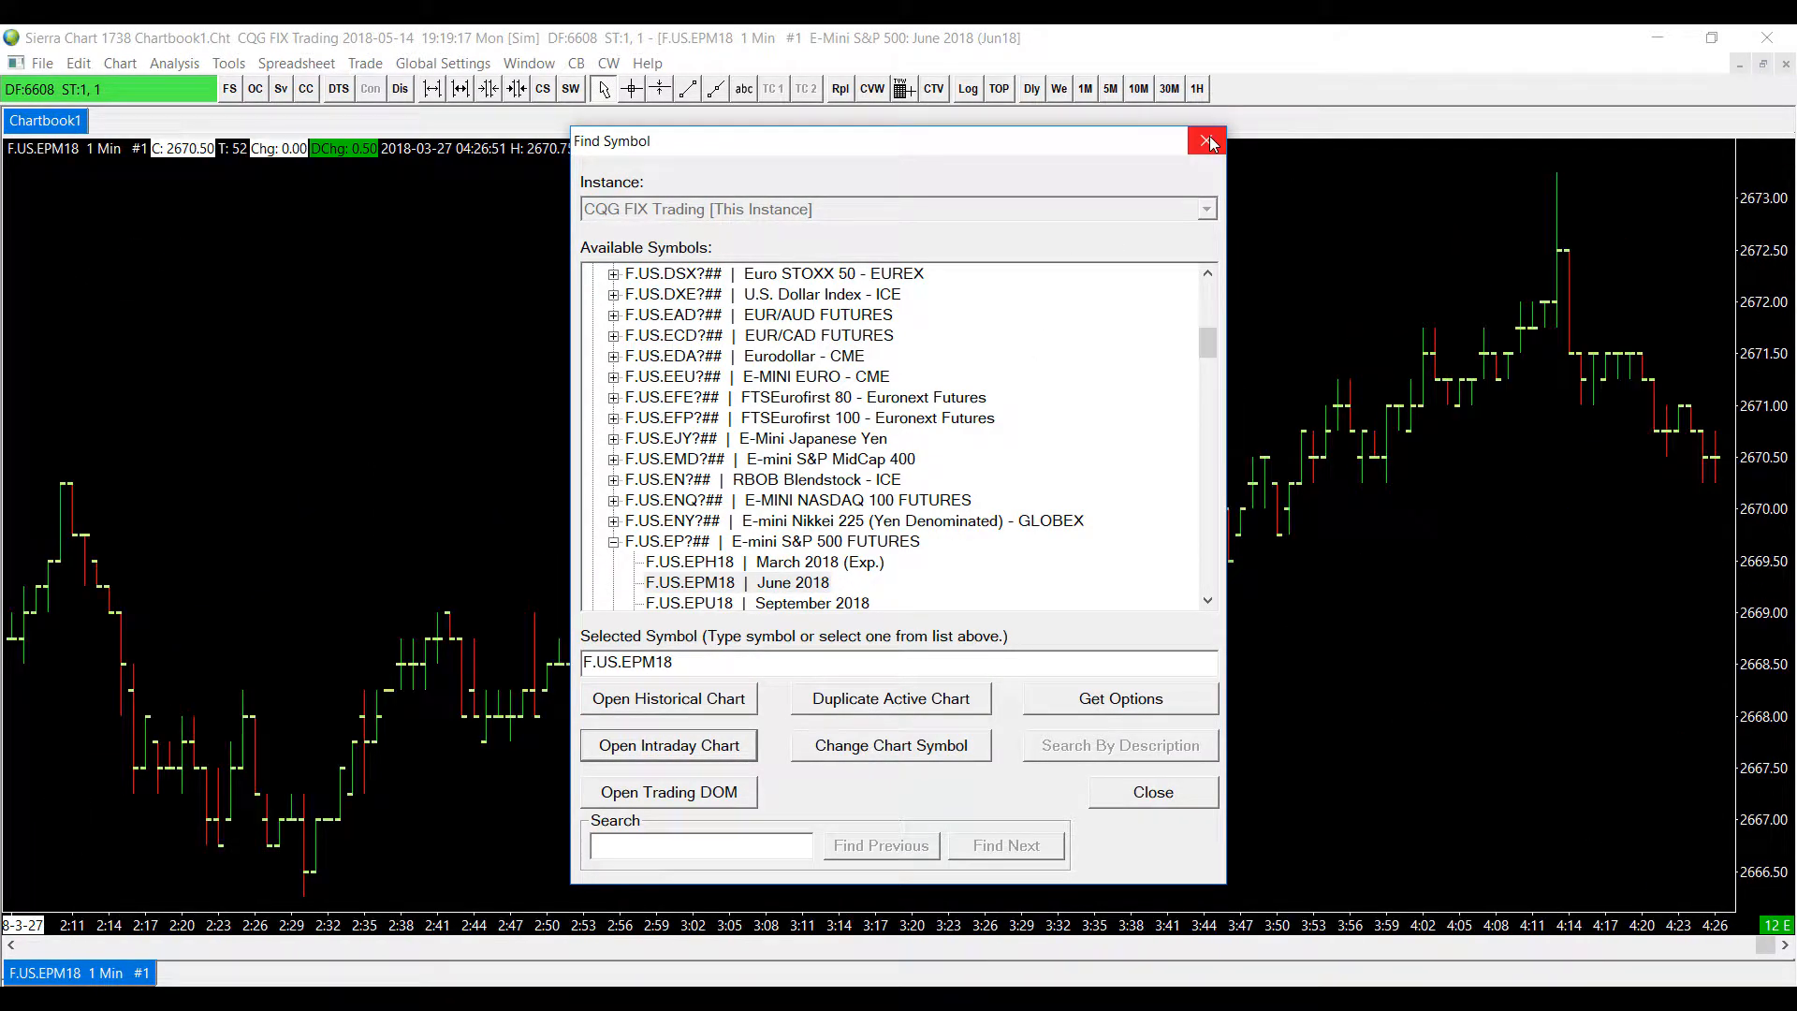
# Step: Close Find Symbol and open the Chart Studies window via Analysis > Studies
pyautogui.click(1206, 141)
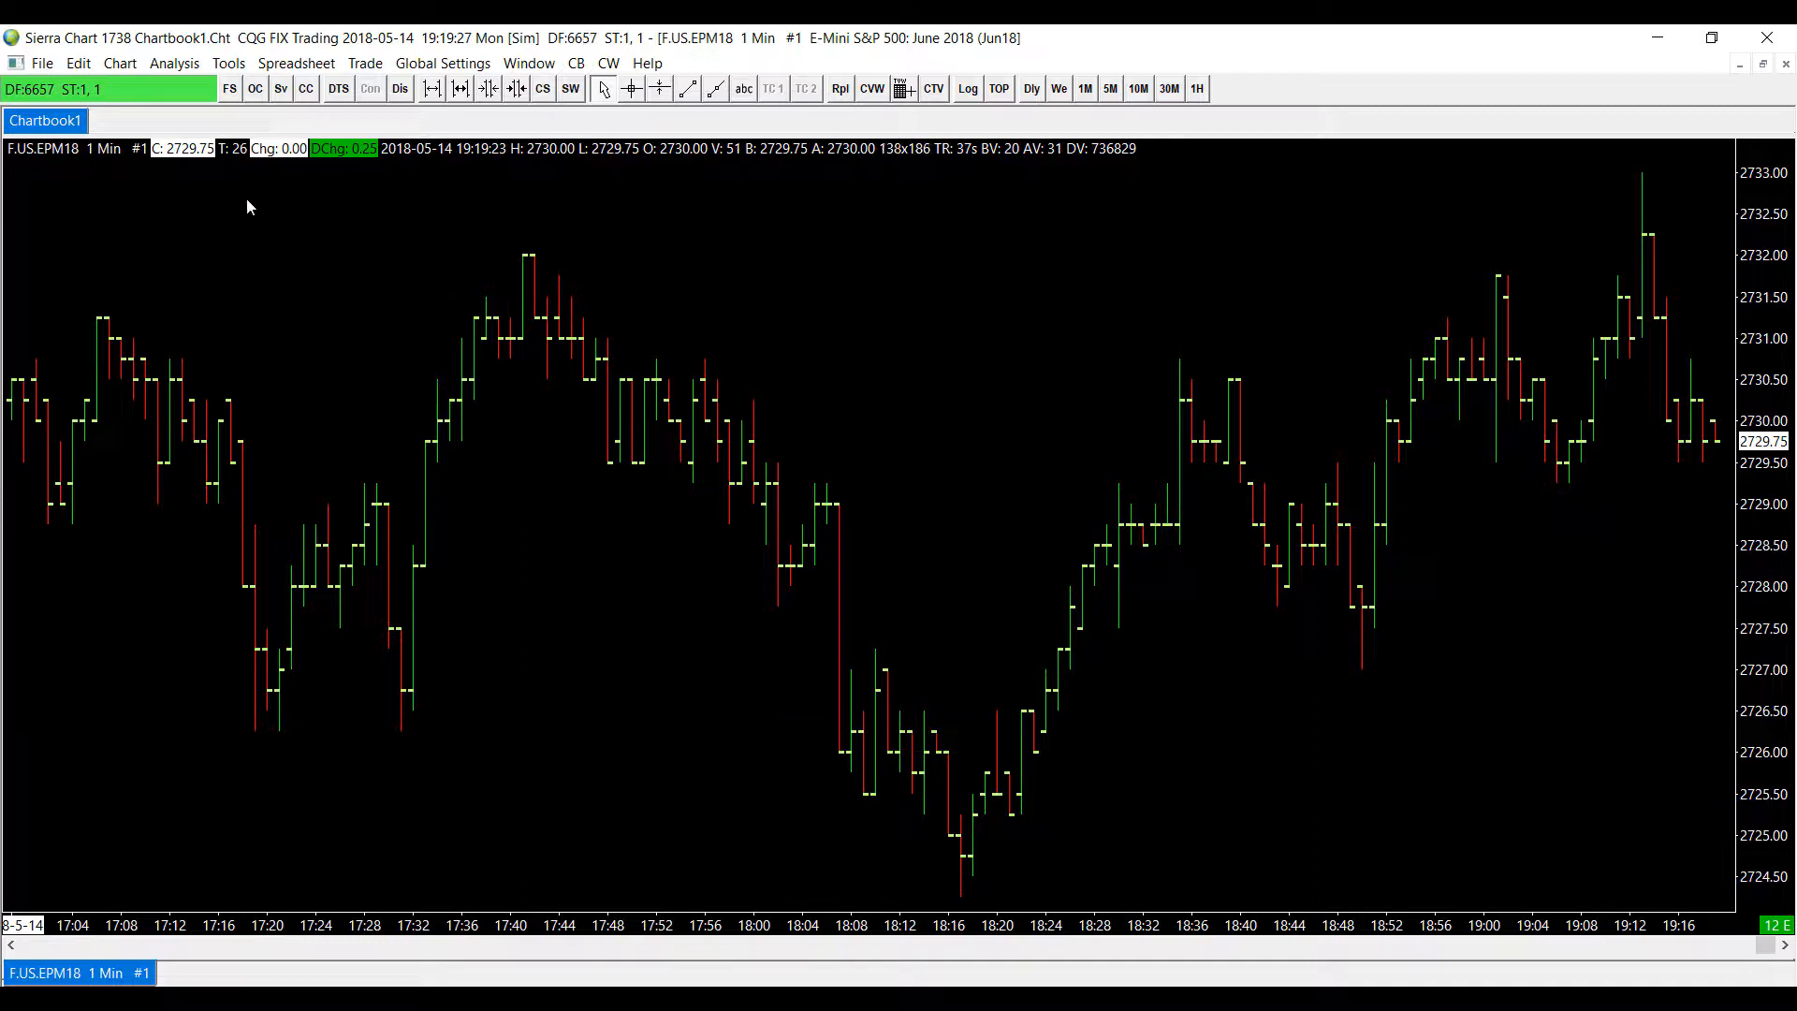
pyautogui.click(174, 63)
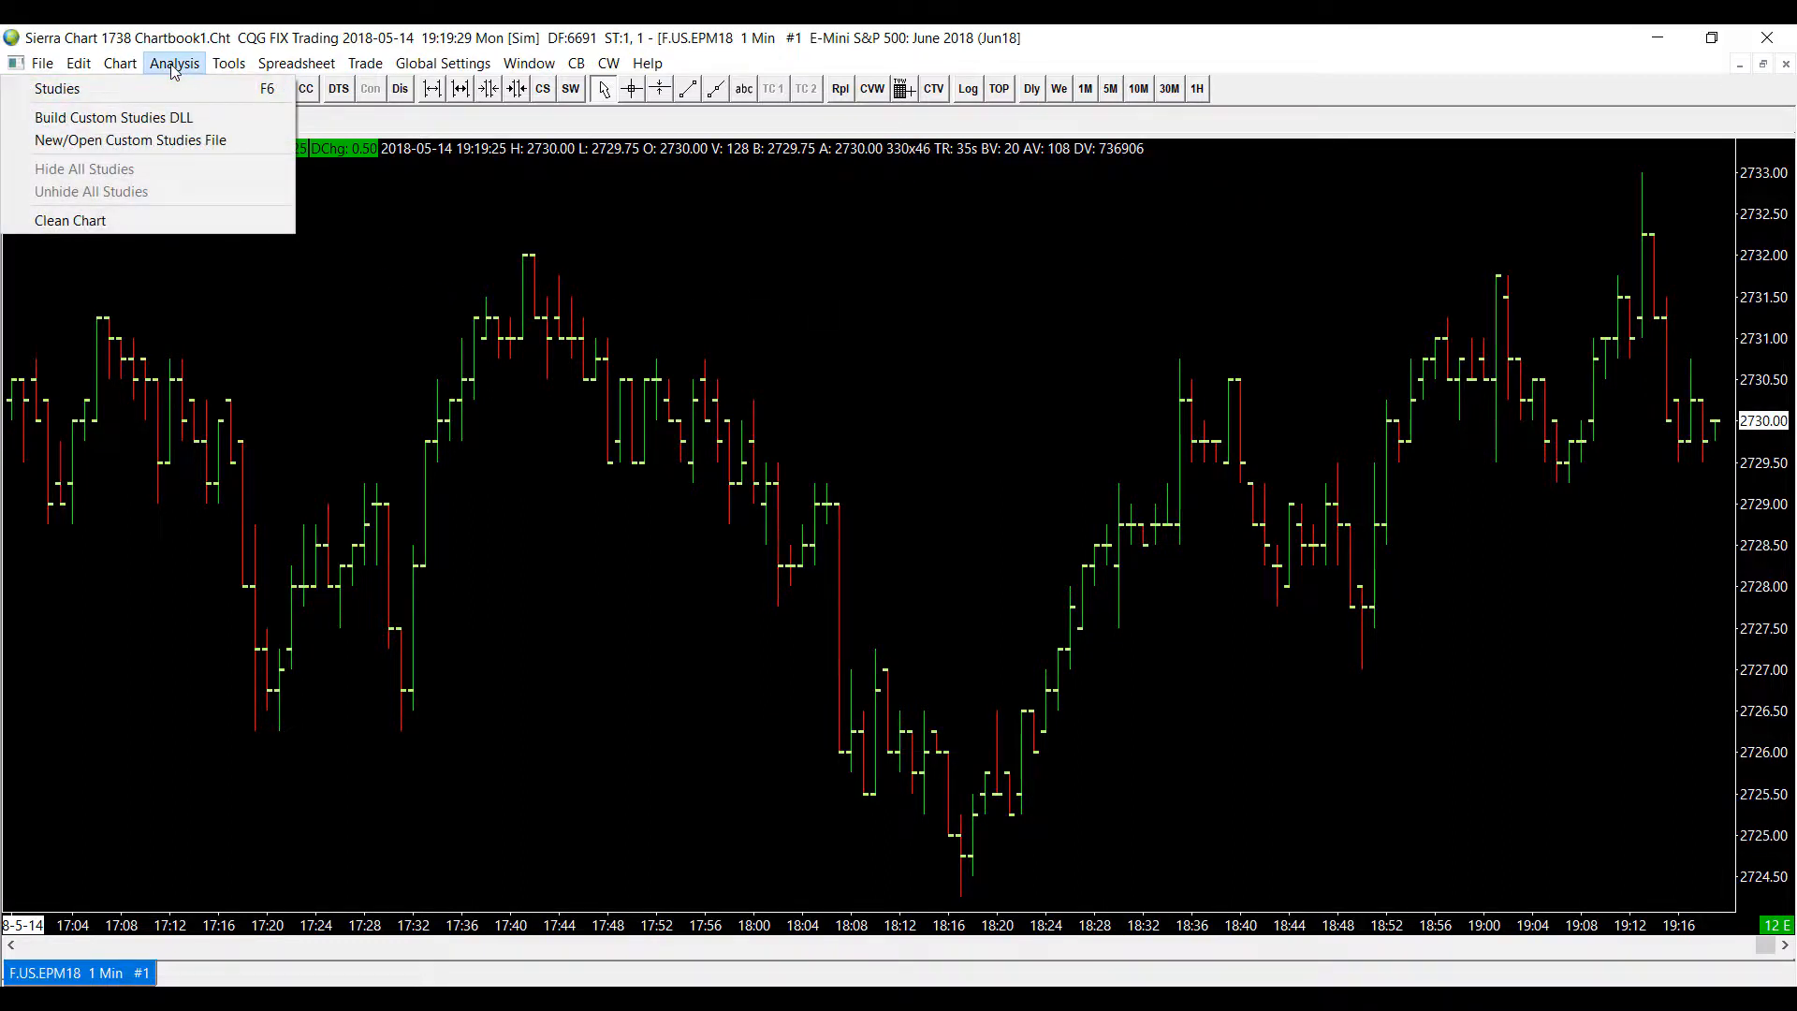
pyautogui.moveTo(56, 88)
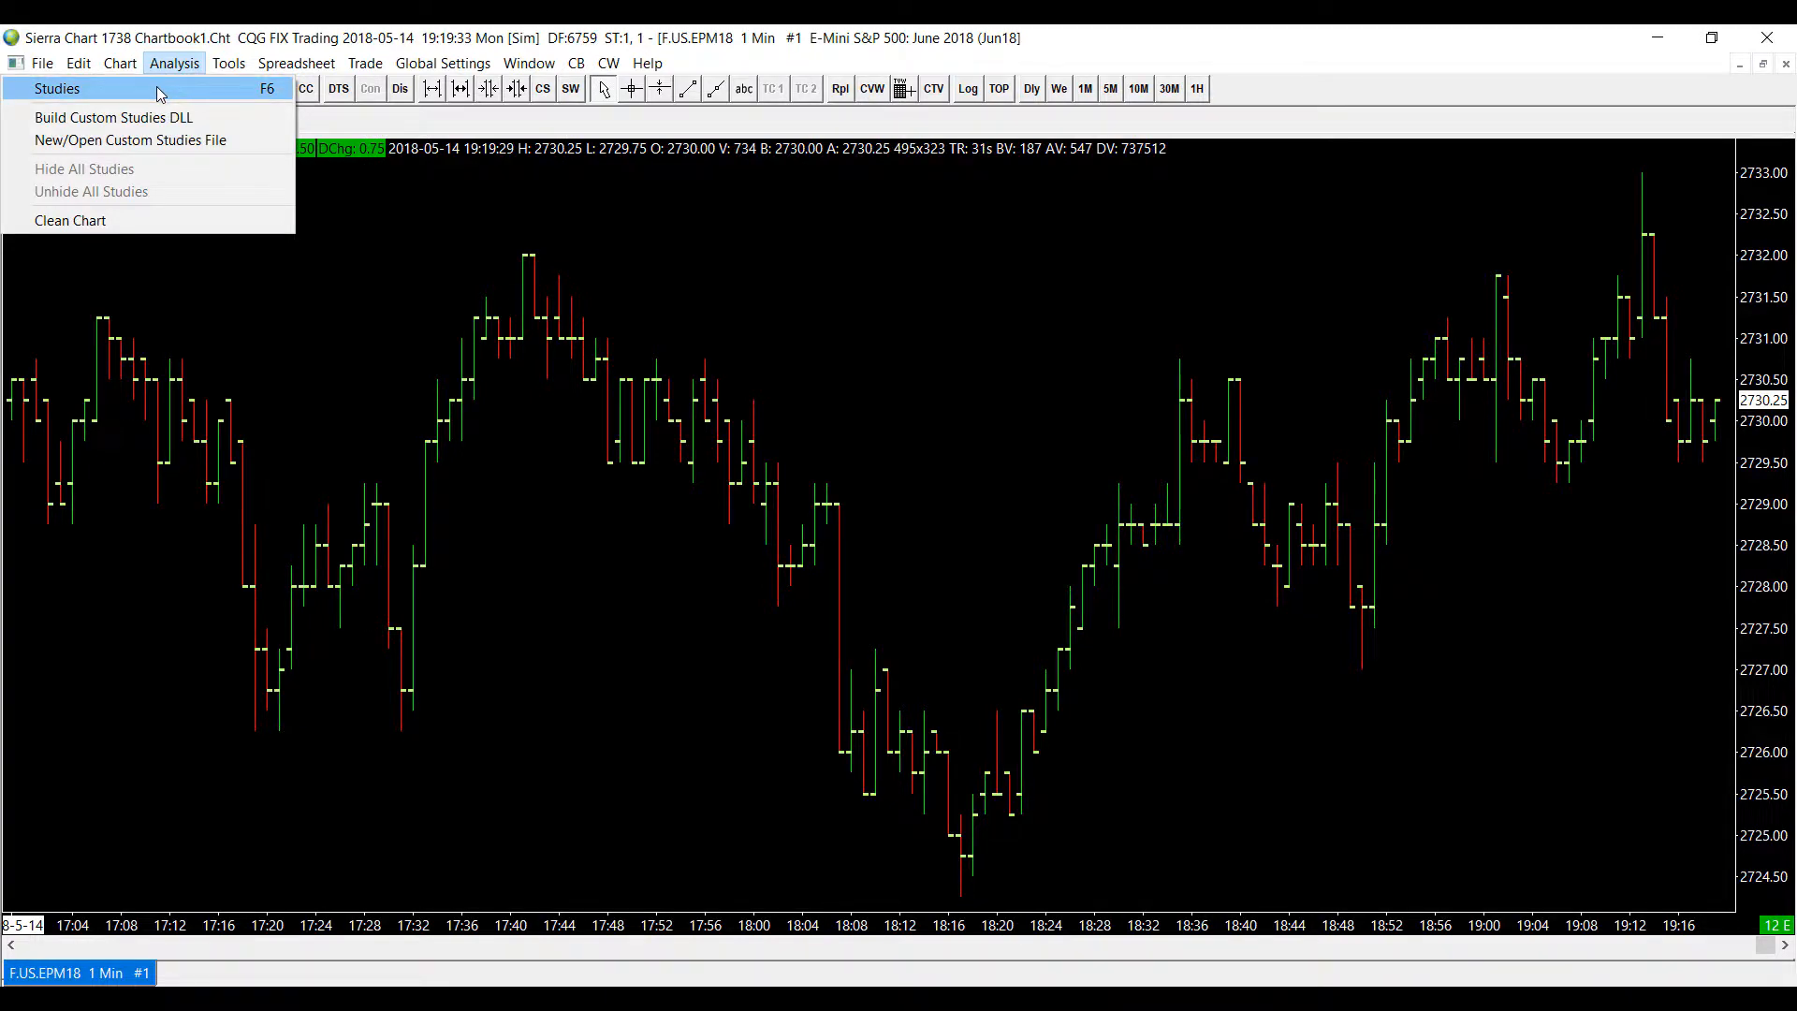
pyautogui.click(55, 88)
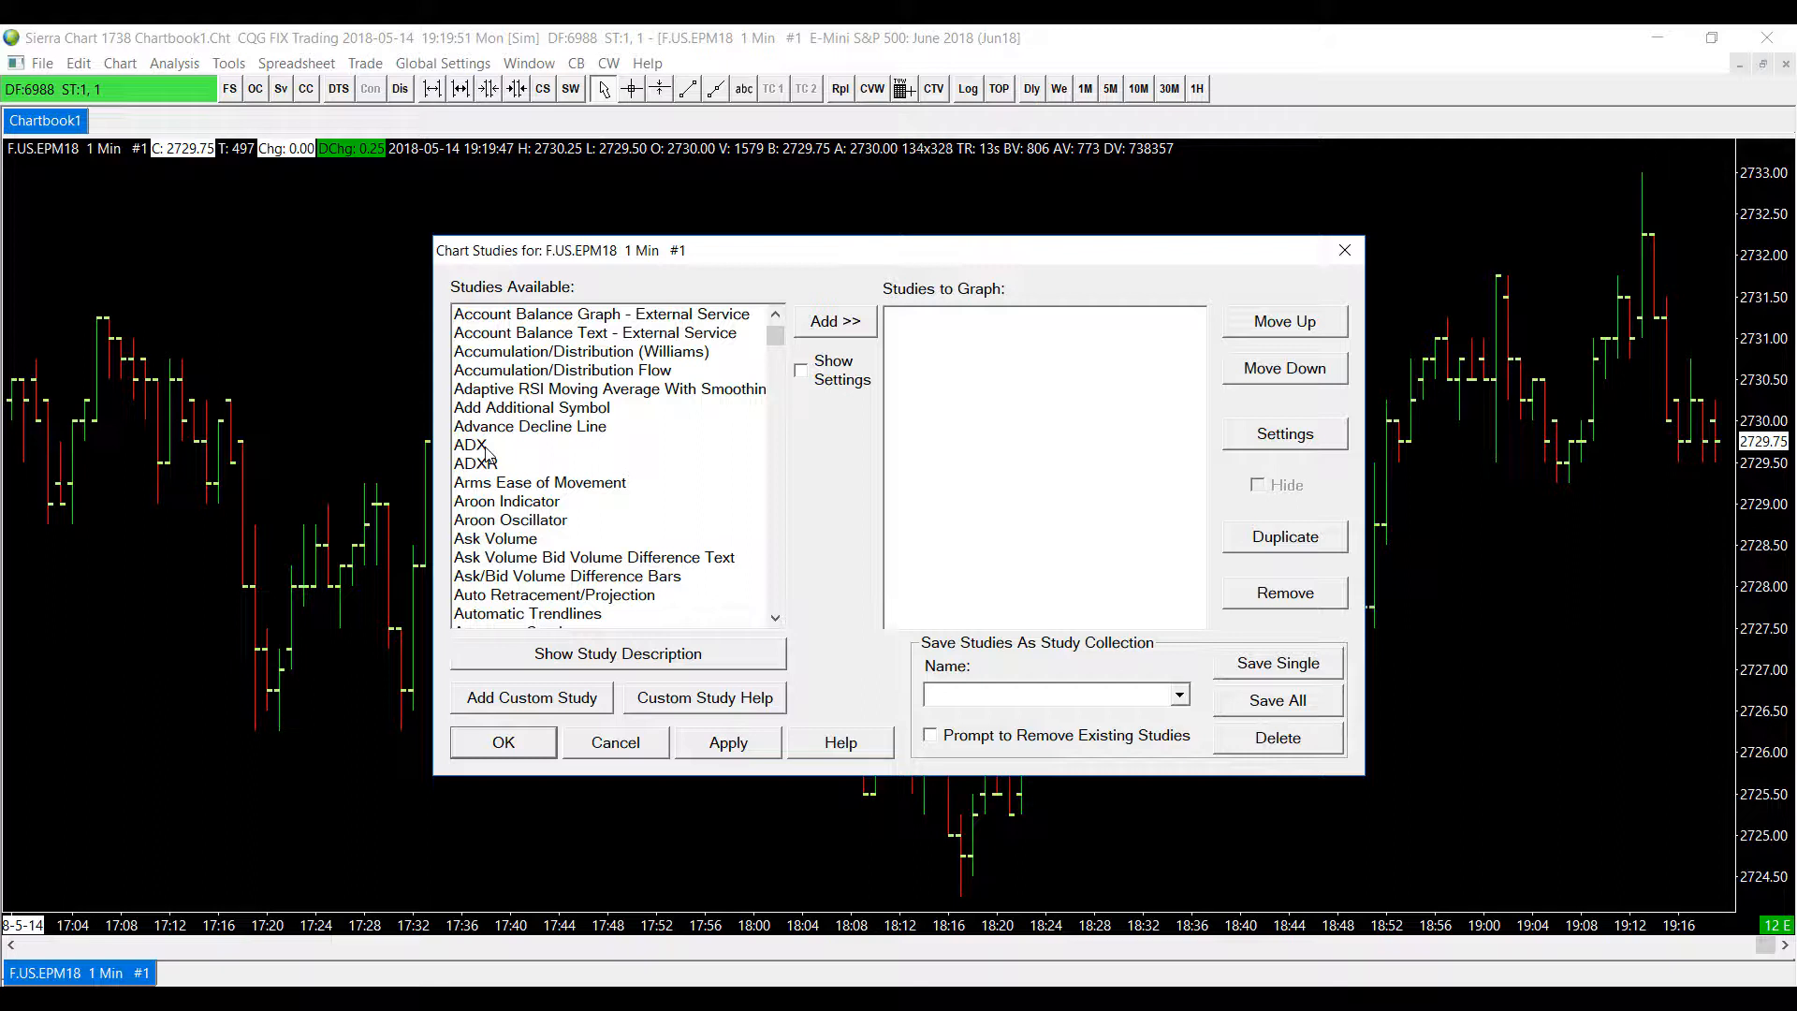
# Step: Add ADX from Studies Available and open its settings window
pyautogui.click(470, 444)
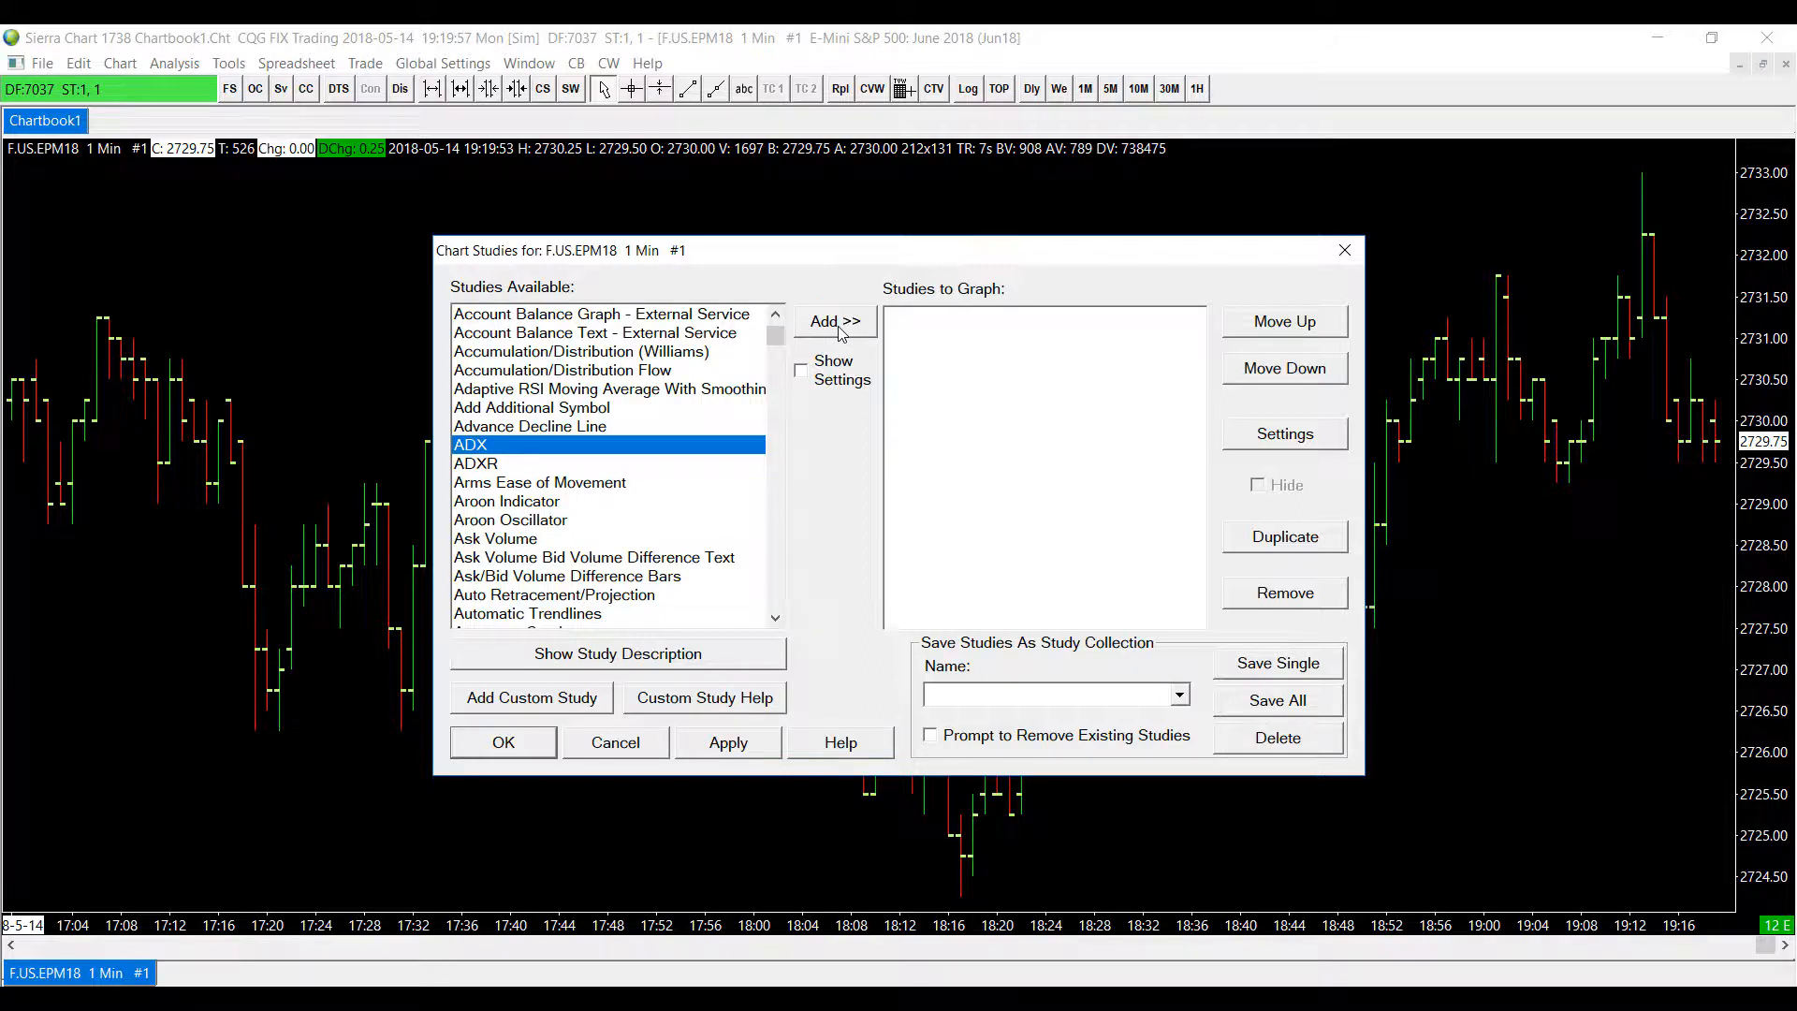
pyautogui.click(834, 321)
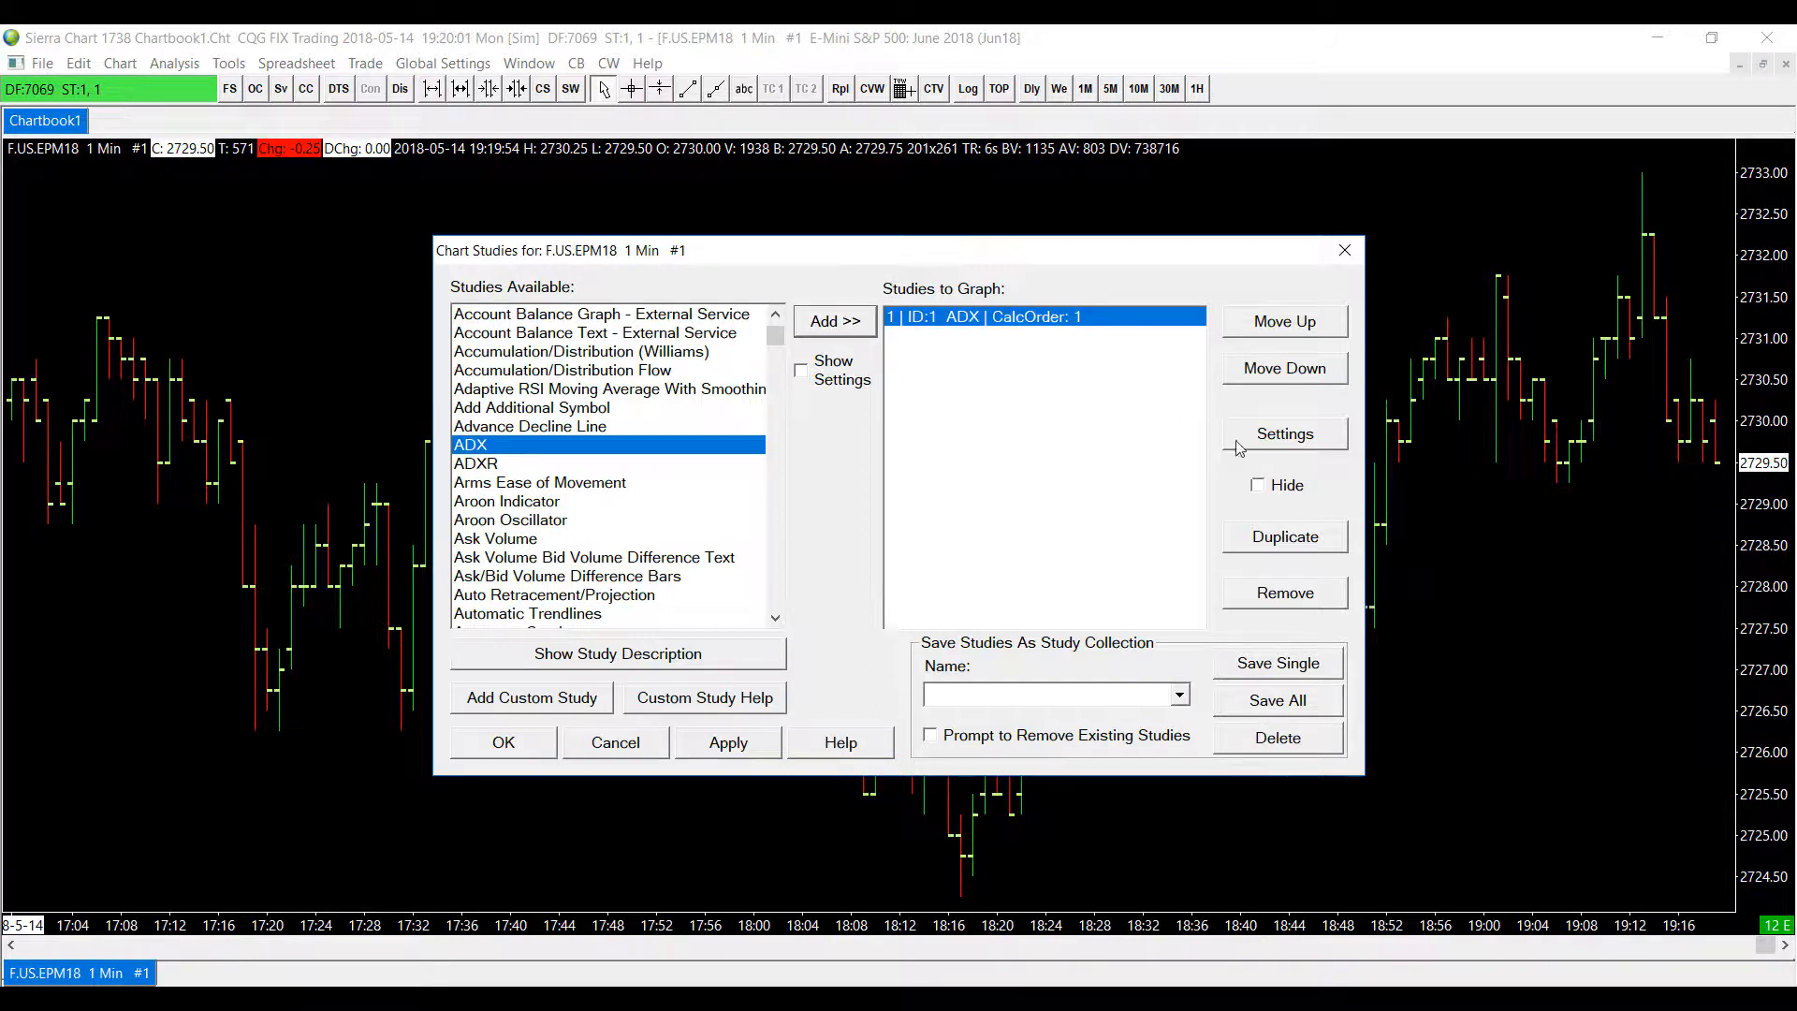
pyautogui.click(1283, 433)
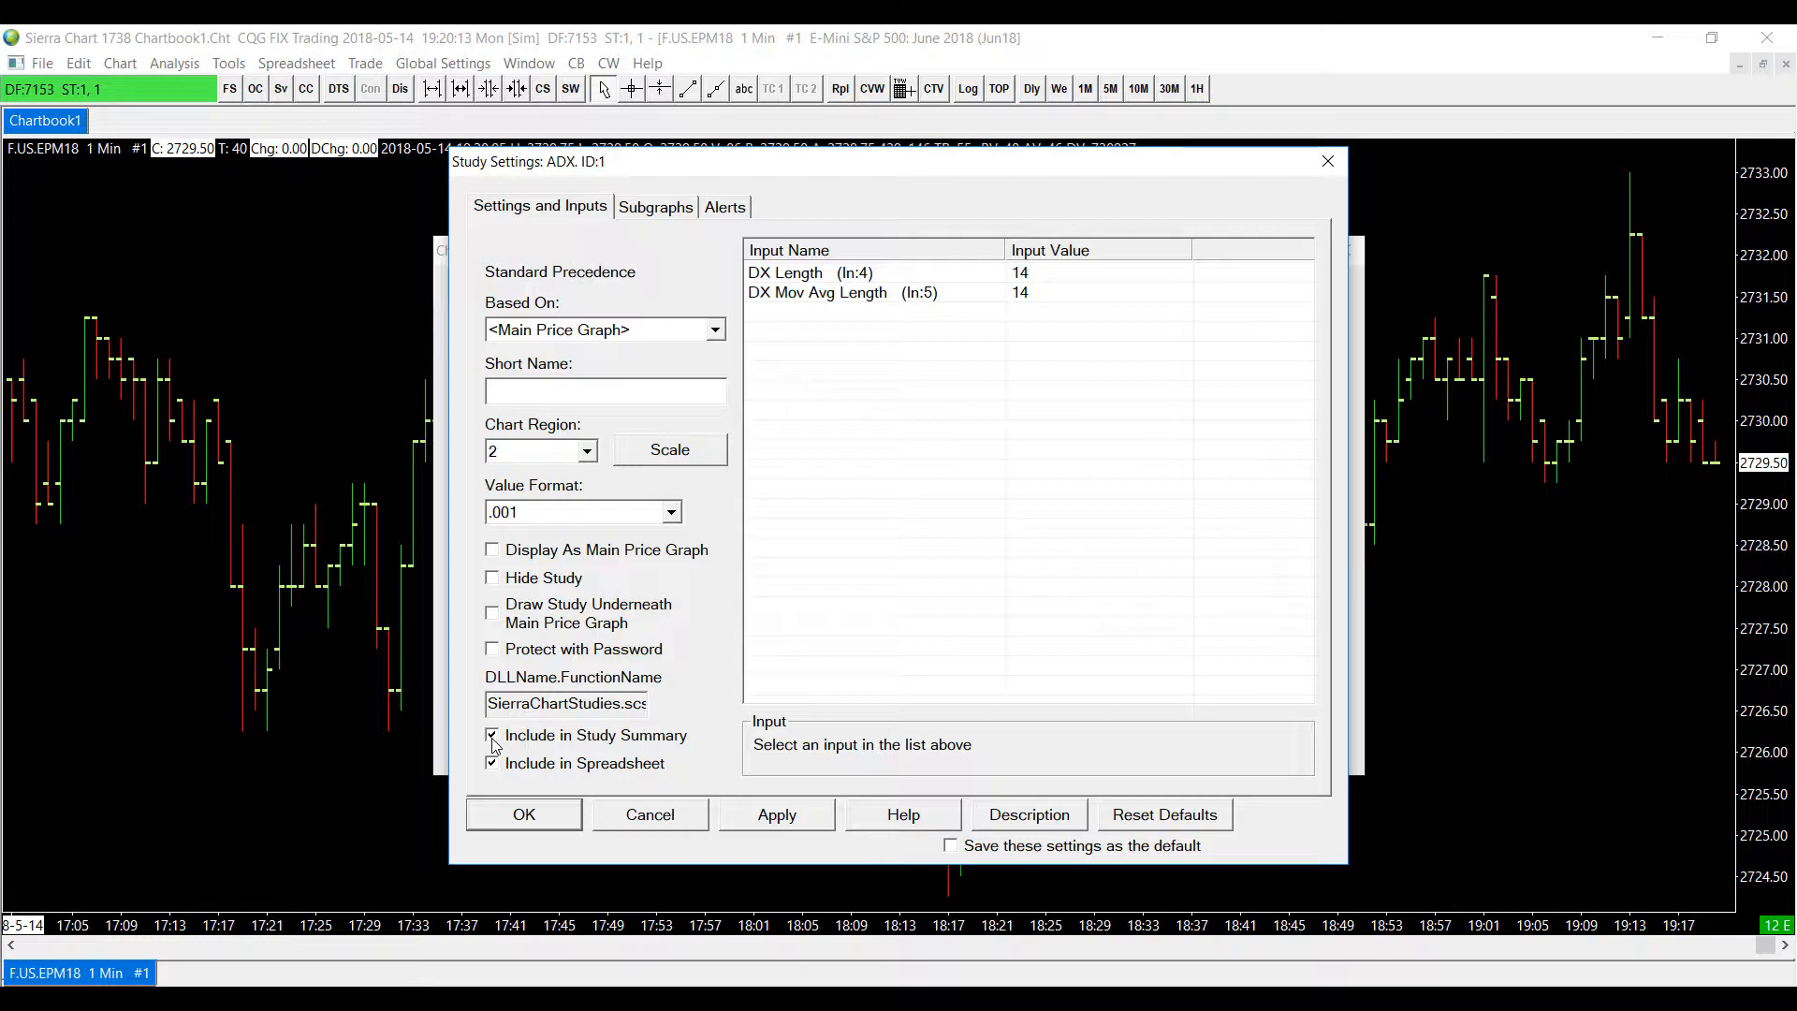
# Step: Include ADX and its subgraph in the Study Summary, apply, and close the dialogs
pyautogui.click(493, 734)
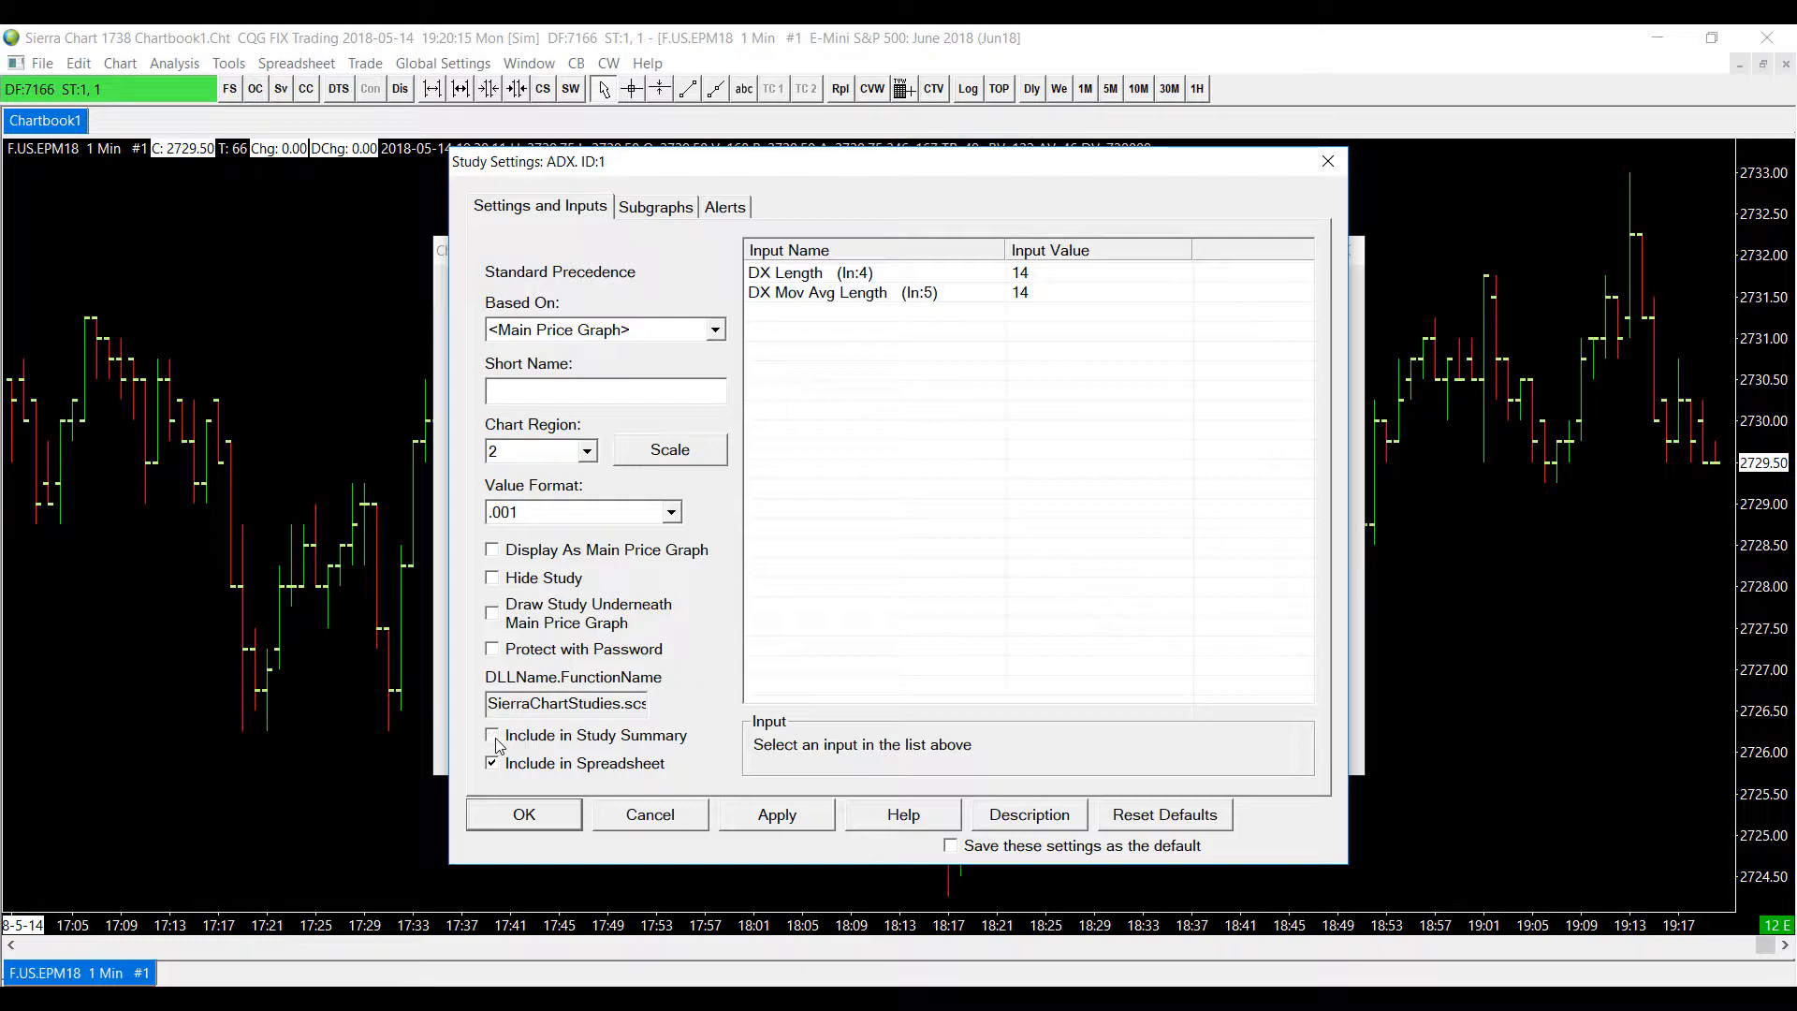
pyautogui.click(493, 734)
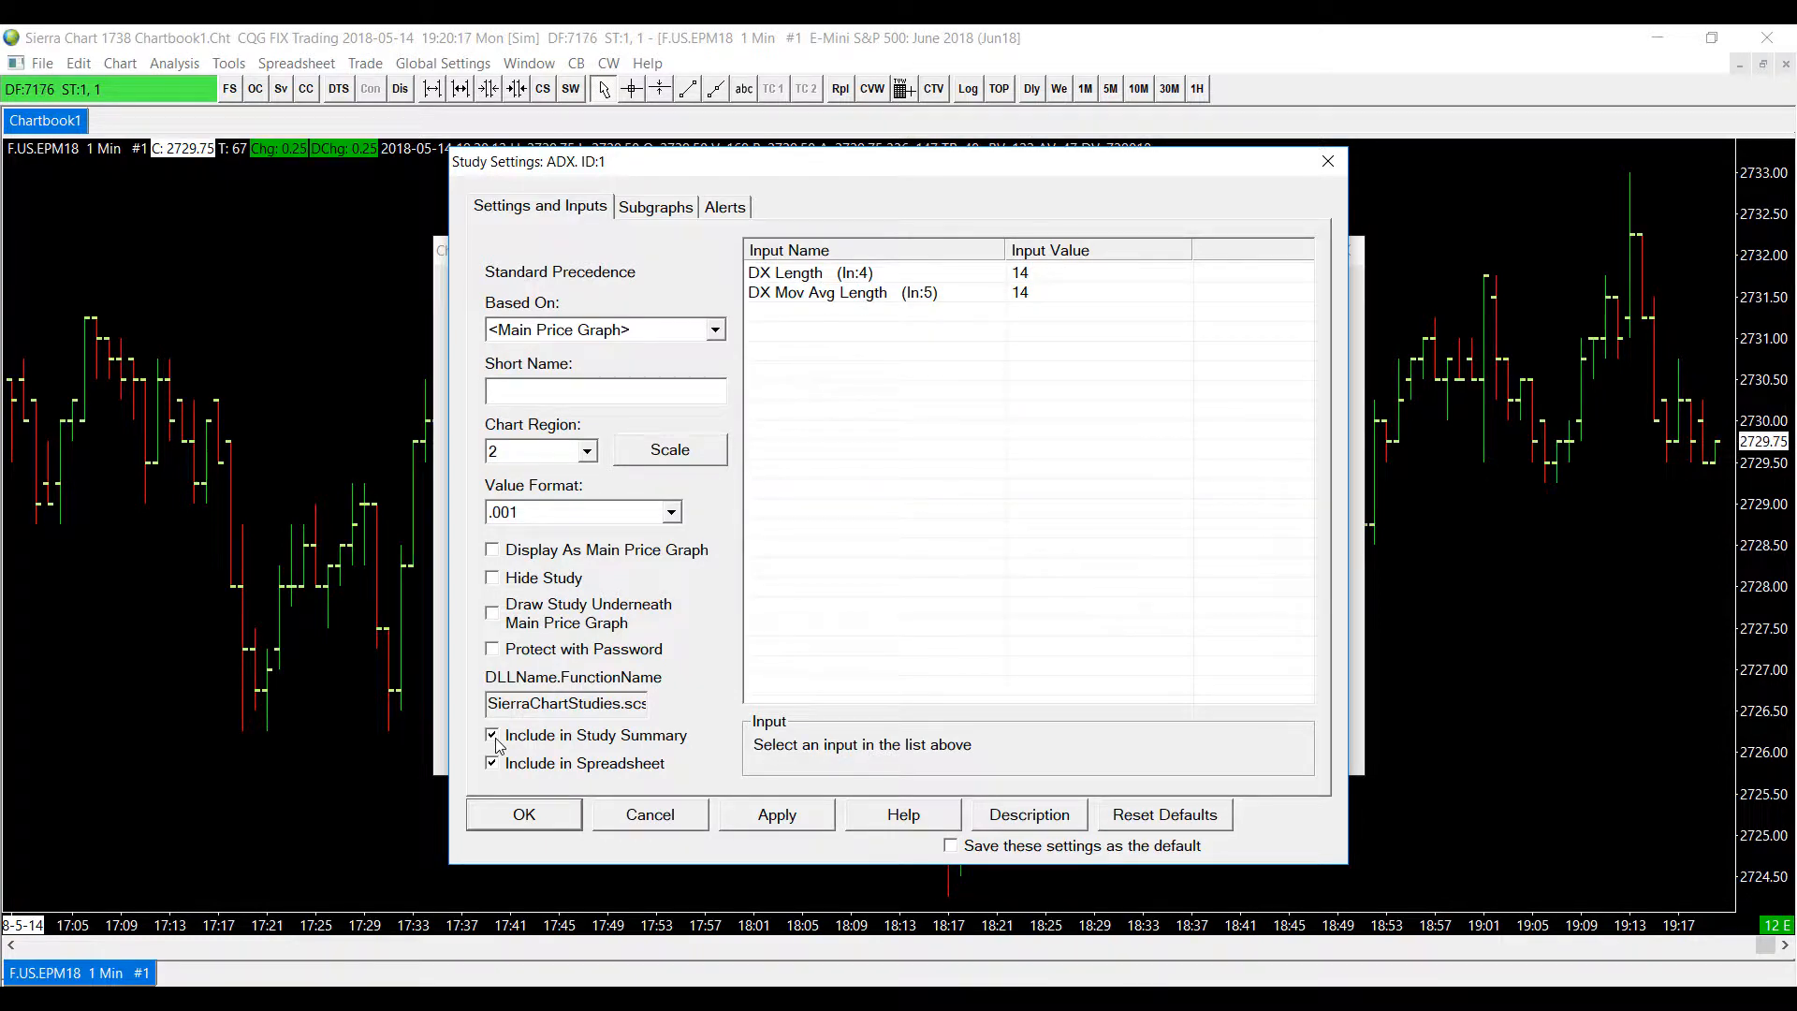
pyautogui.click(776, 813)
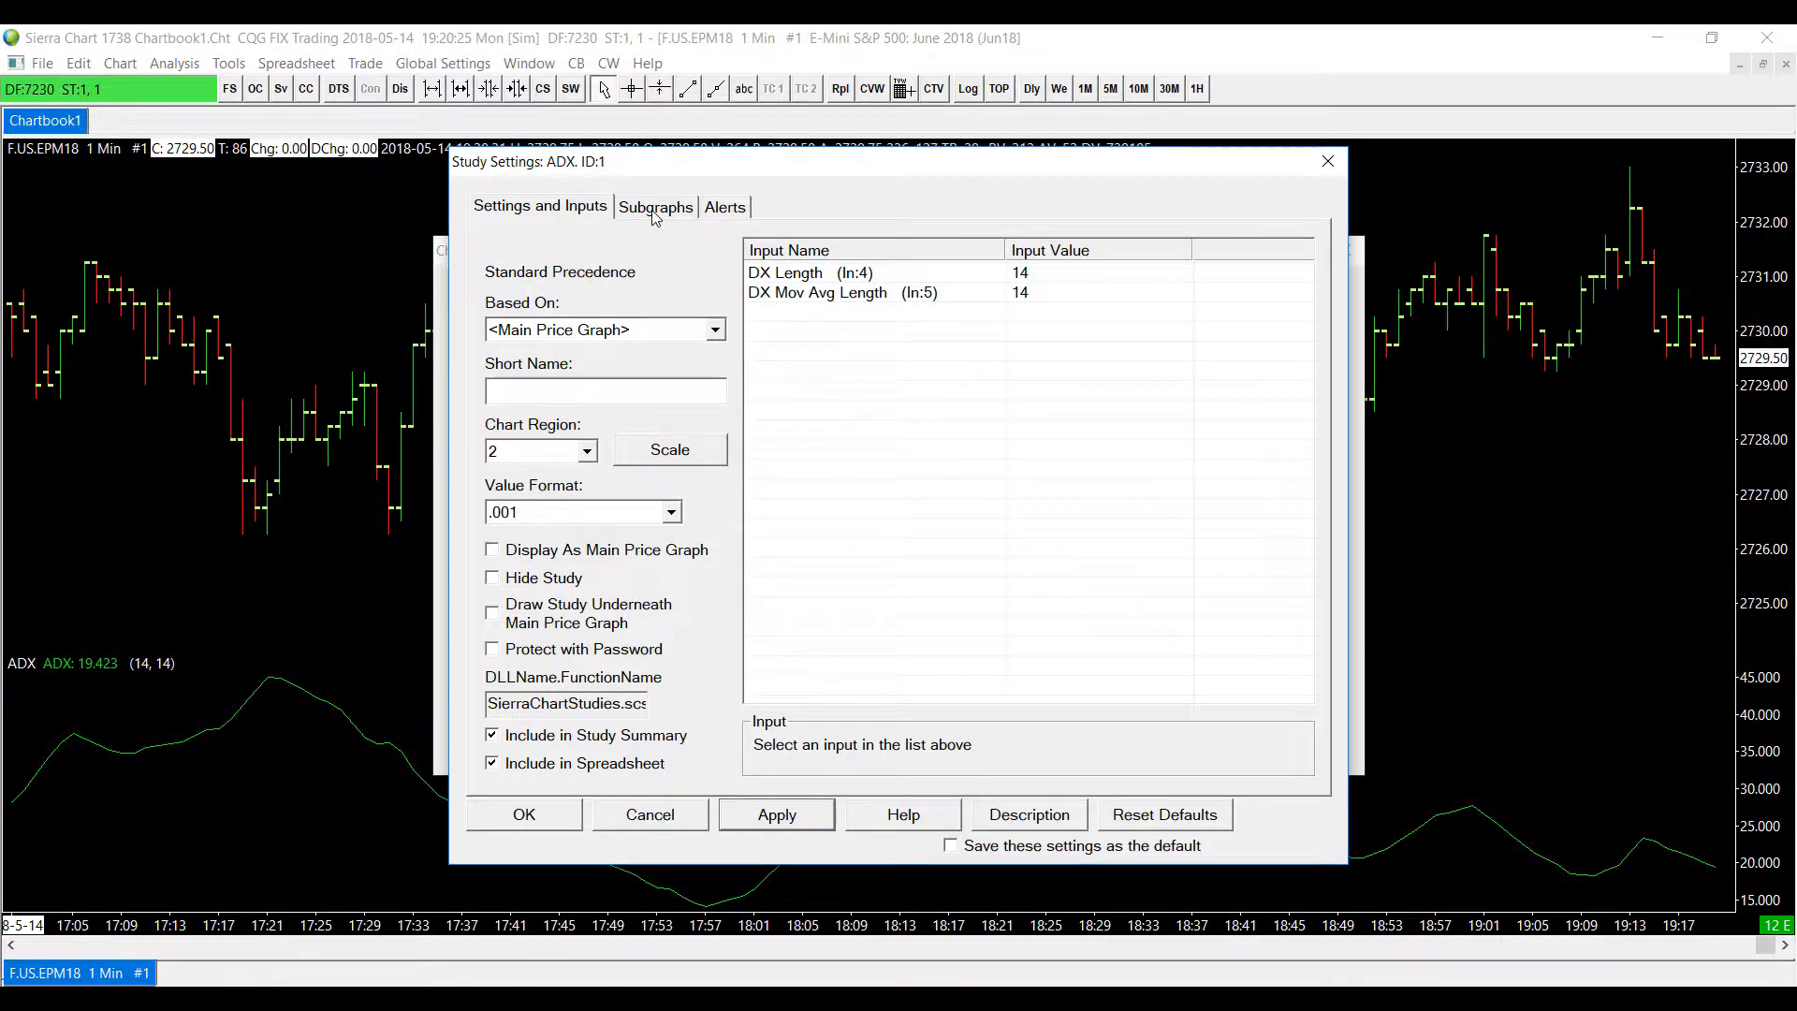
pyautogui.click(655, 206)
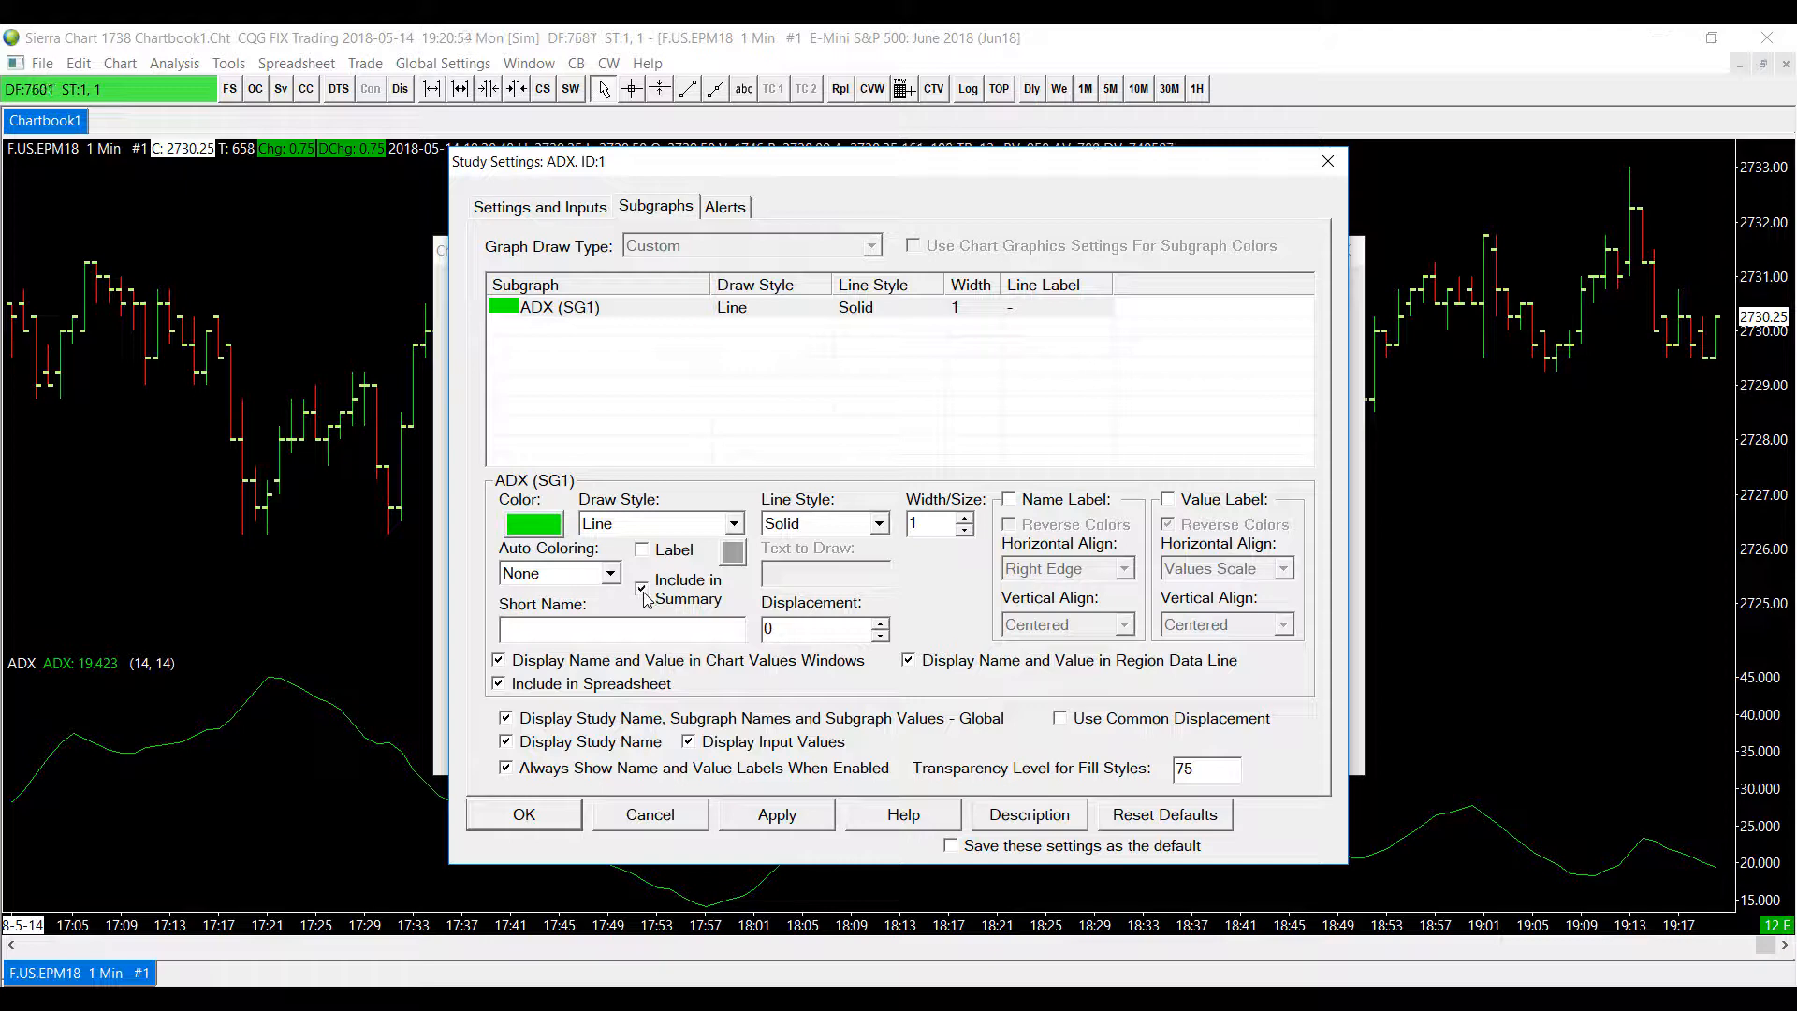
pyautogui.click(776, 814)
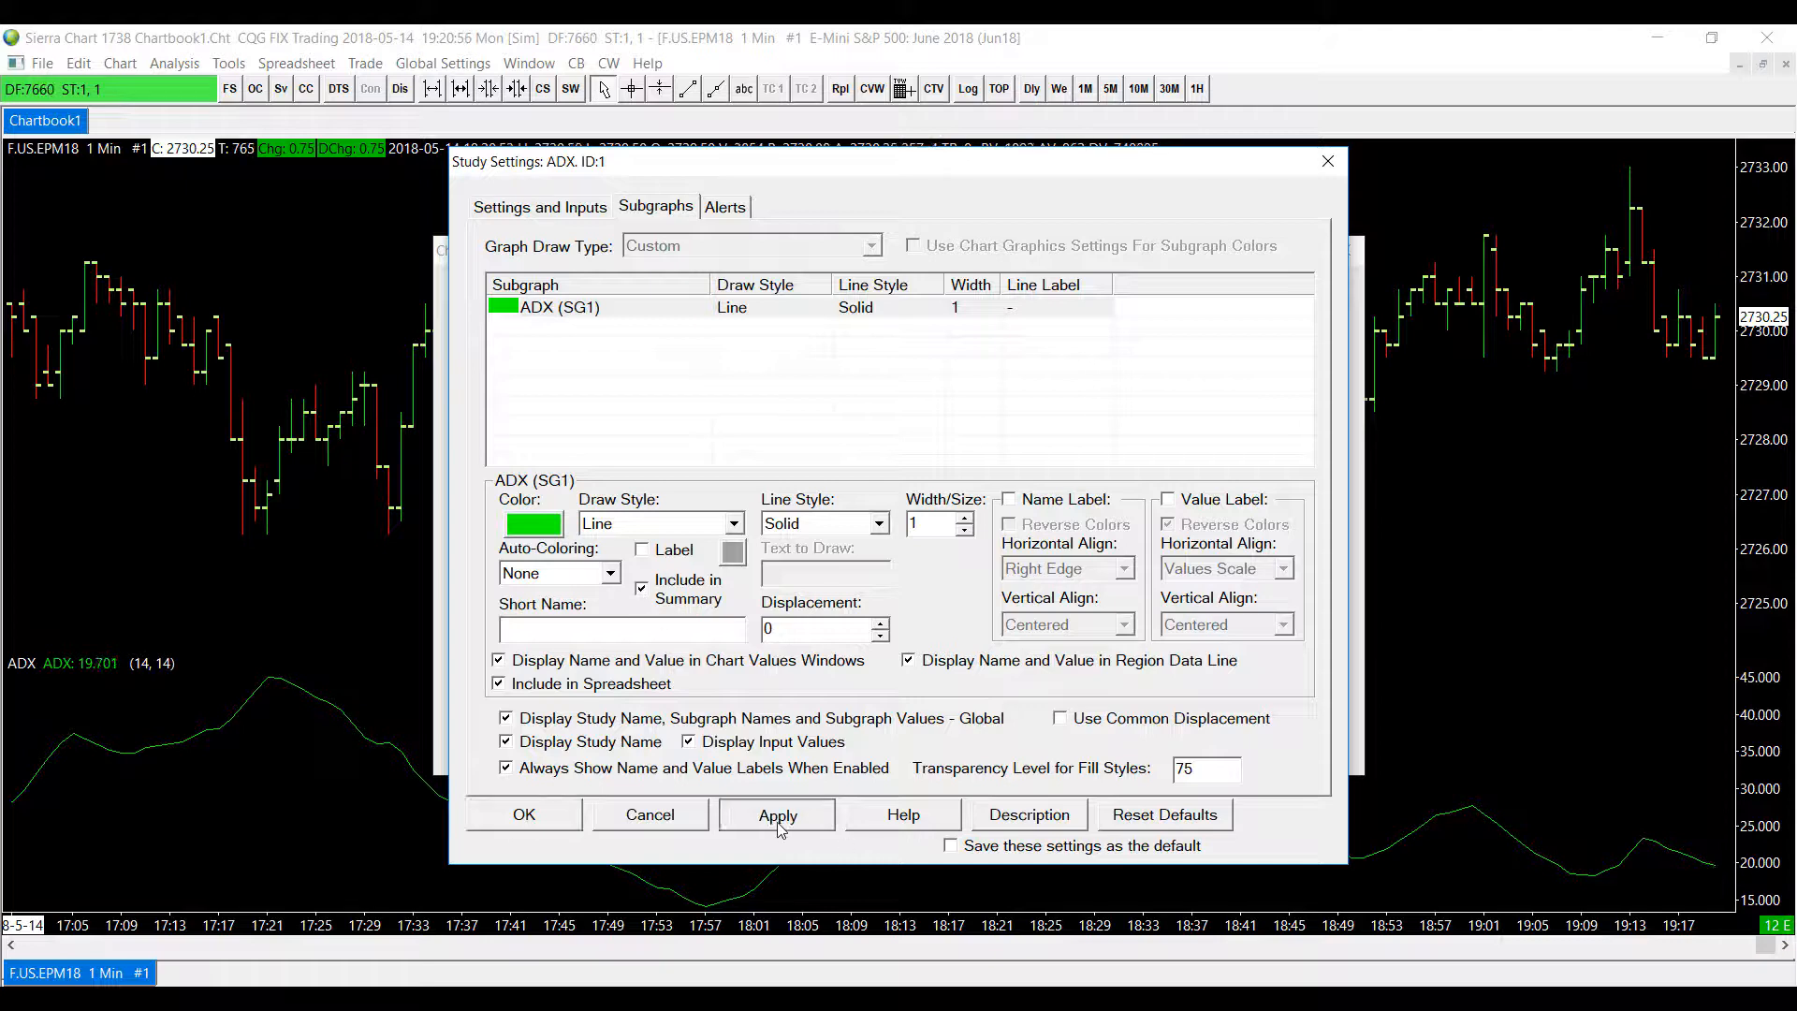
pyautogui.click(524, 813)
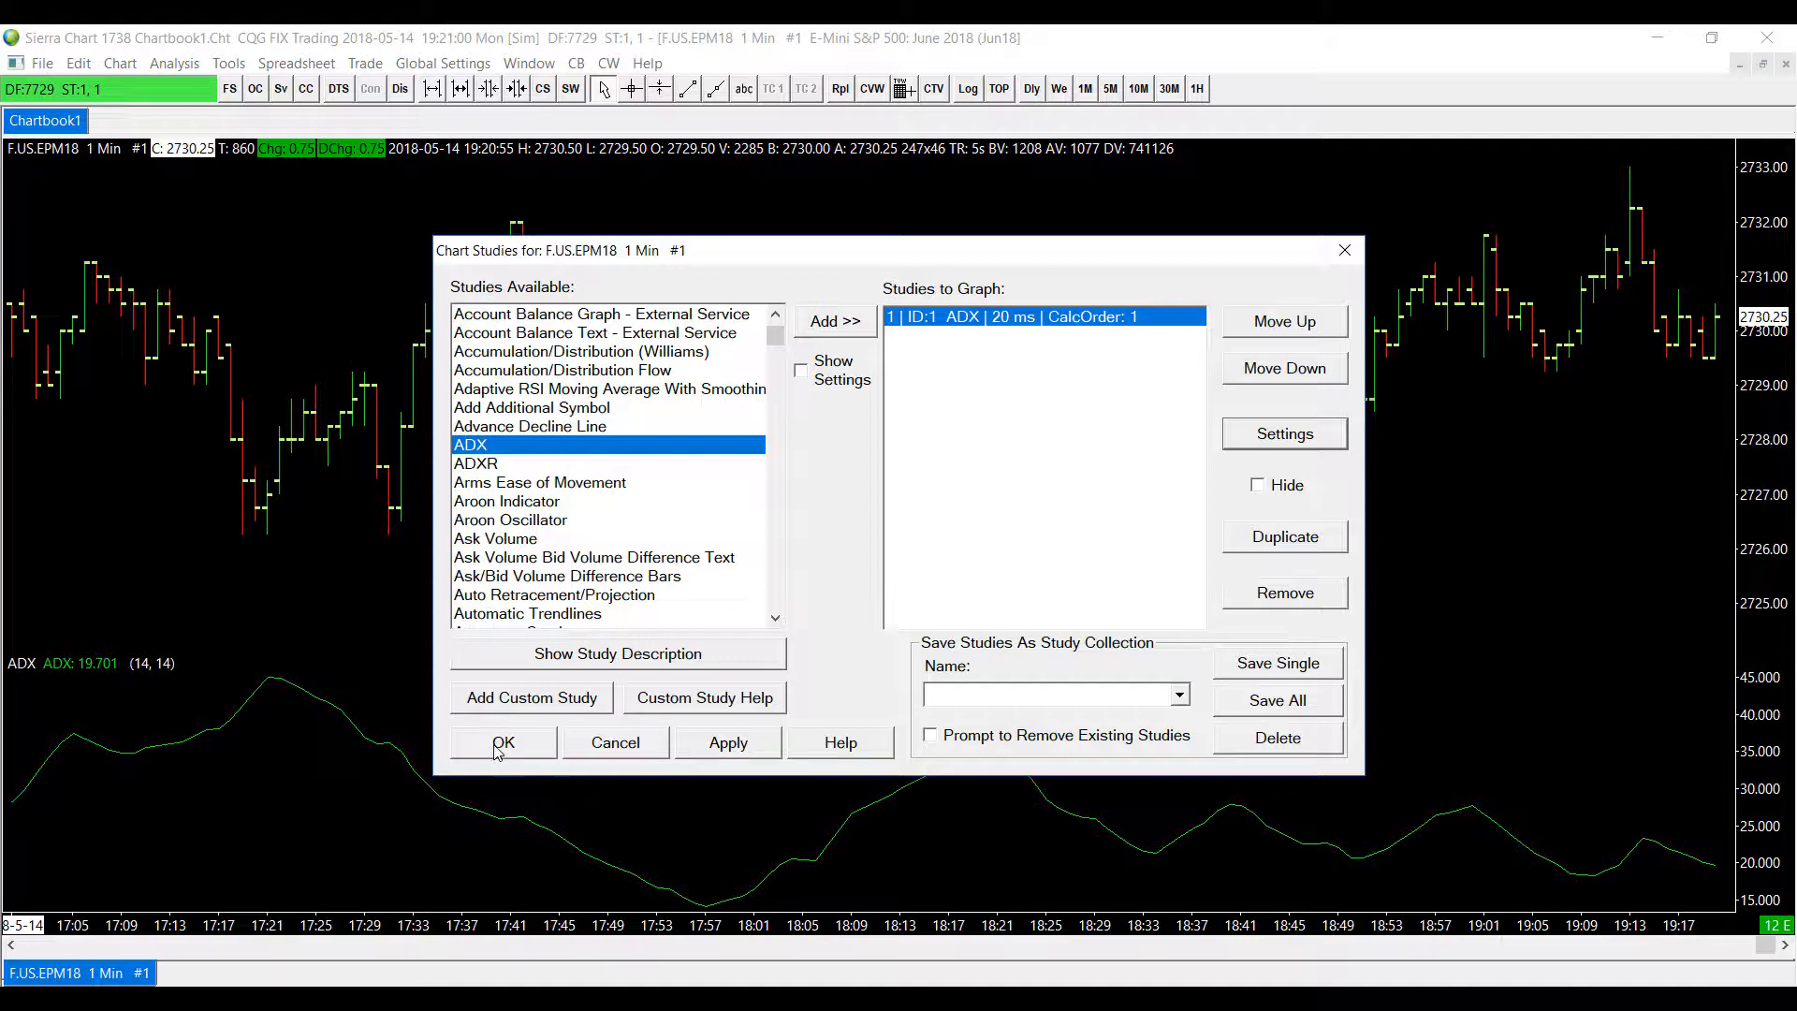
pyautogui.click(500, 743)
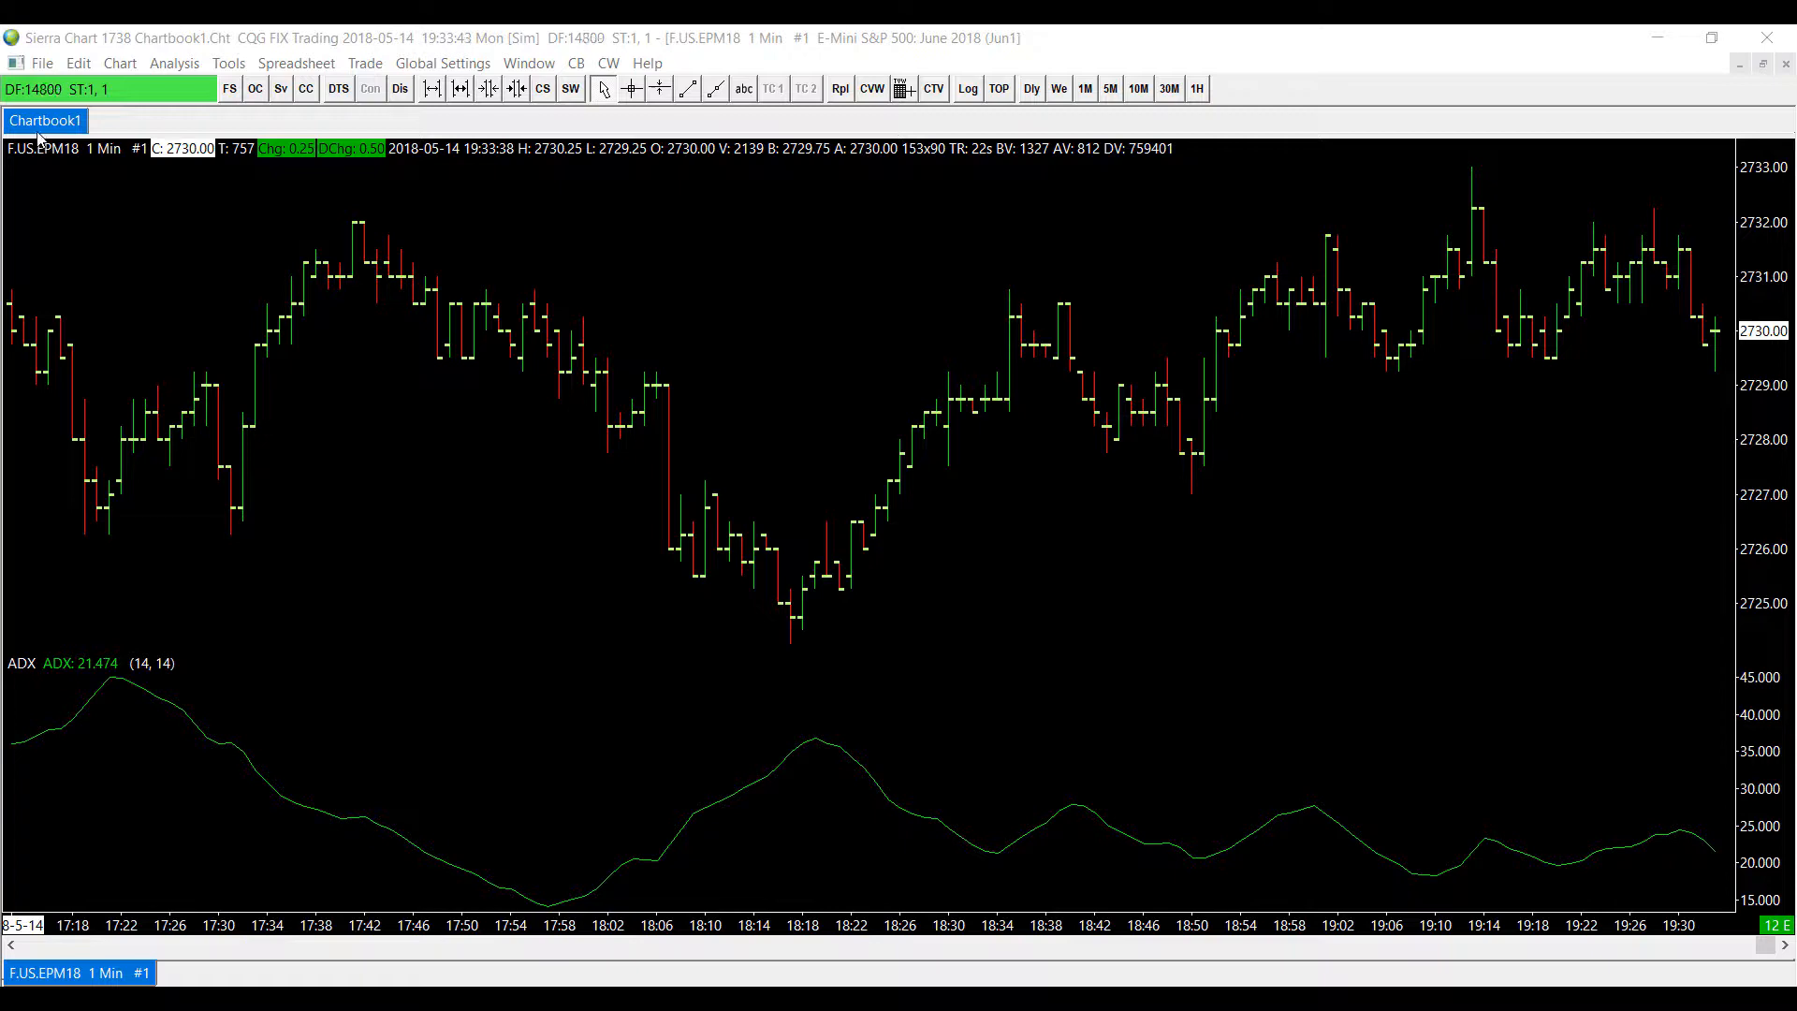
# Step: Open the Study Summary Window from the File menu
pyautogui.click(42, 63)
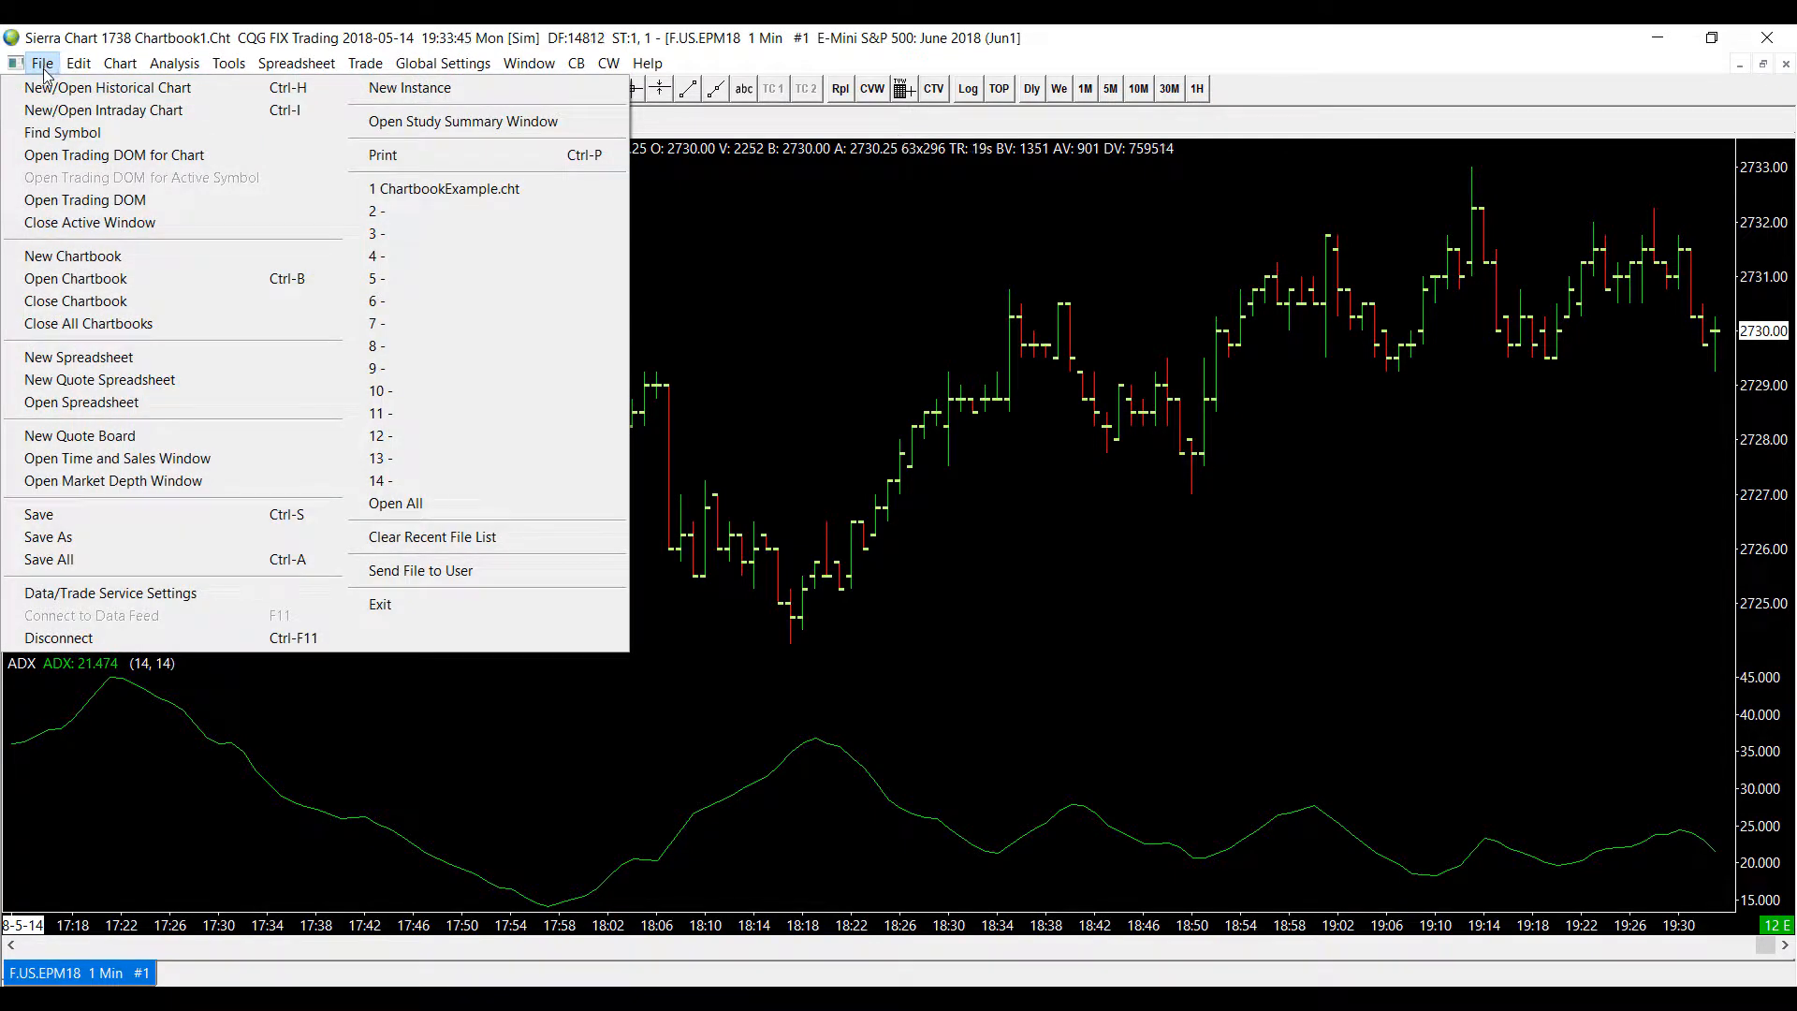
pyautogui.moveTo(444, 188)
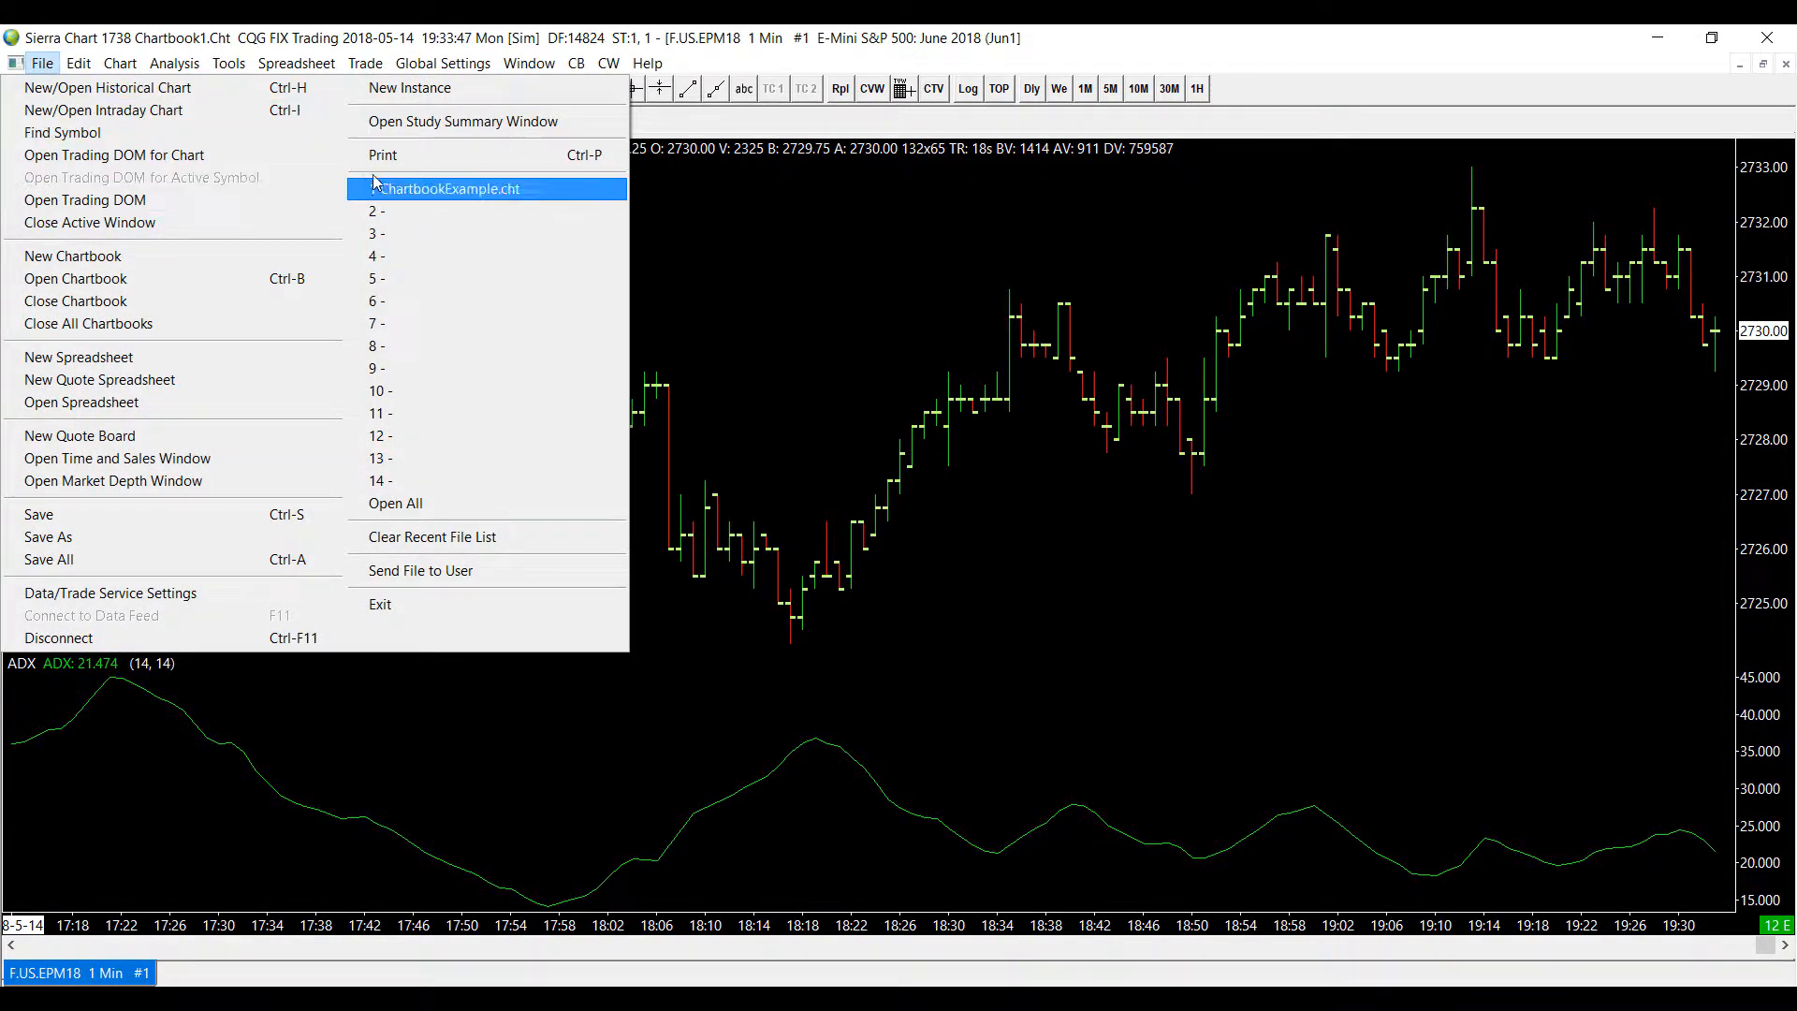
pyautogui.moveTo(461, 122)
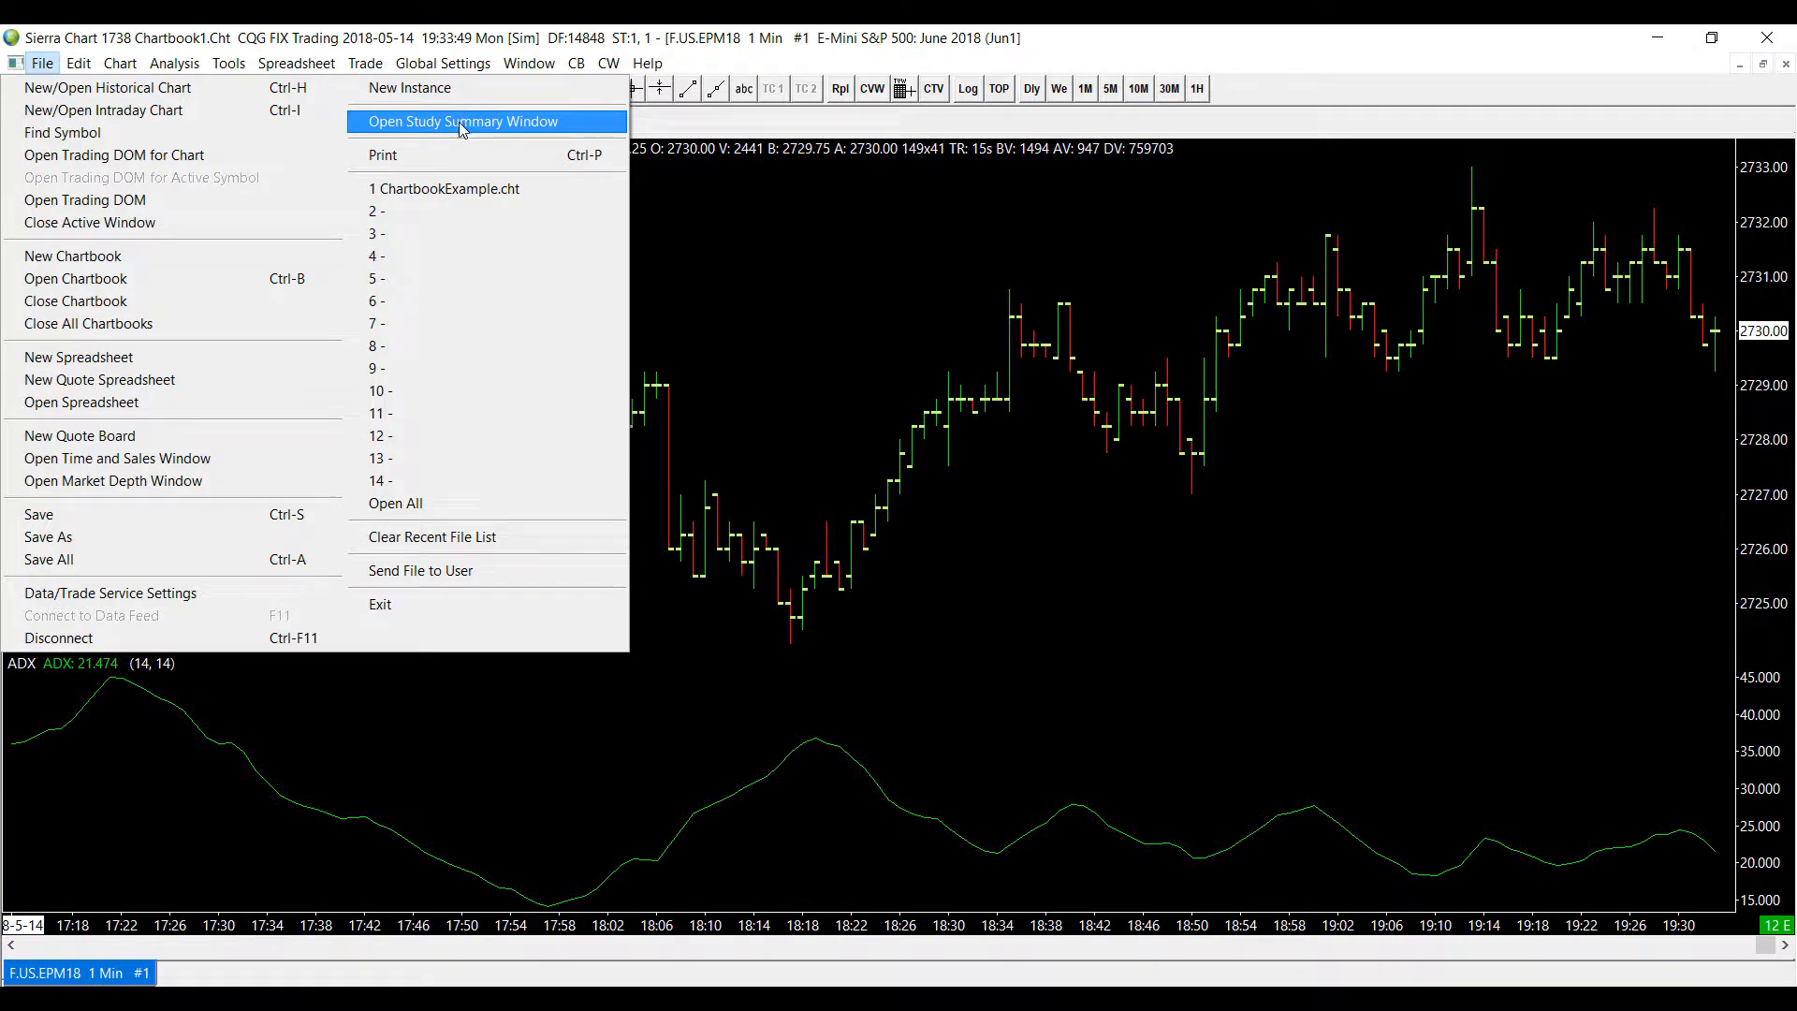
pyautogui.click(464, 121)
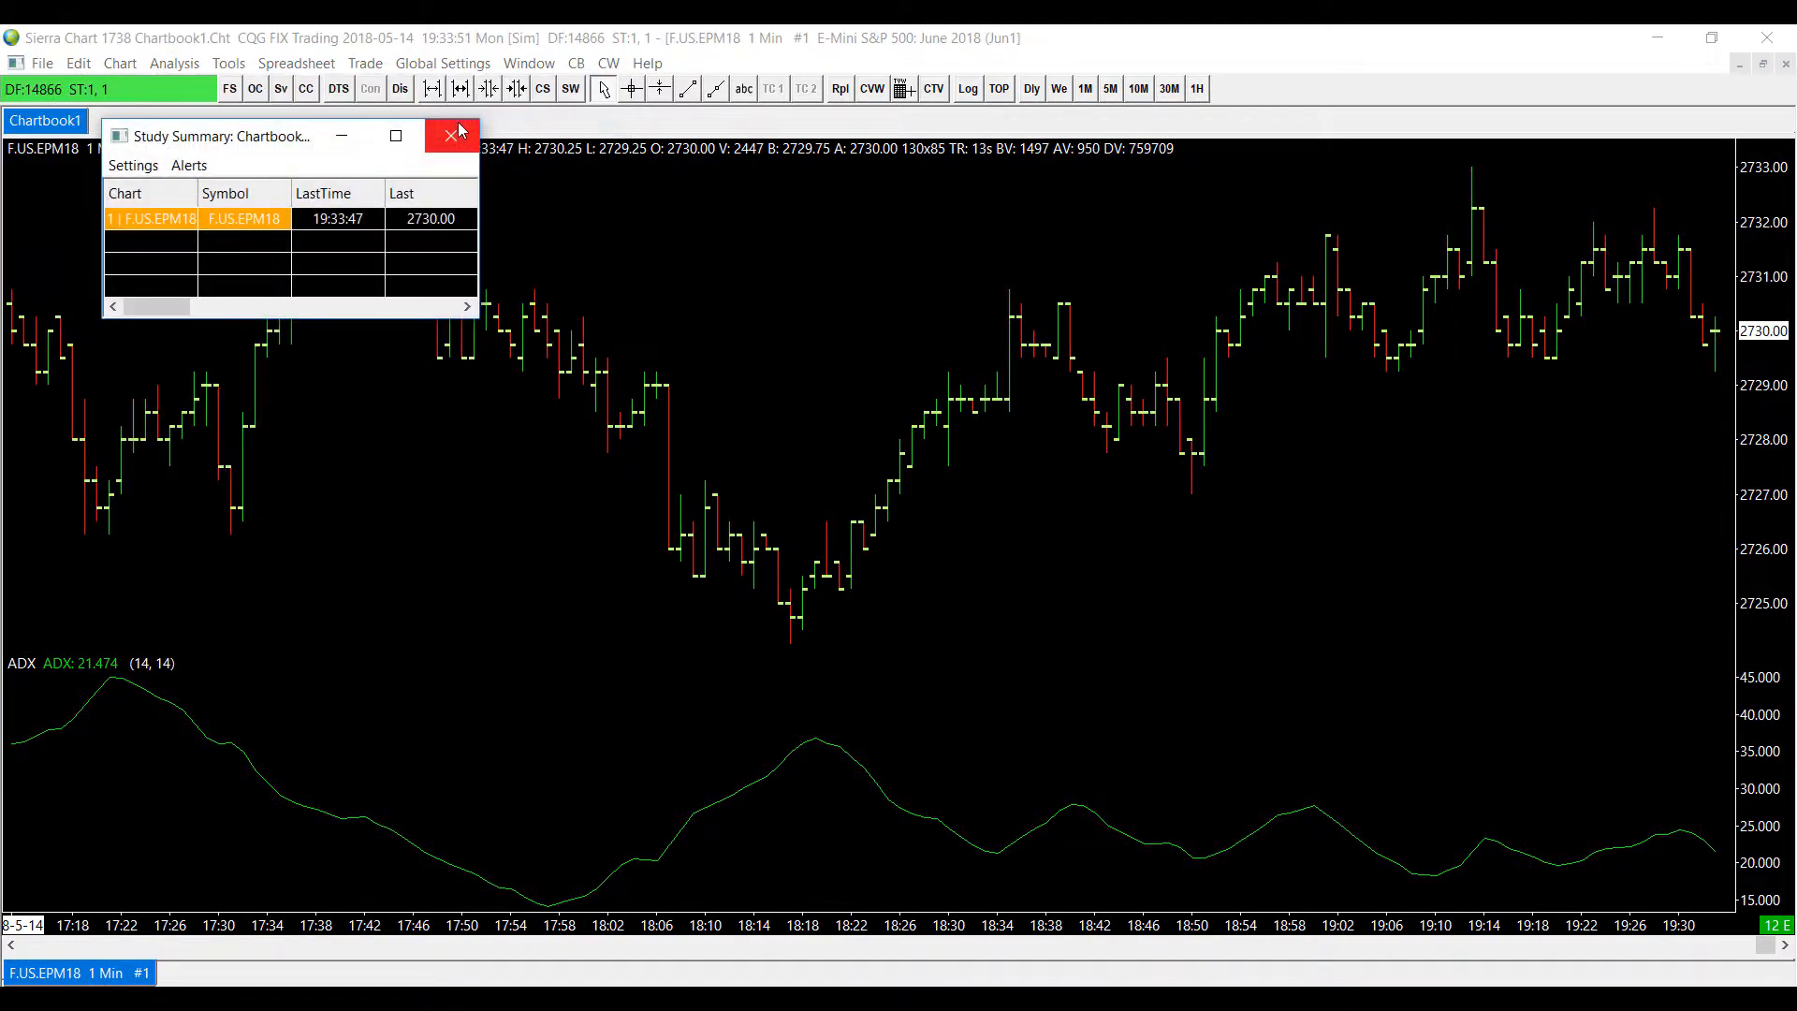
pyautogui.moveTo(242, 203)
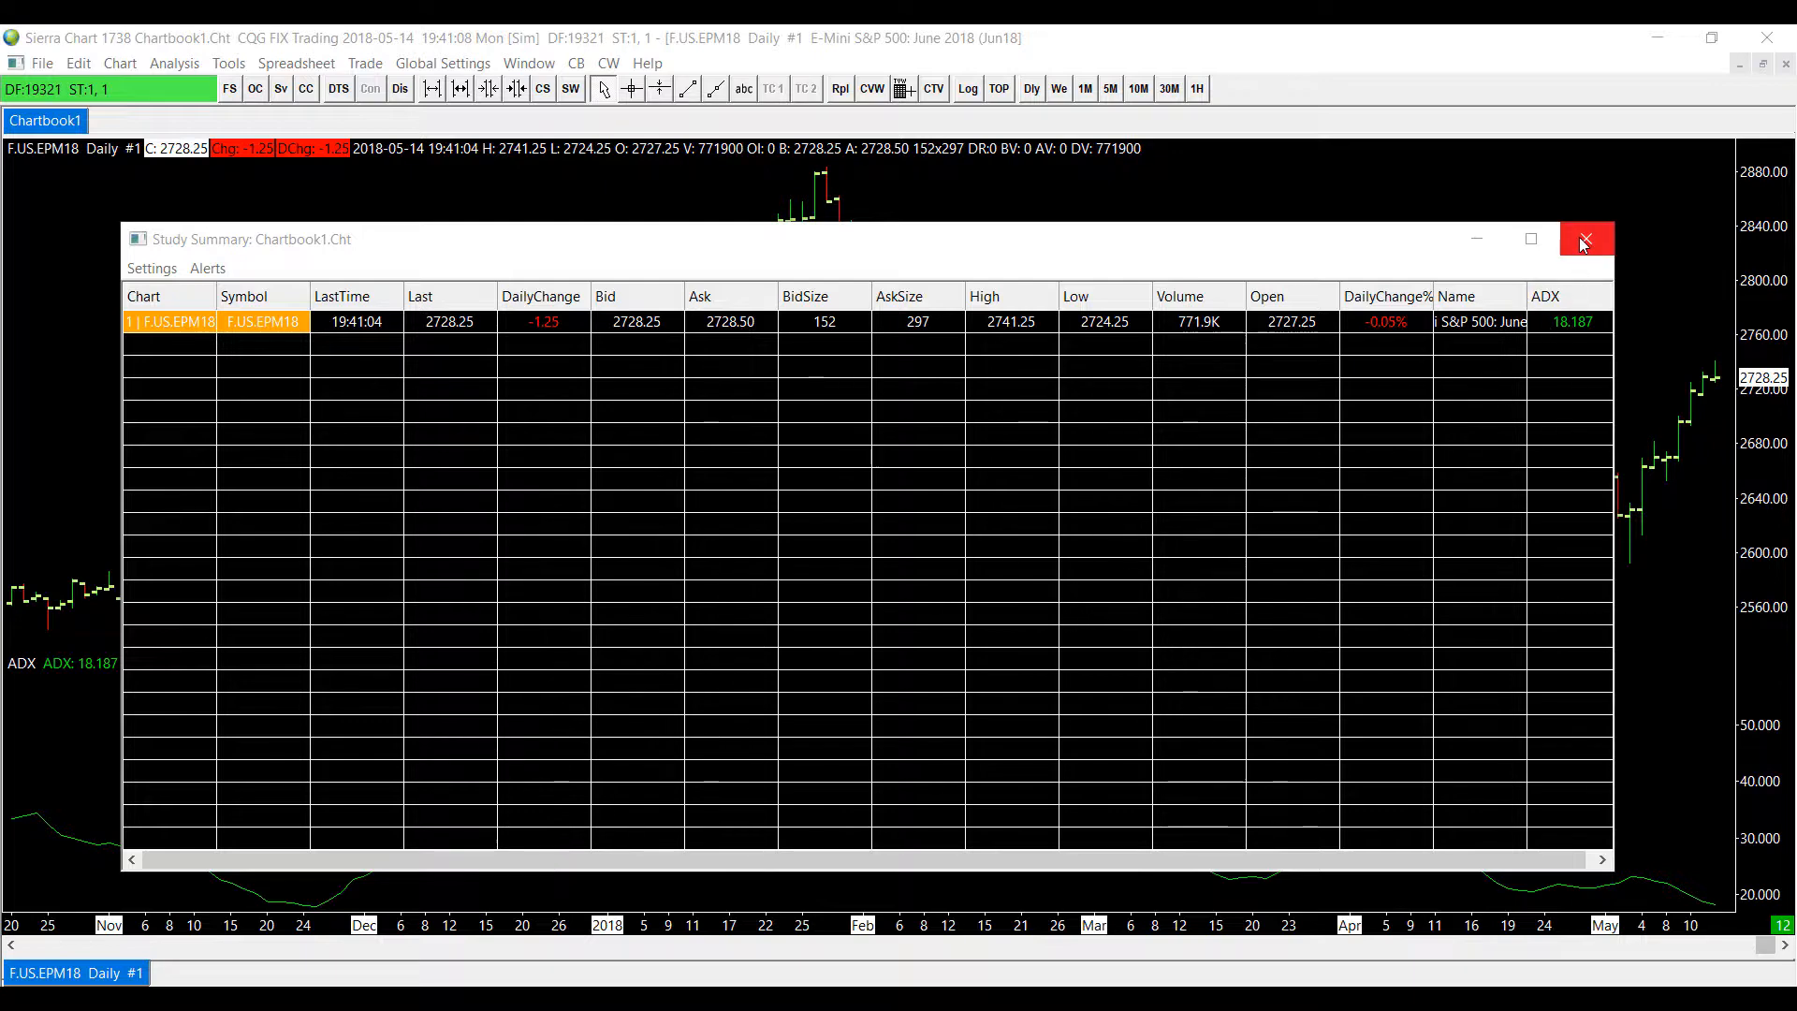
# Step: Close the Study Summary and open a historical daily chart of F.US.EJYM18
pyautogui.click(1586, 239)
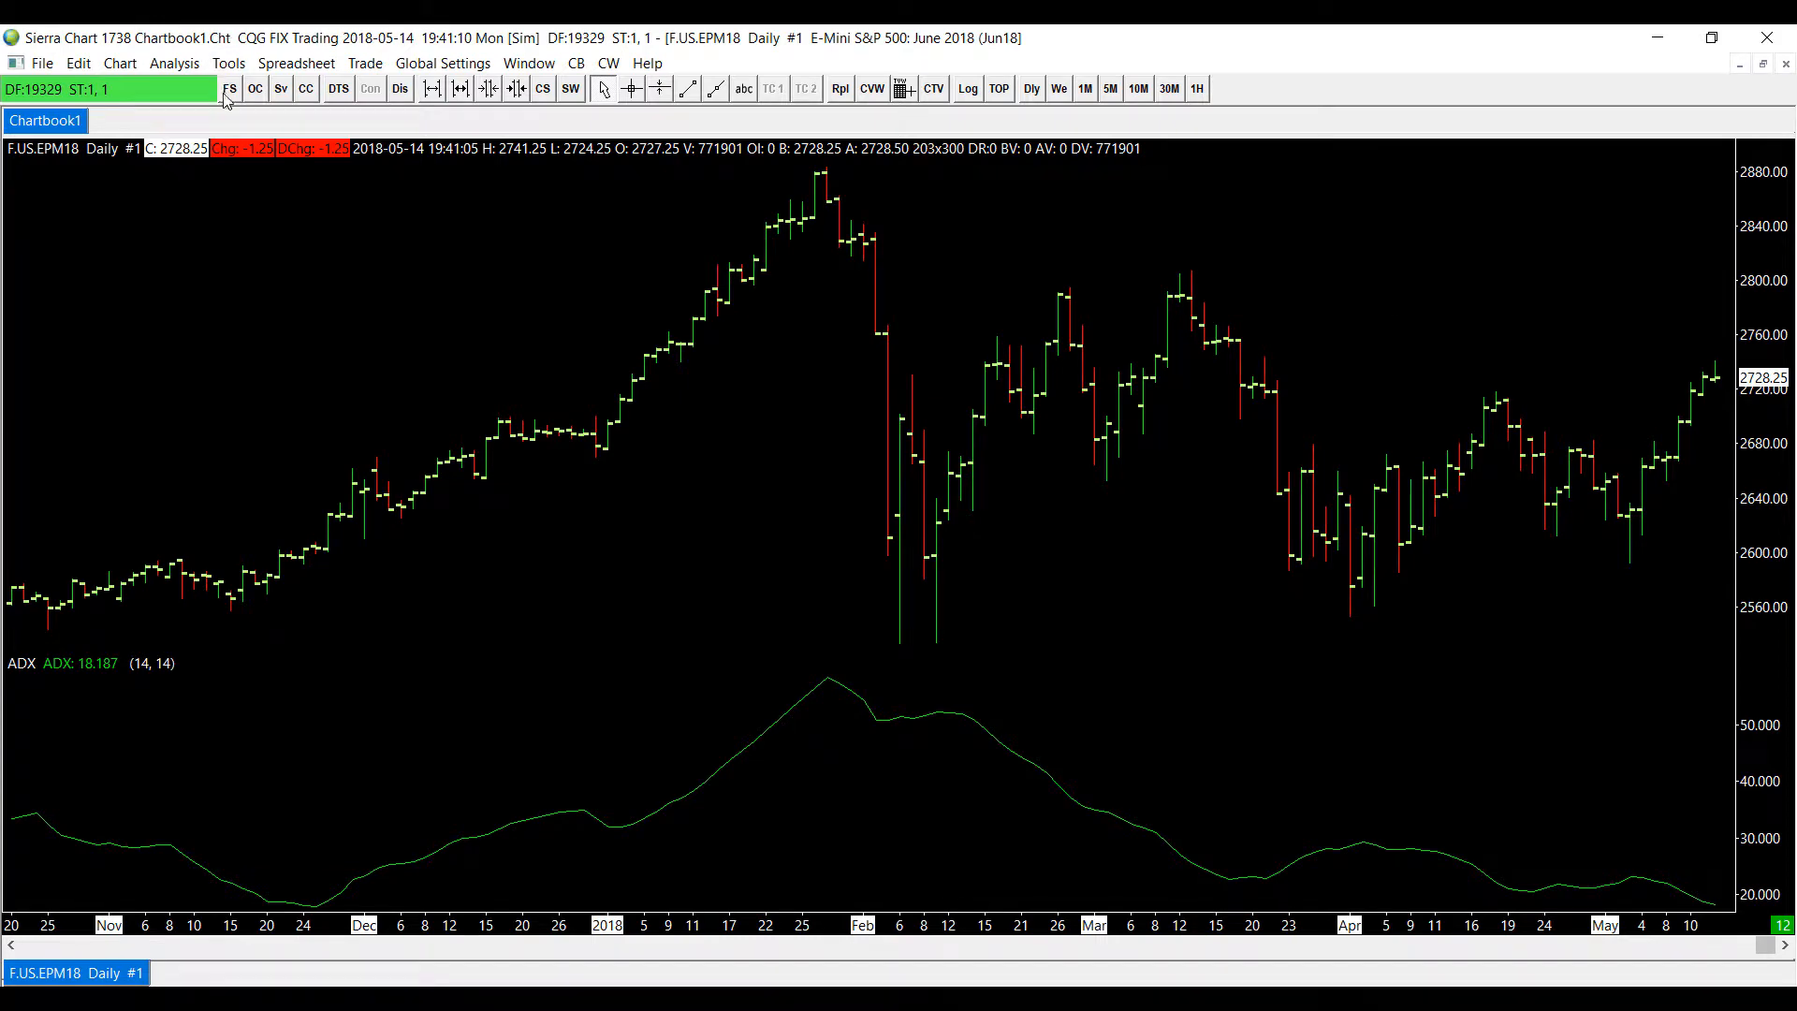
pyautogui.click(229, 88)
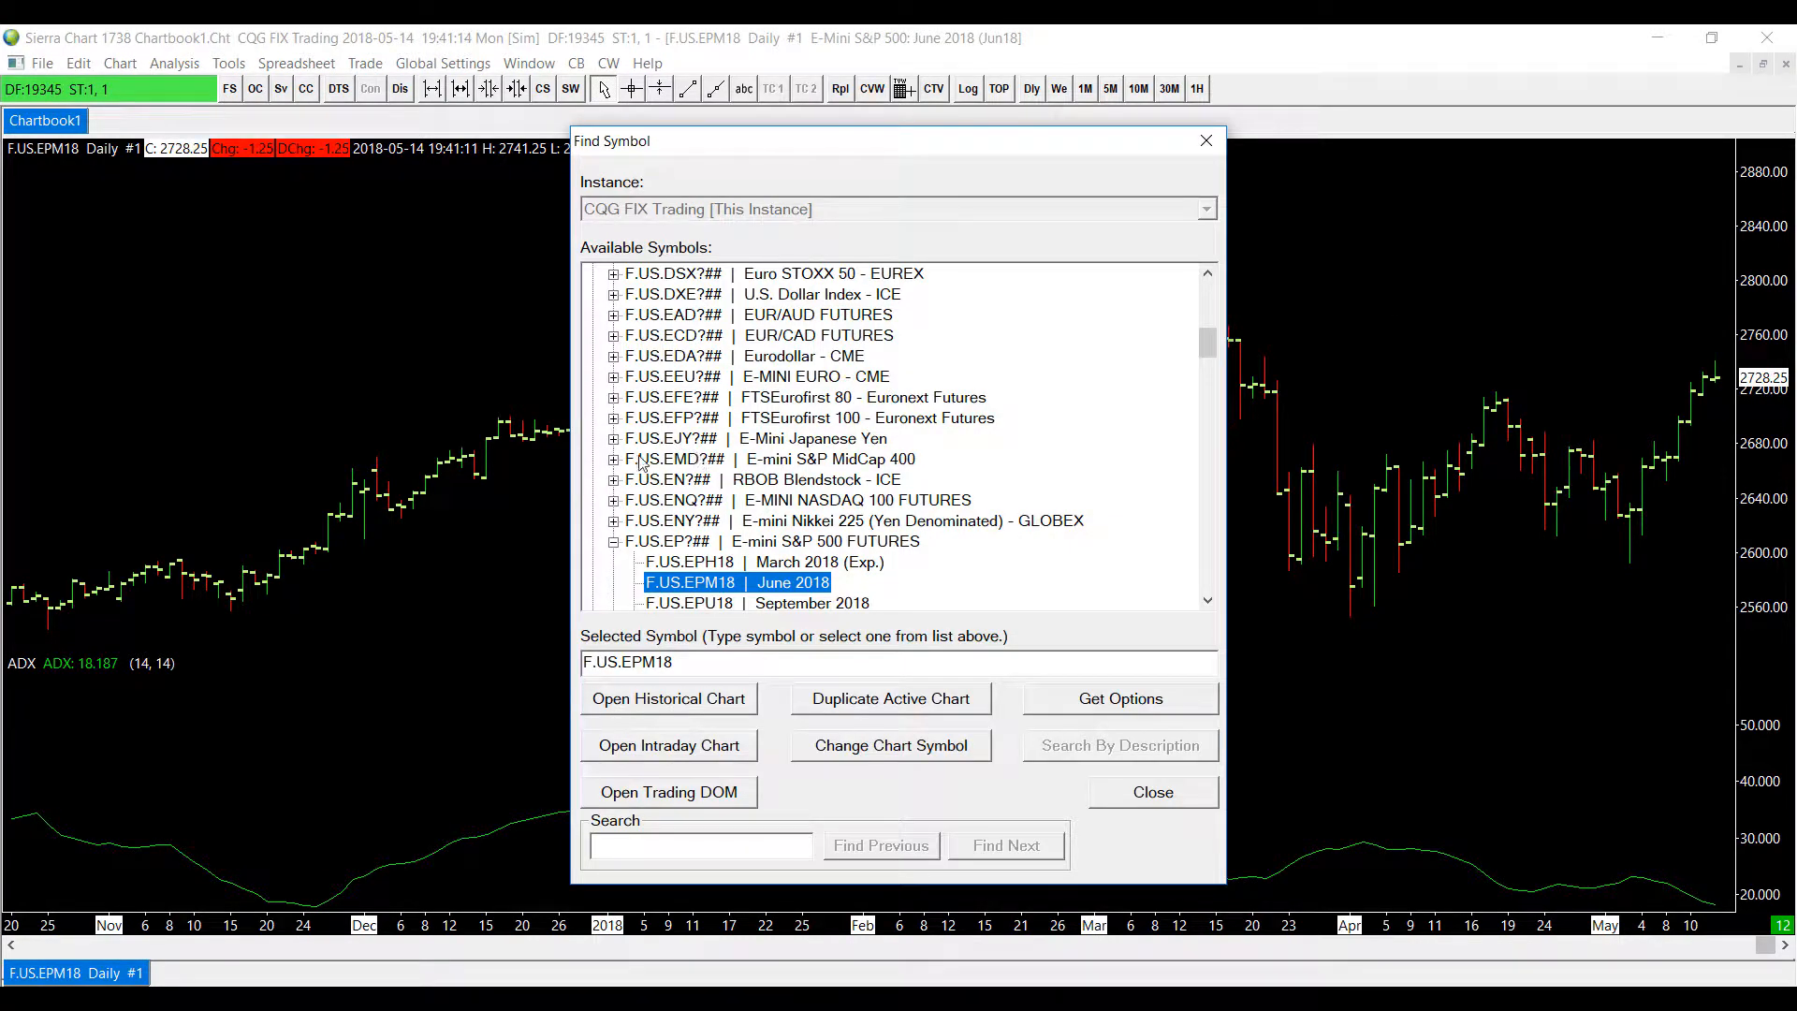
pyautogui.click(614, 439)
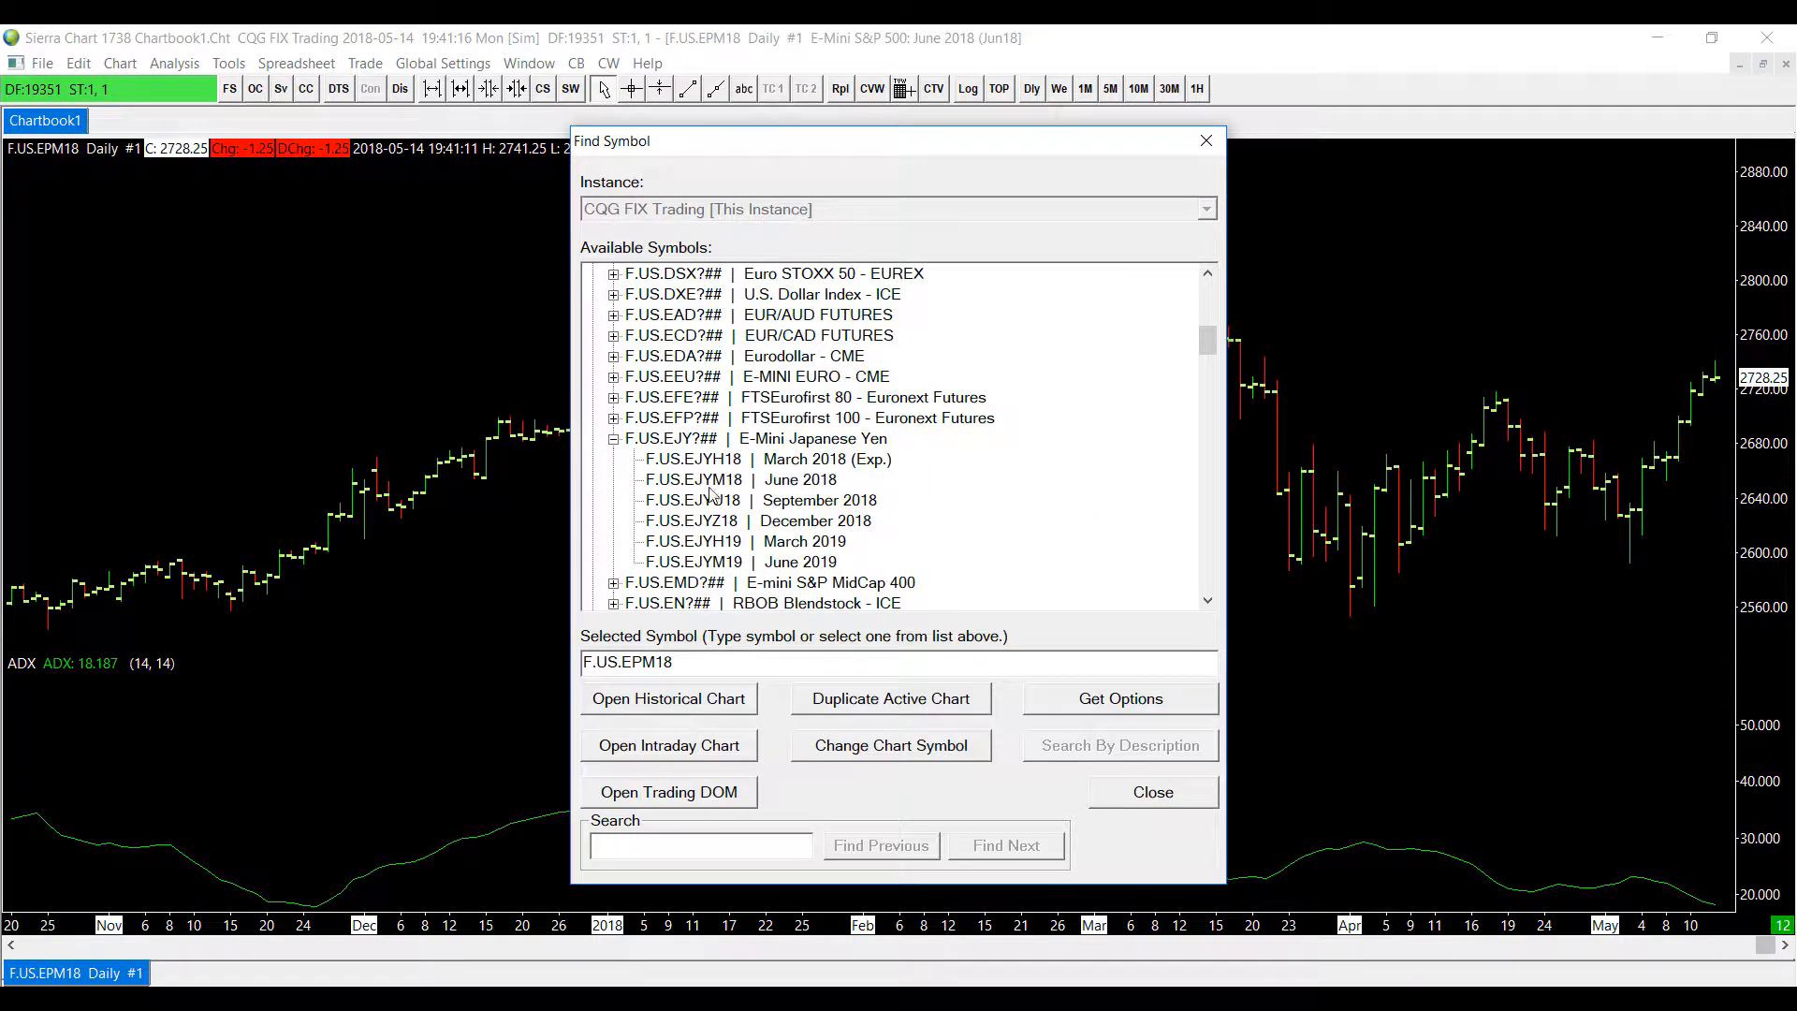
pyautogui.click(740, 479)
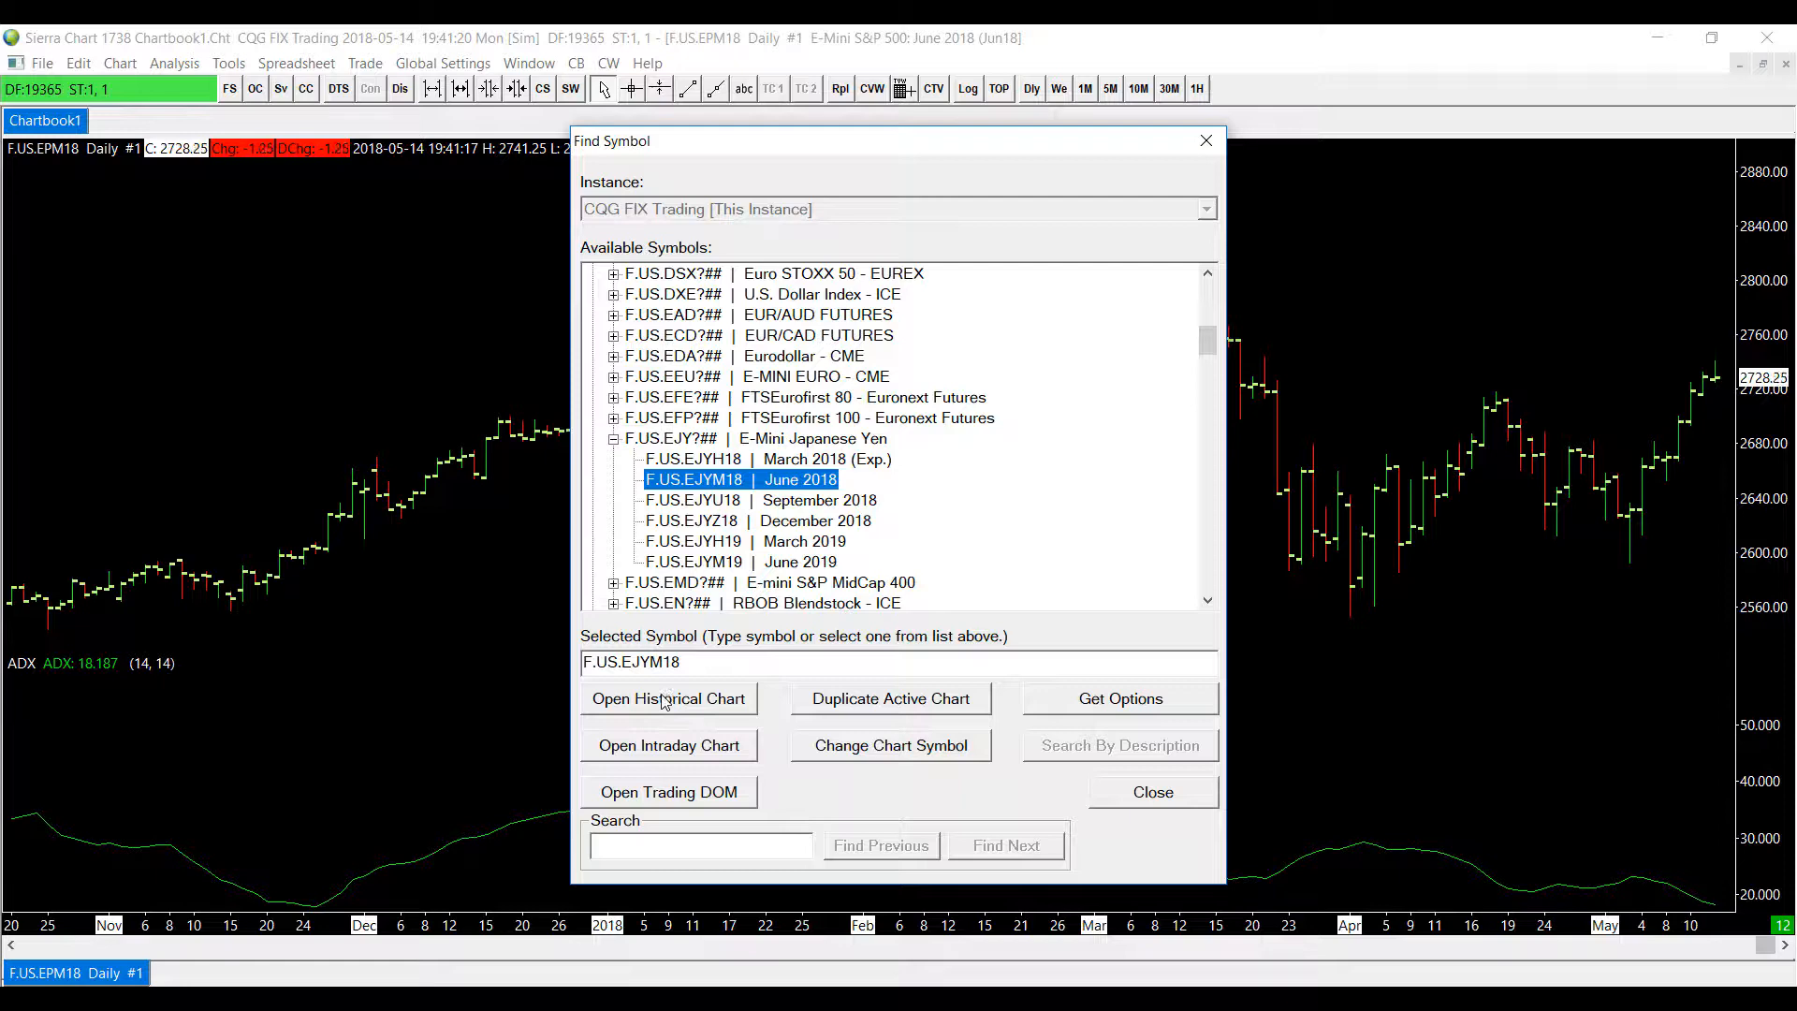
pyautogui.click(668, 698)
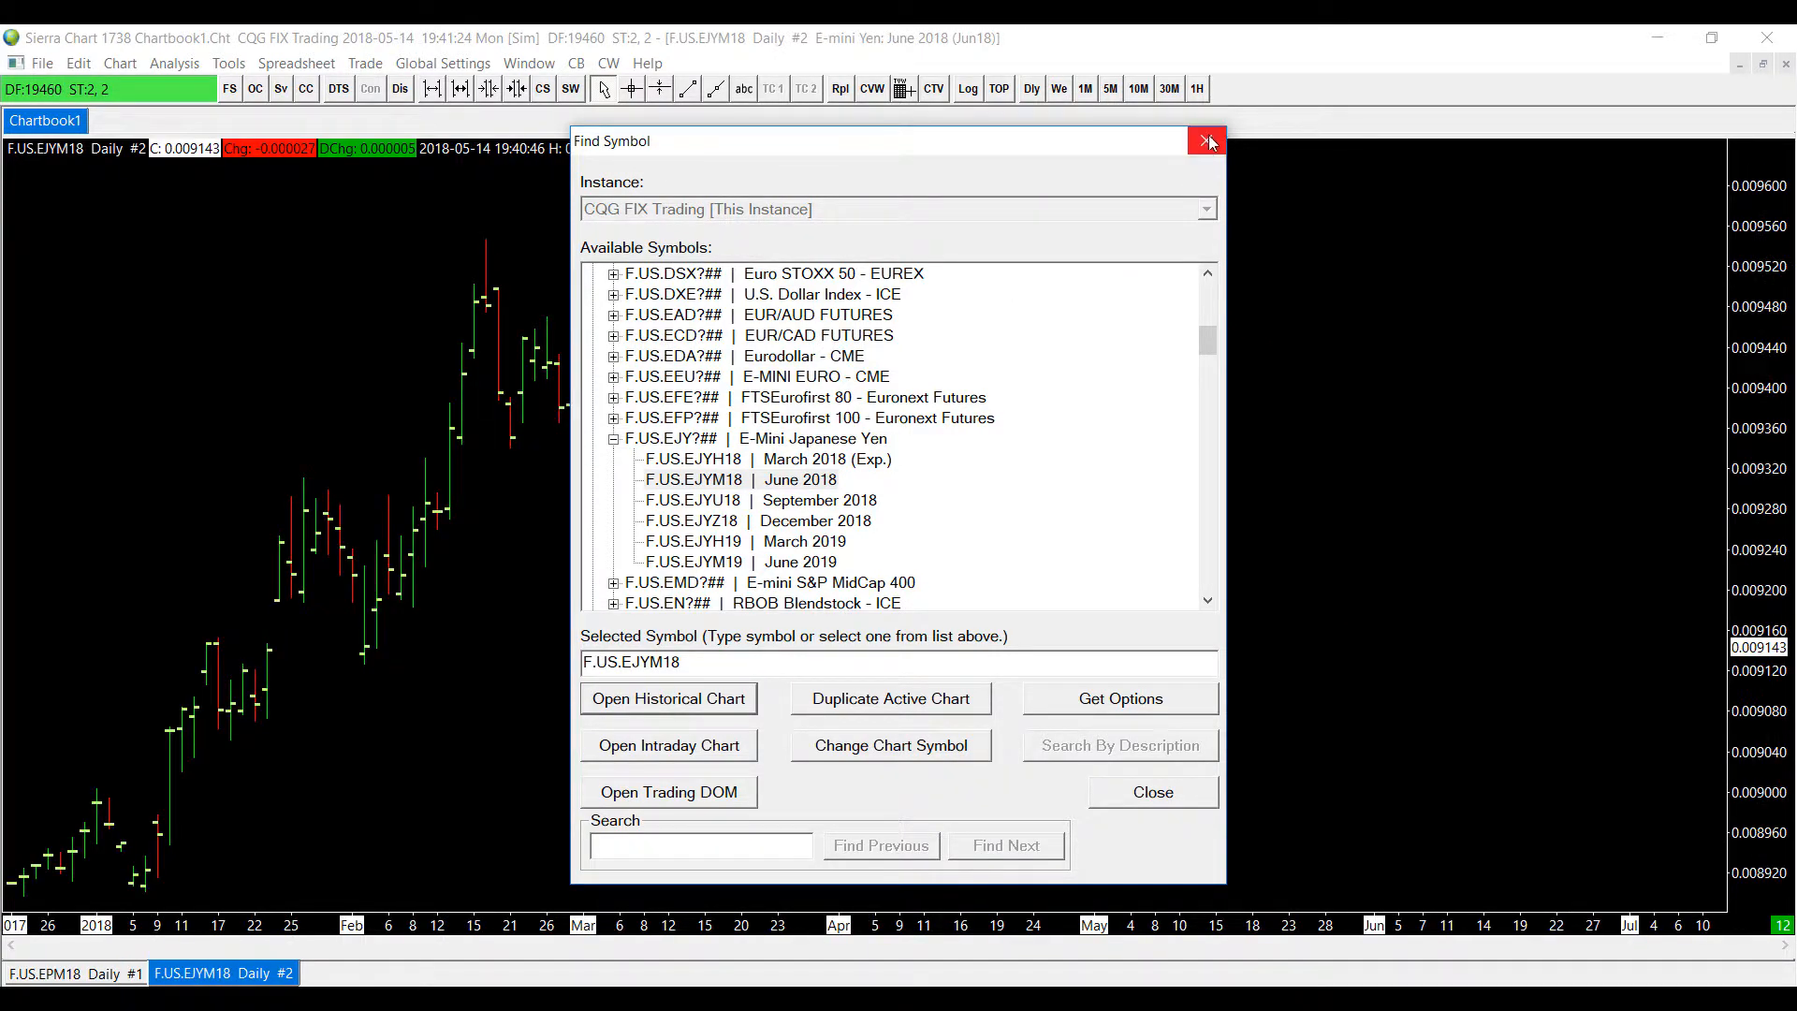
pyautogui.click(1205, 142)
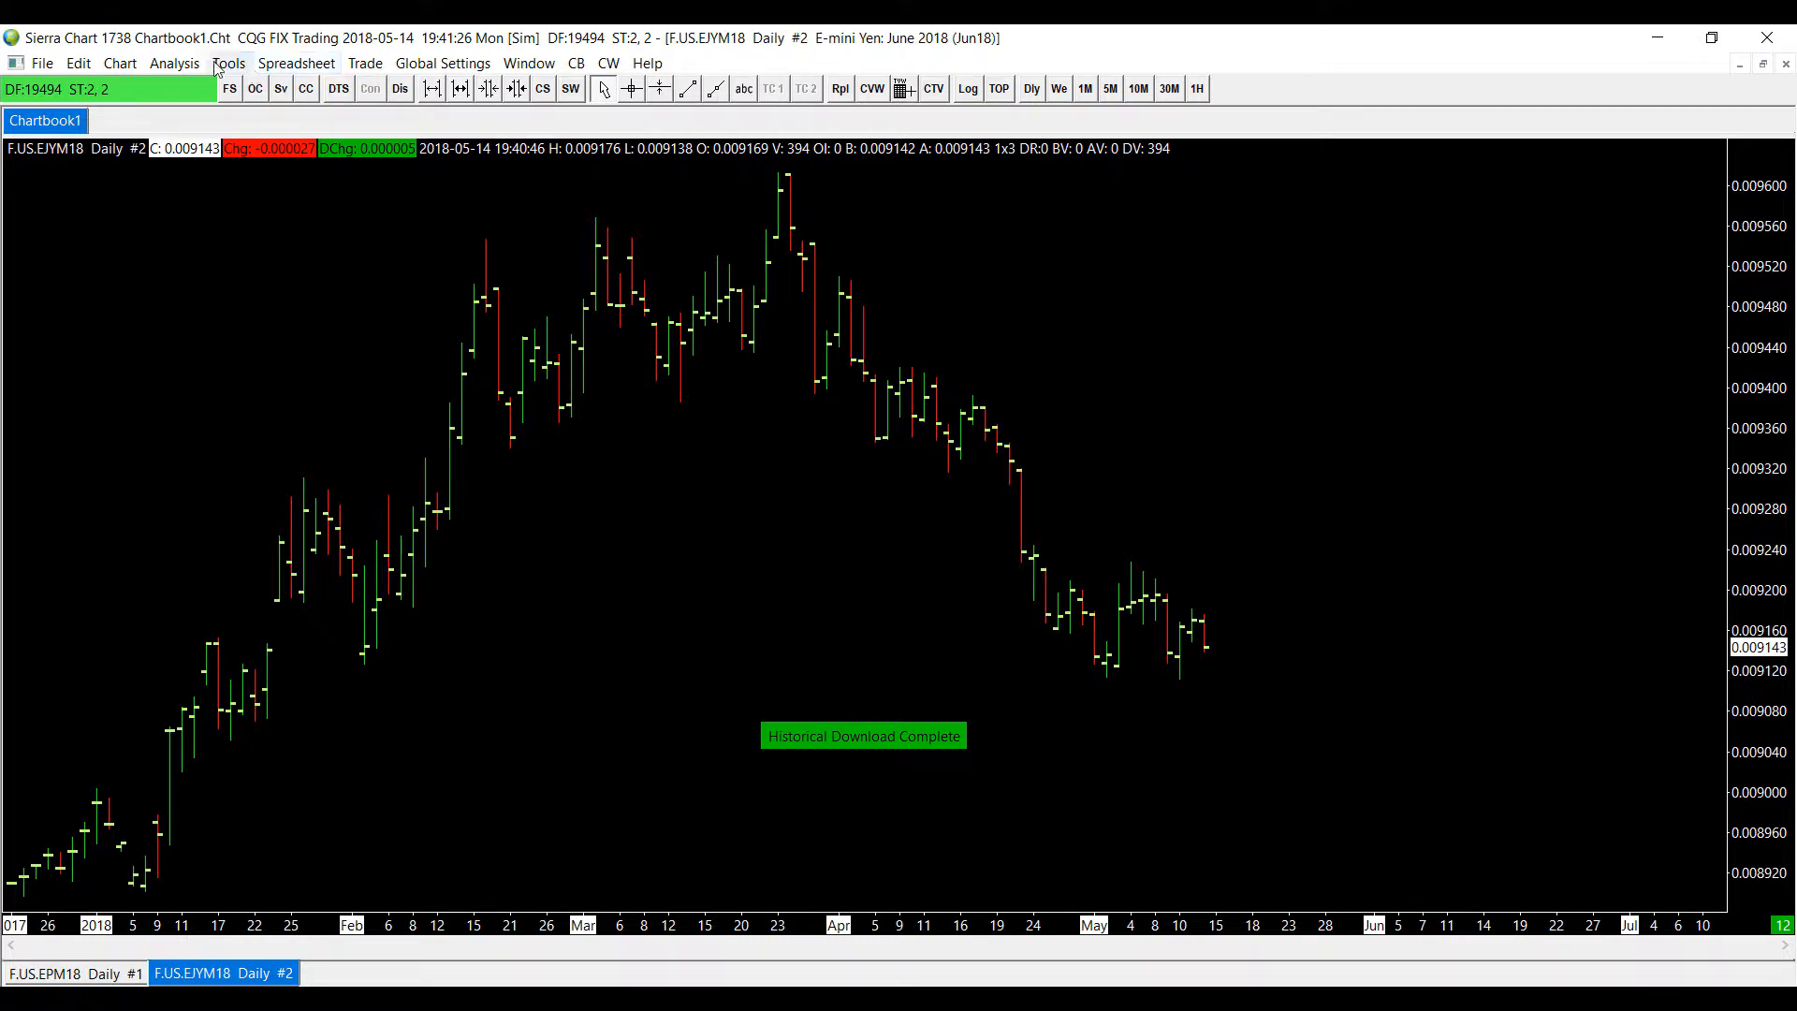
# Step: Add Ask Volume to the Yen chart with Include in Study Summary checked
pyautogui.click(174, 62)
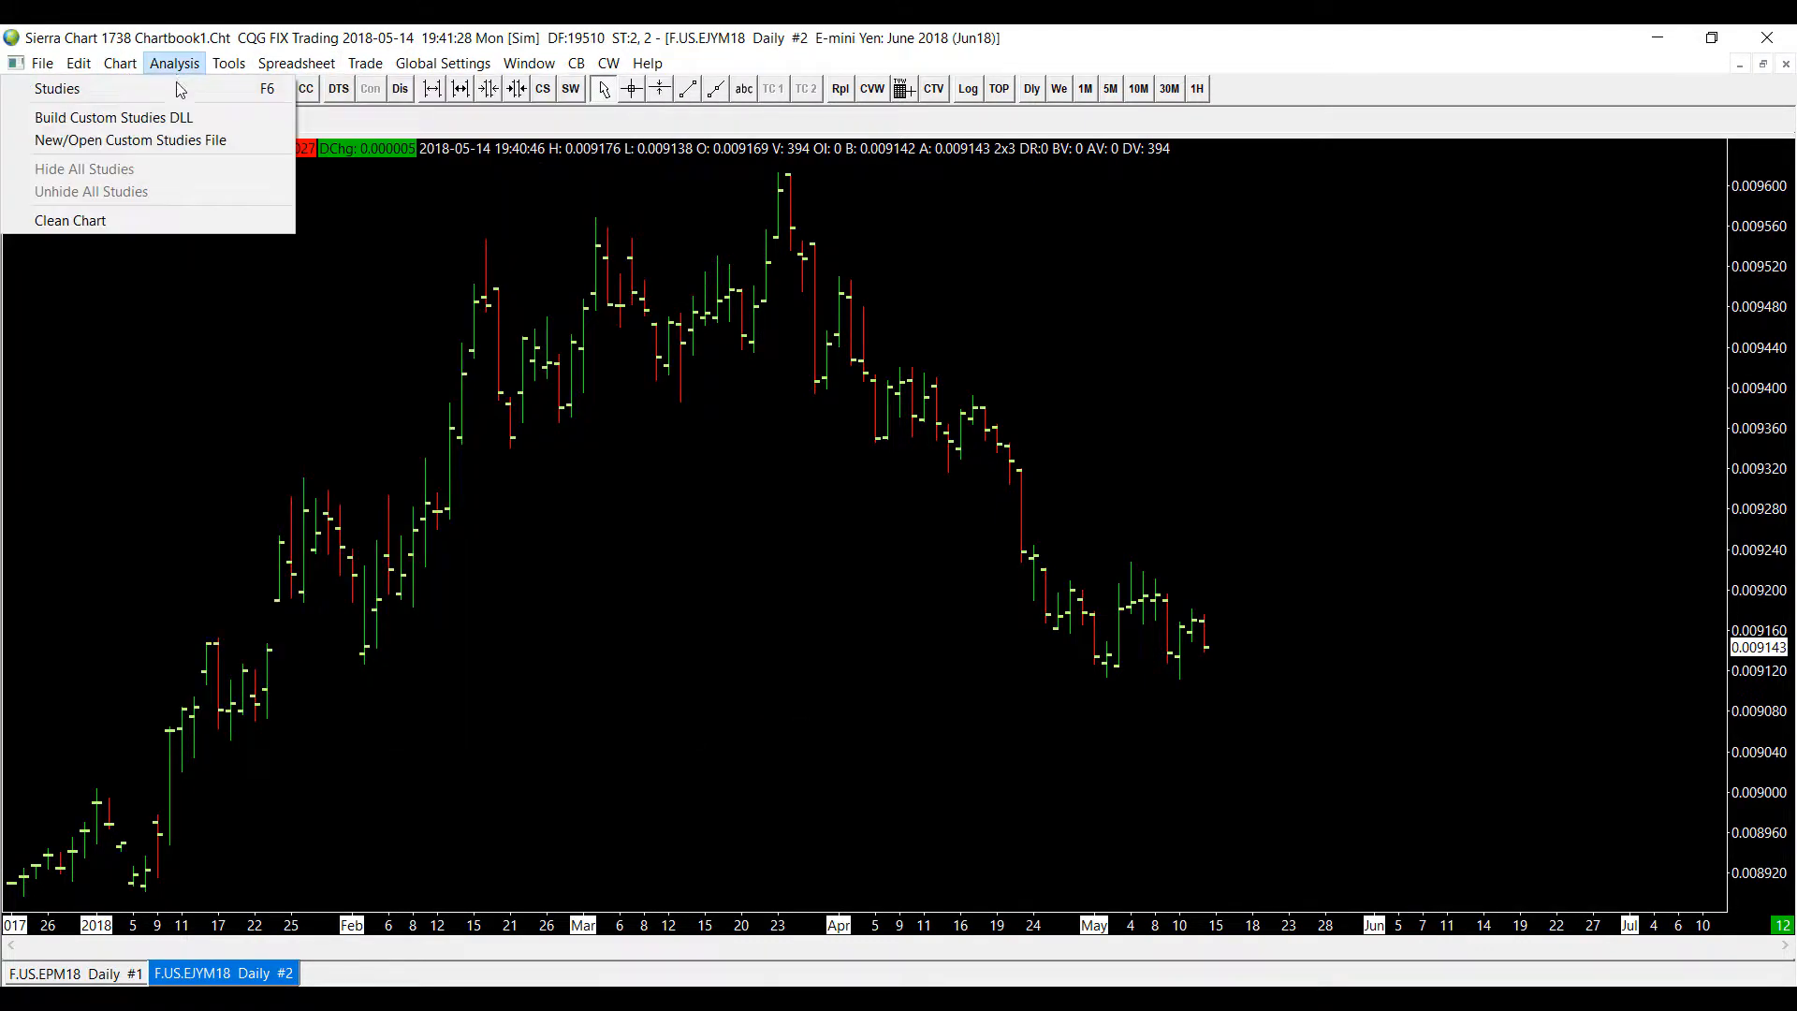
pyautogui.click(56, 90)
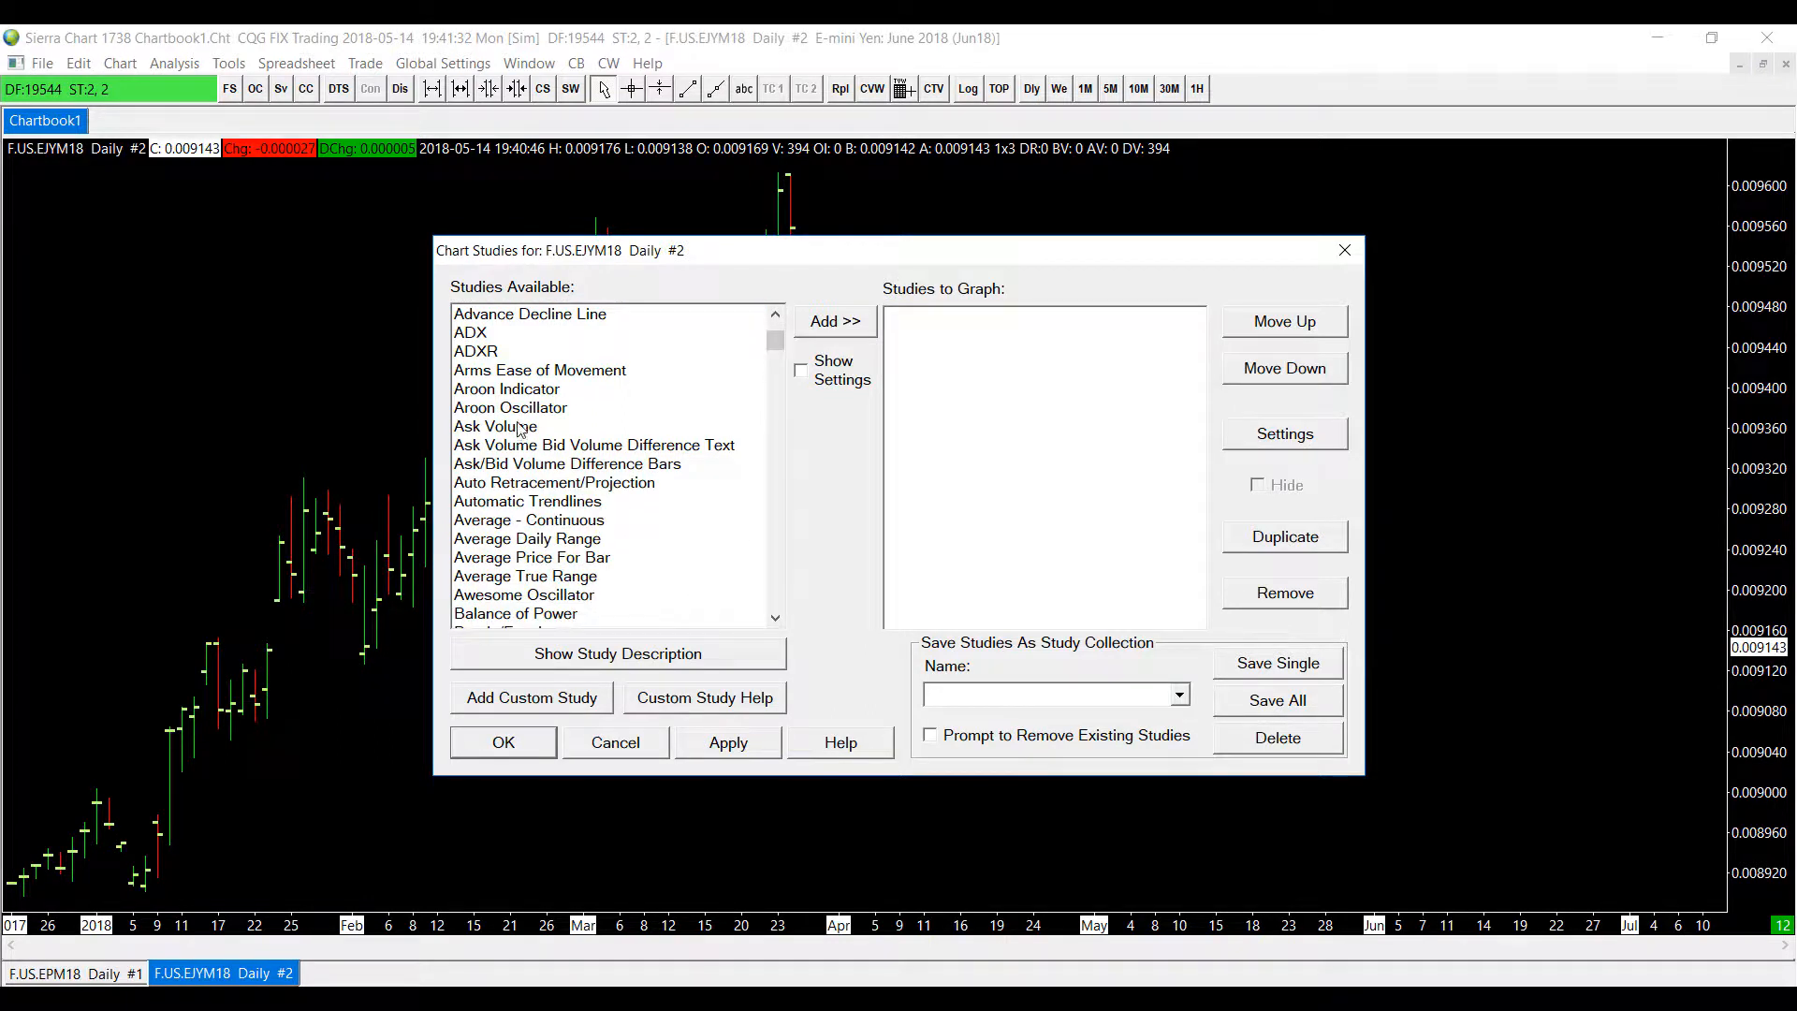
pyautogui.click(495, 425)
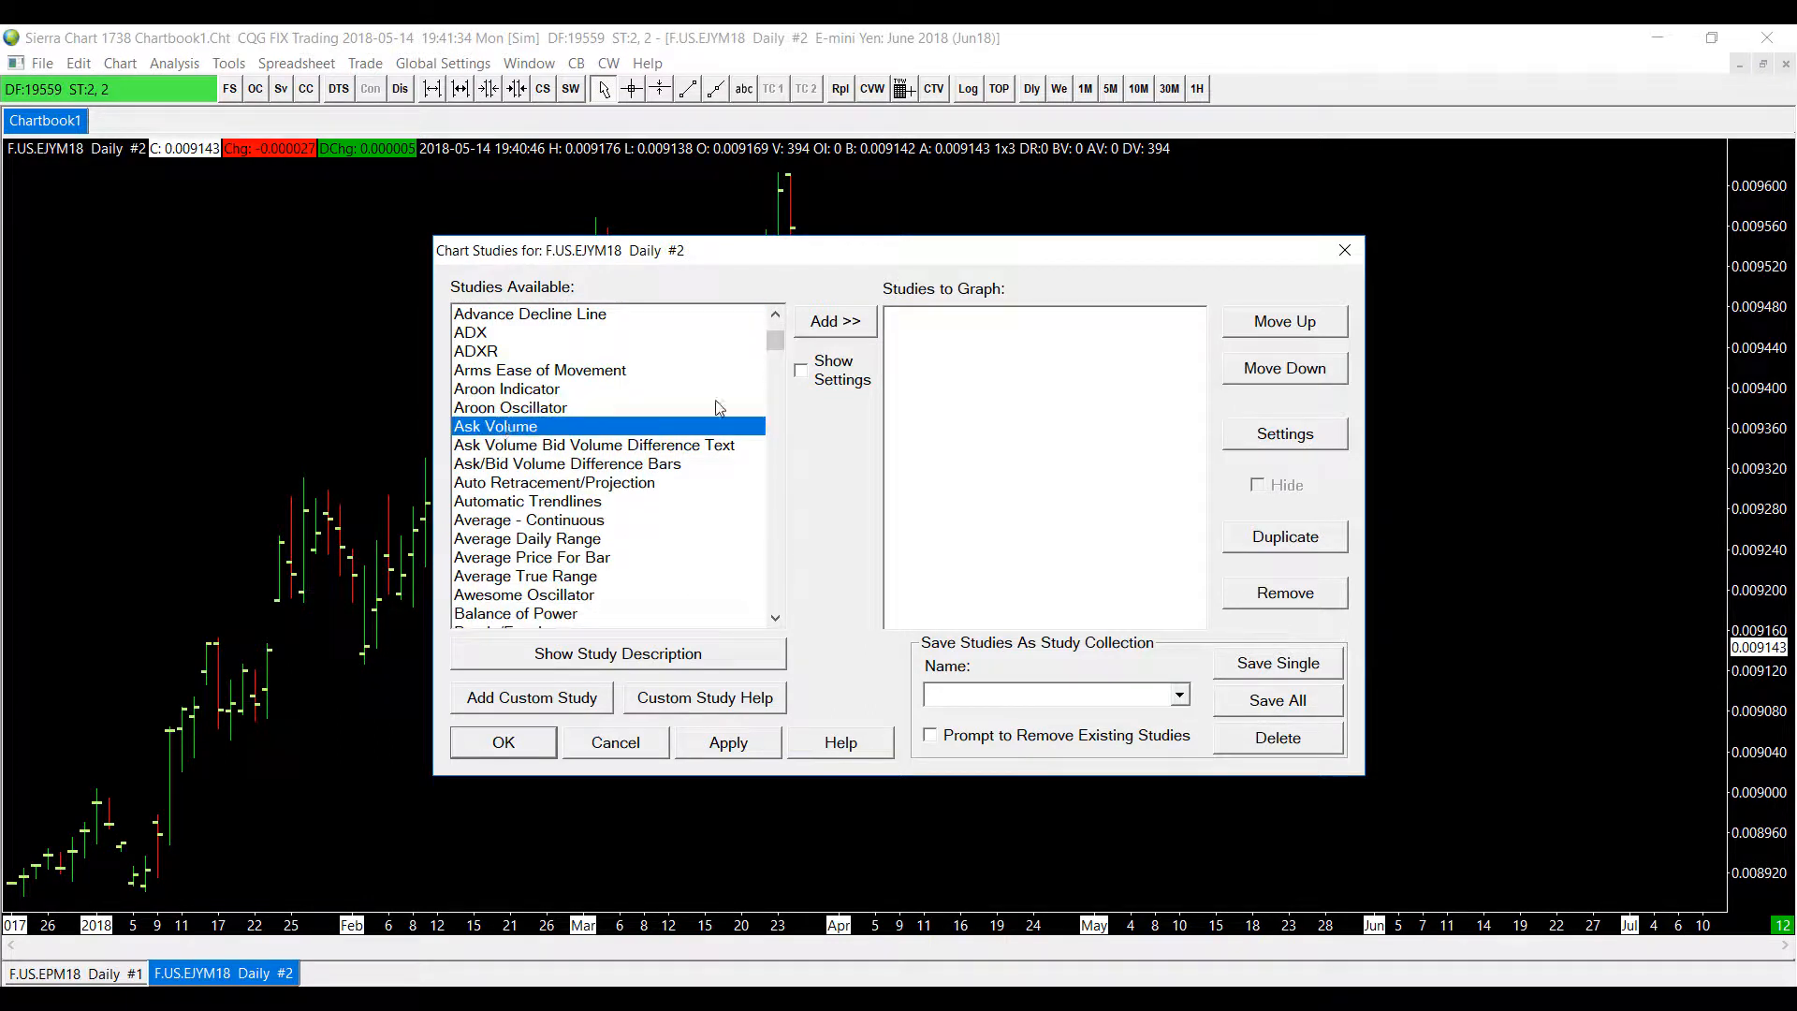
pyautogui.click(833, 320)
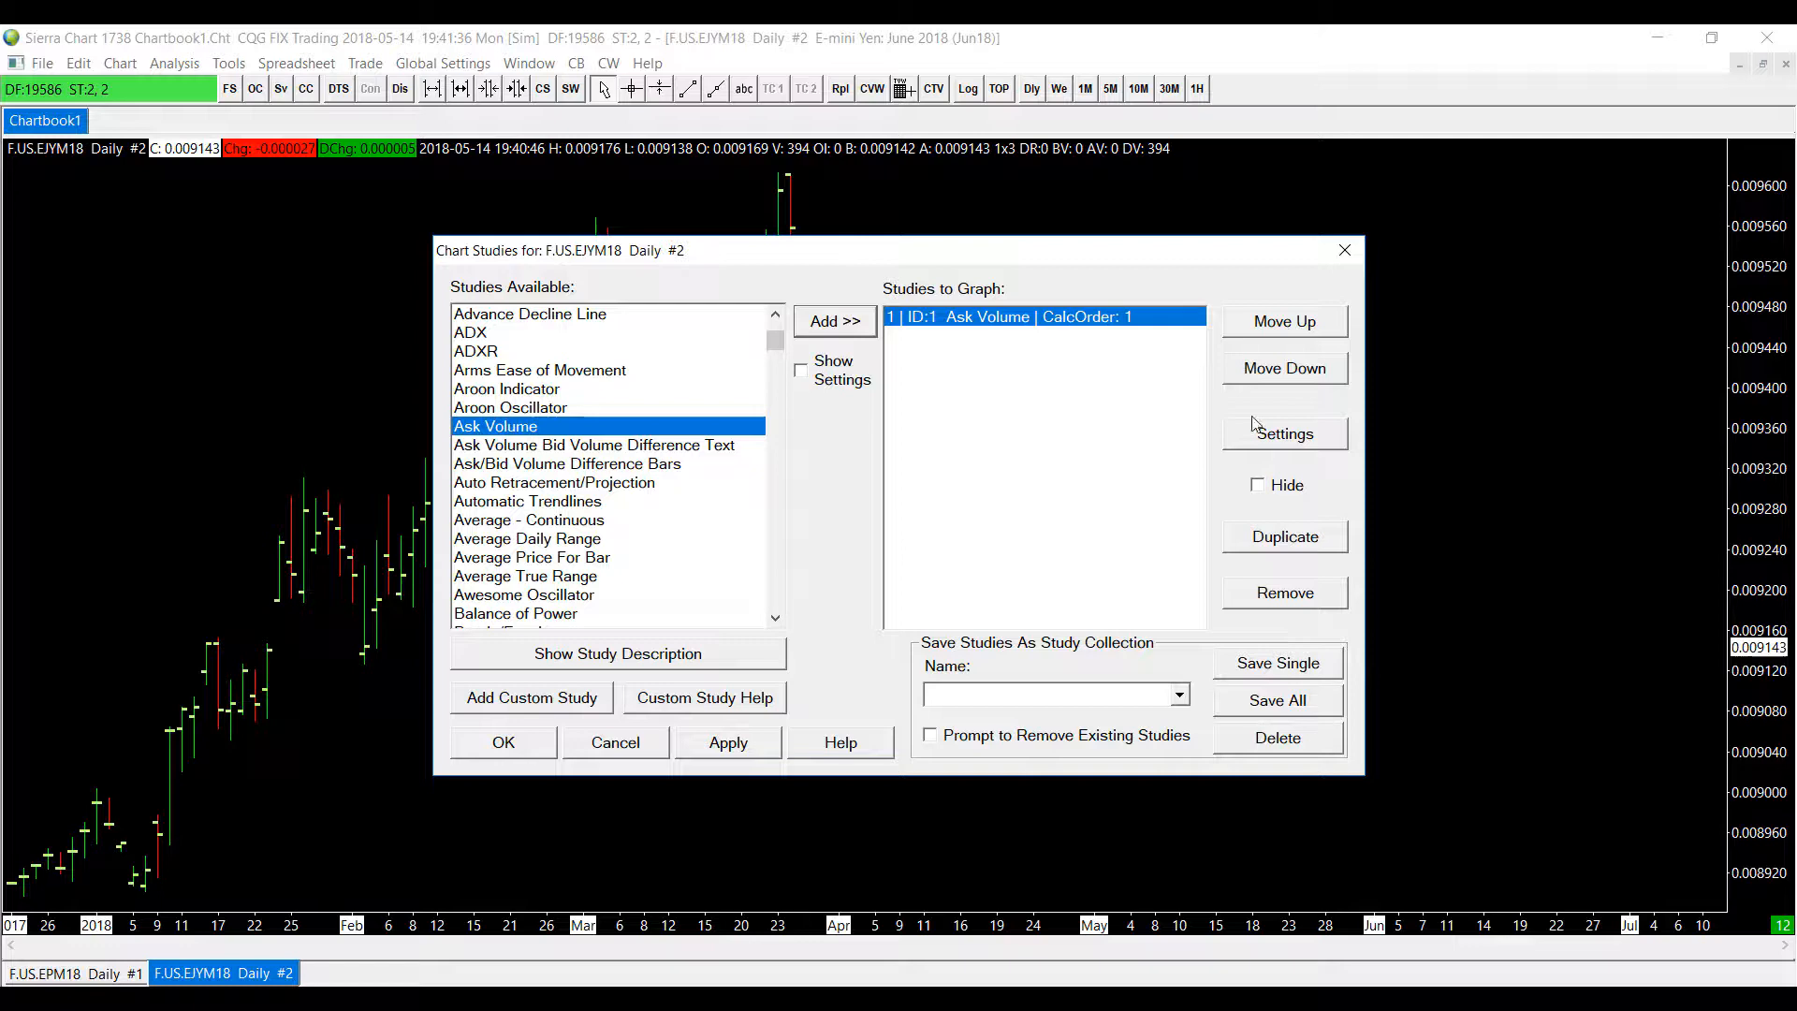
pyautogui.click(1283, 434)
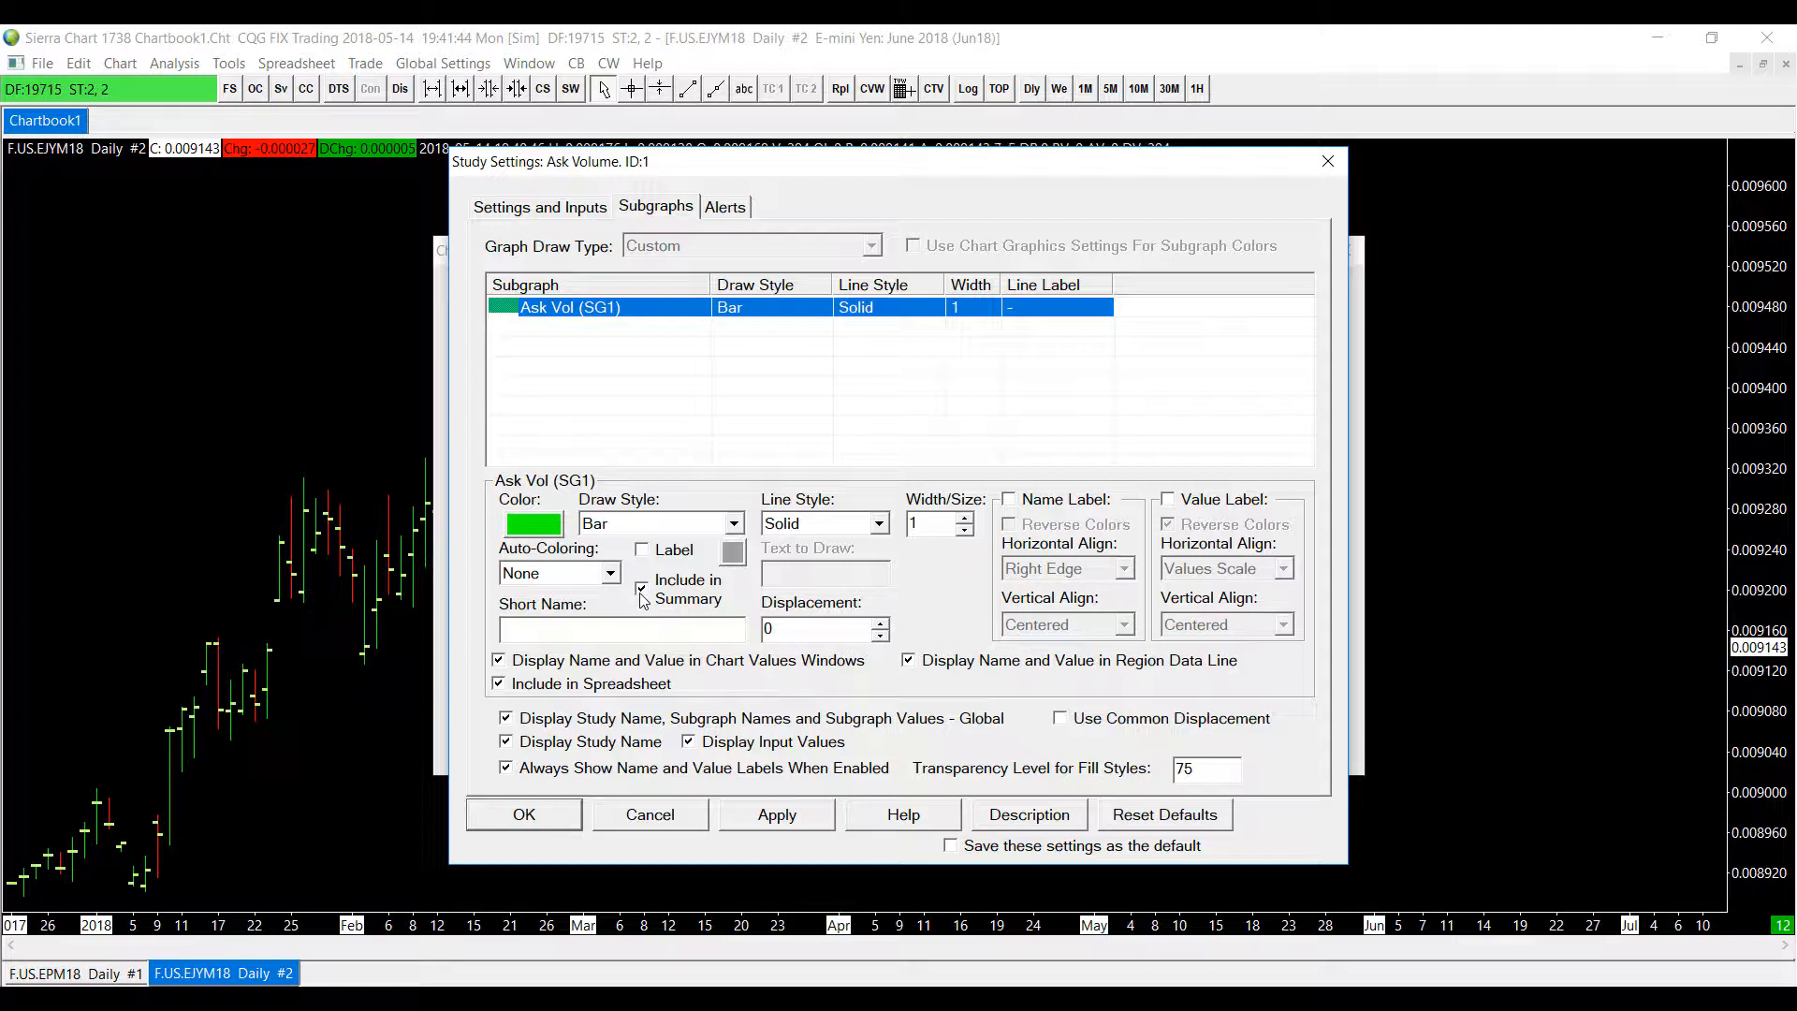
pyautogui.click(540, 206)
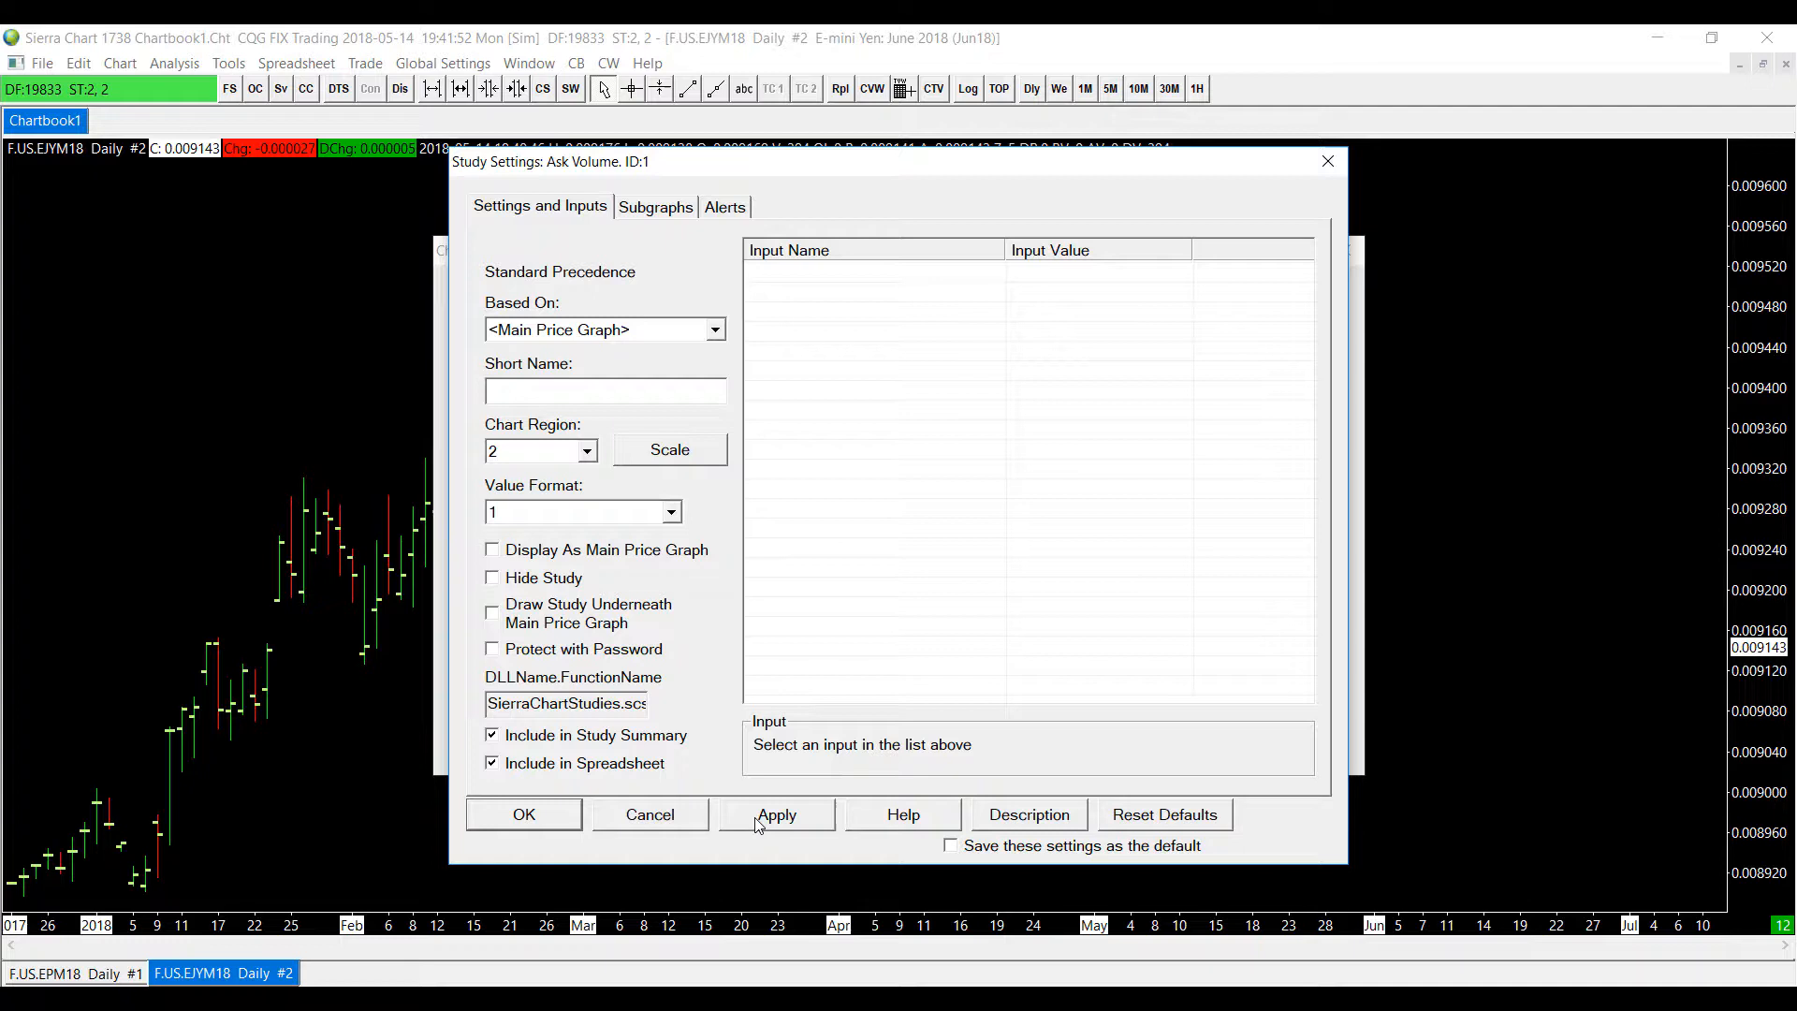
pyautogui.click(776, 814)
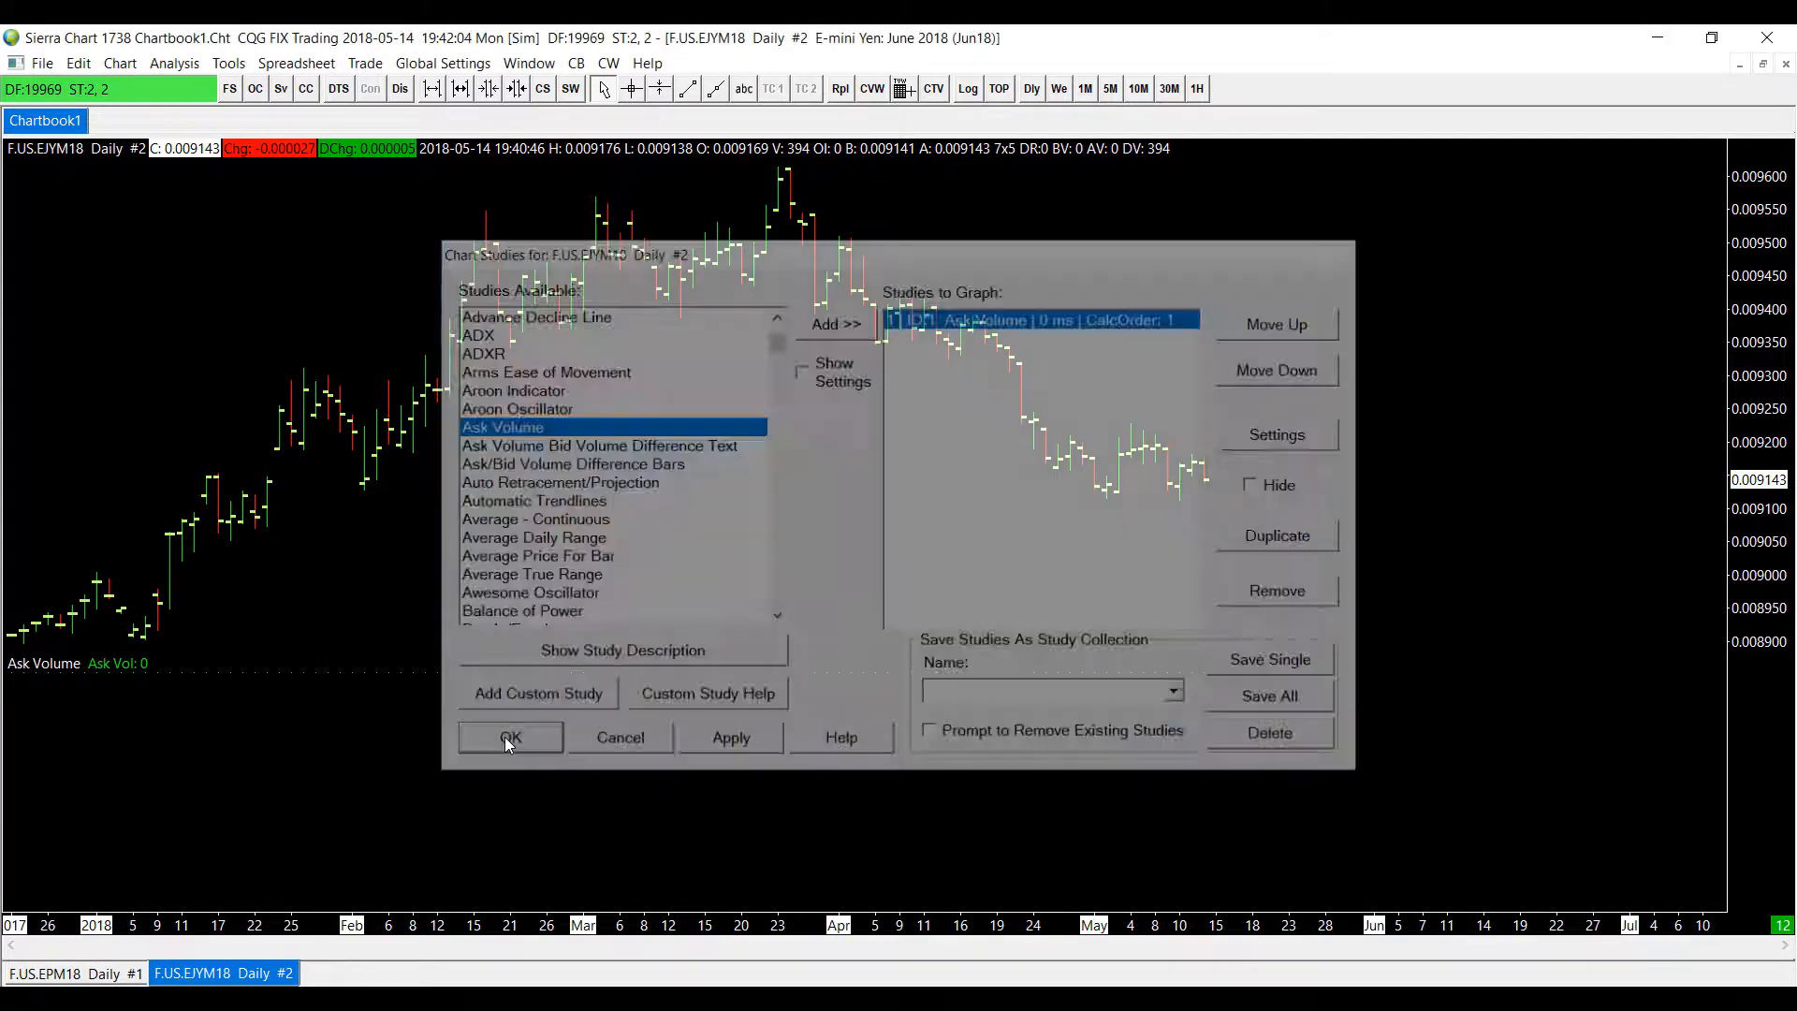
# Step: Close Chart Studies and switch from the F.US.EPM18 chart to the F.US.EJYM18 chart
pyautogui.click(509, 736)
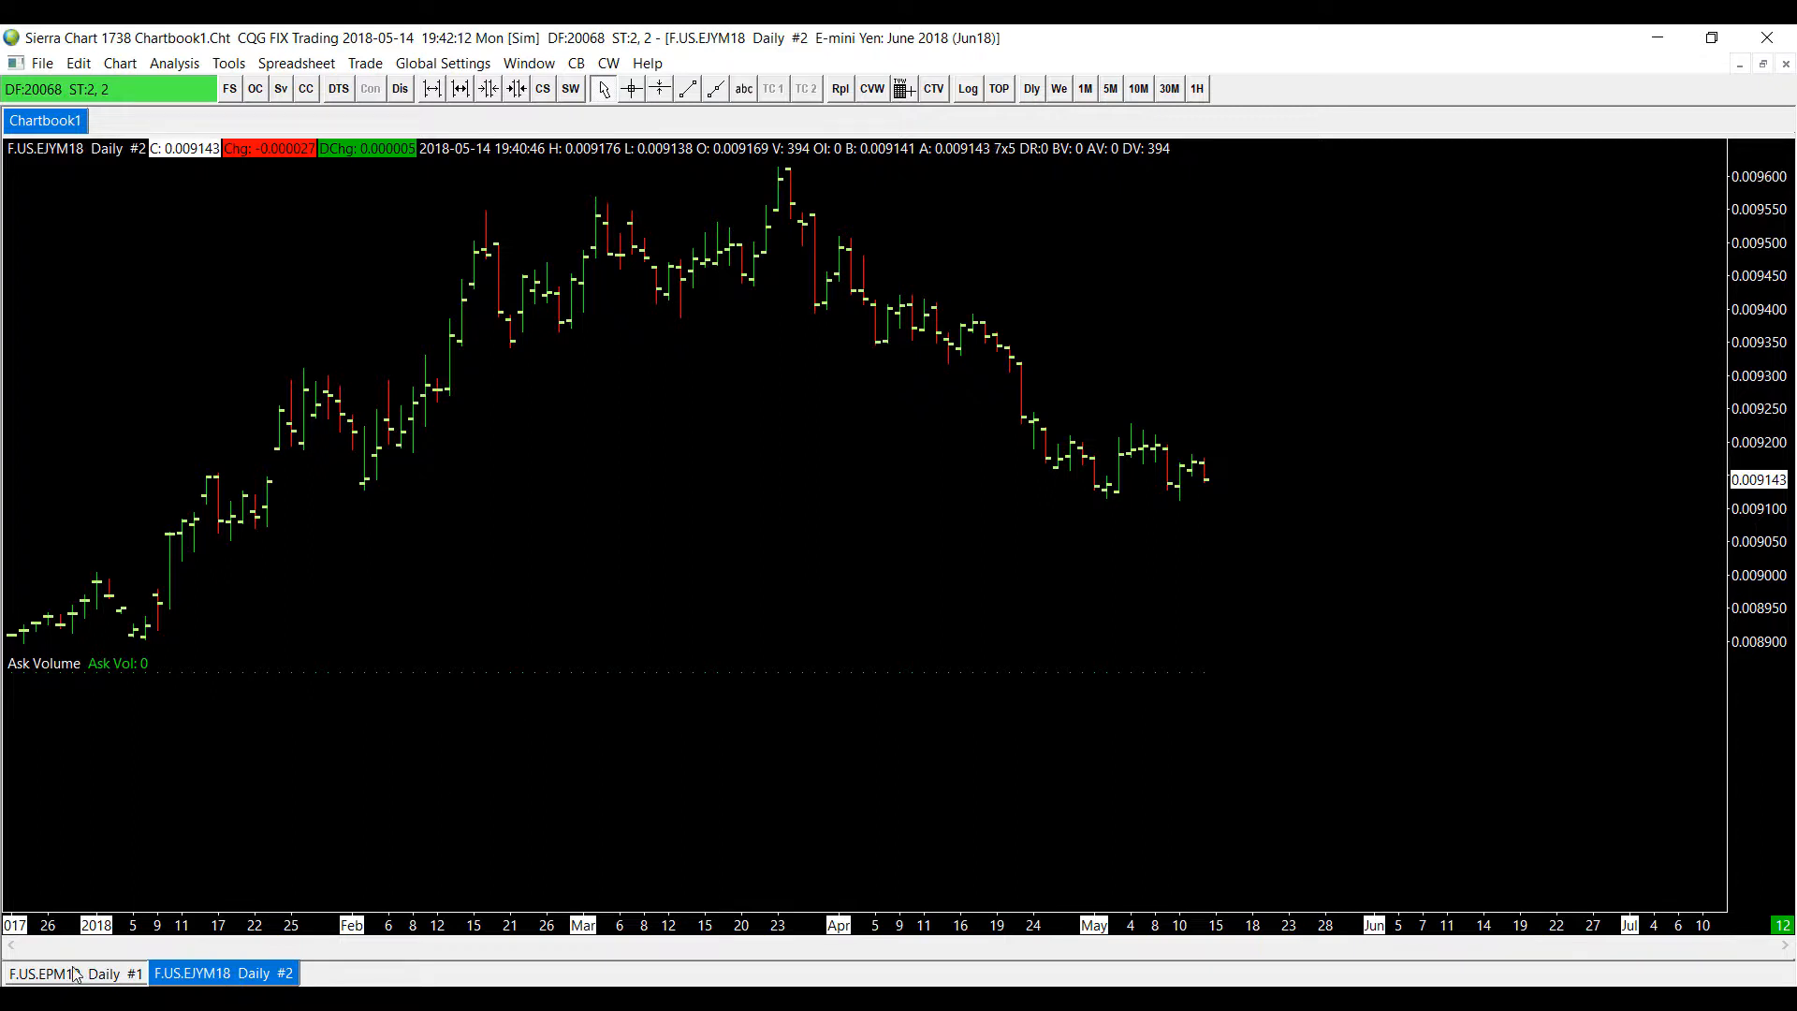
pyautogui.click(76, 973)
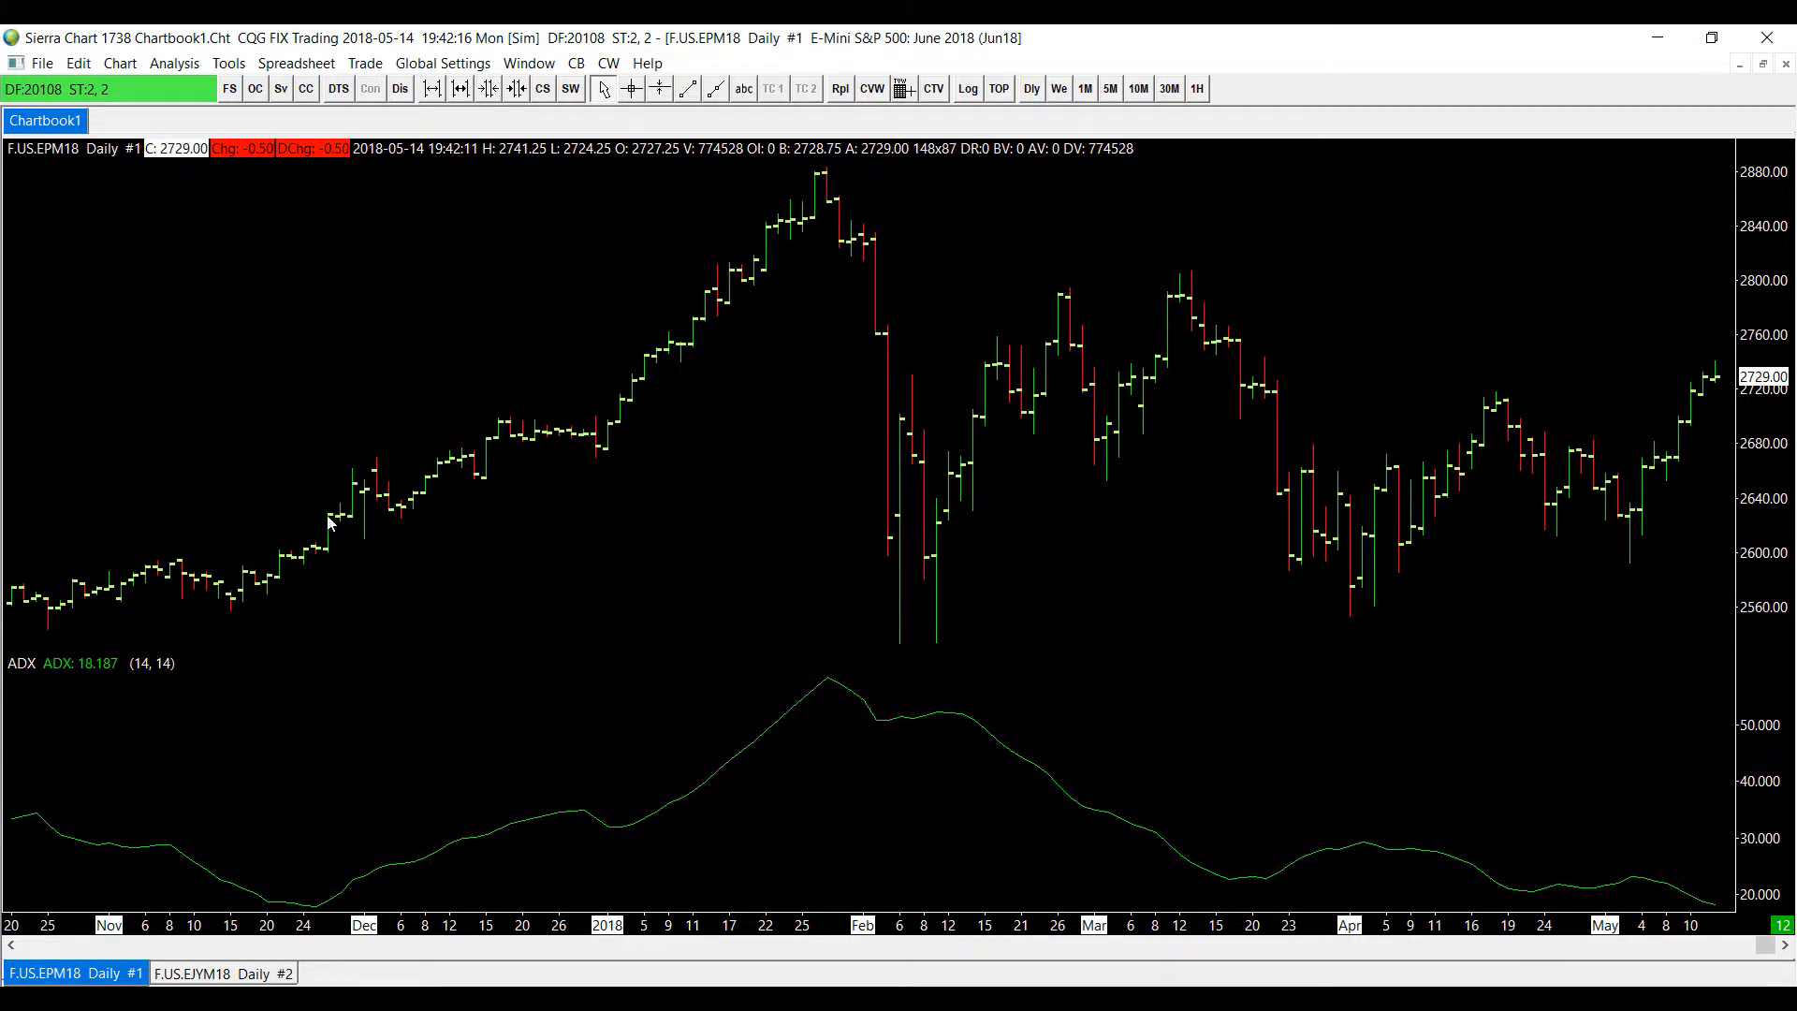
pyautogui.click(223, 973)
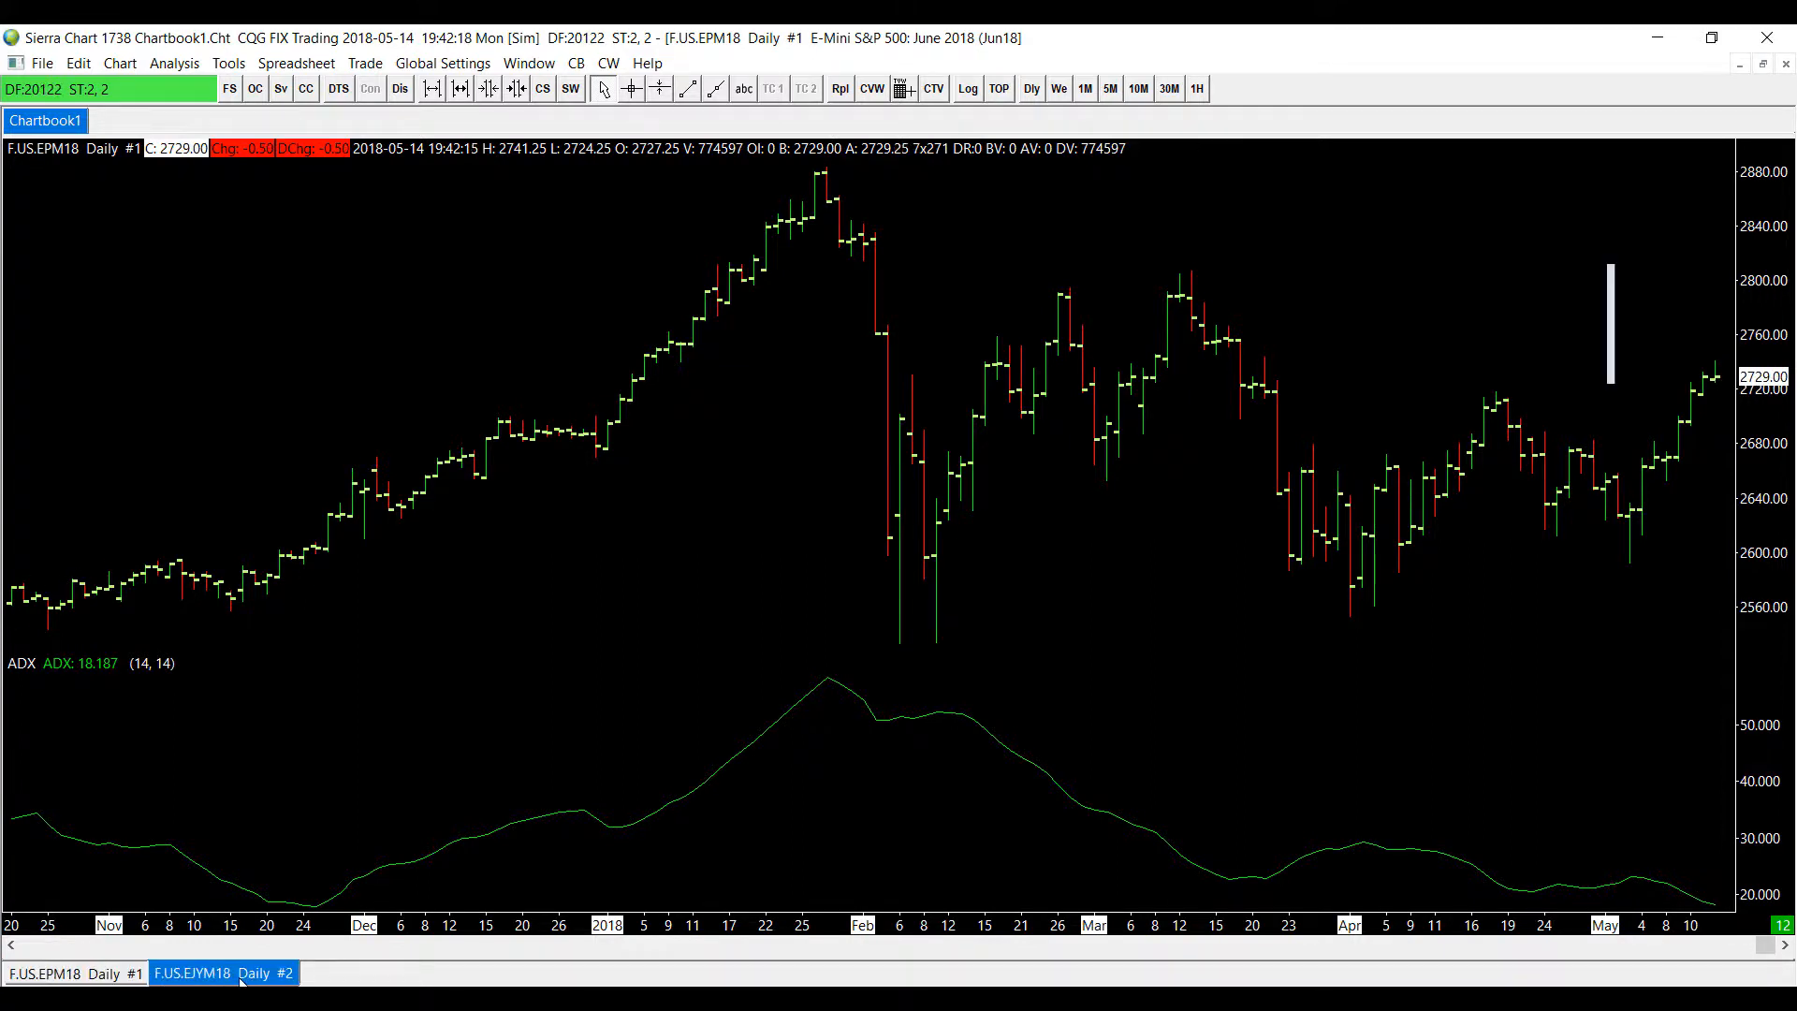
pyautogui.click(224, 972)
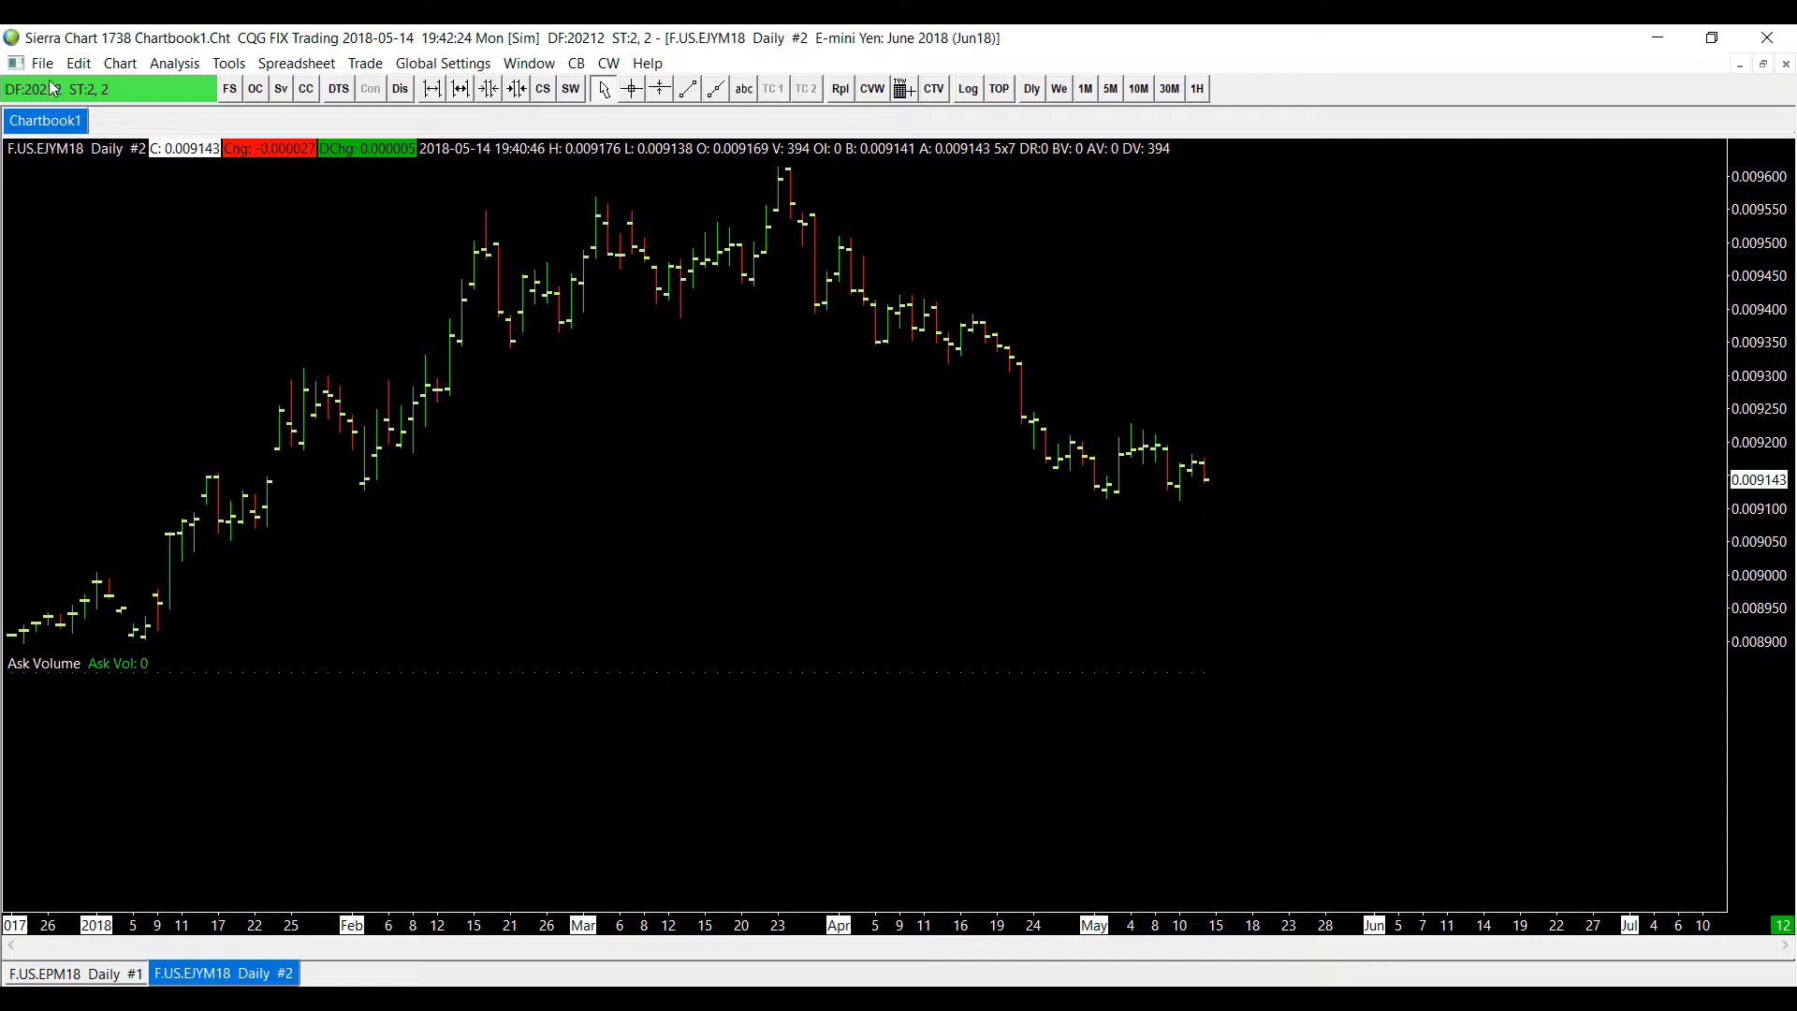
# Step: Reopen the Study Summary Window from the File menu and select the E-mini Yen row
pyautogui.click(41, 63)
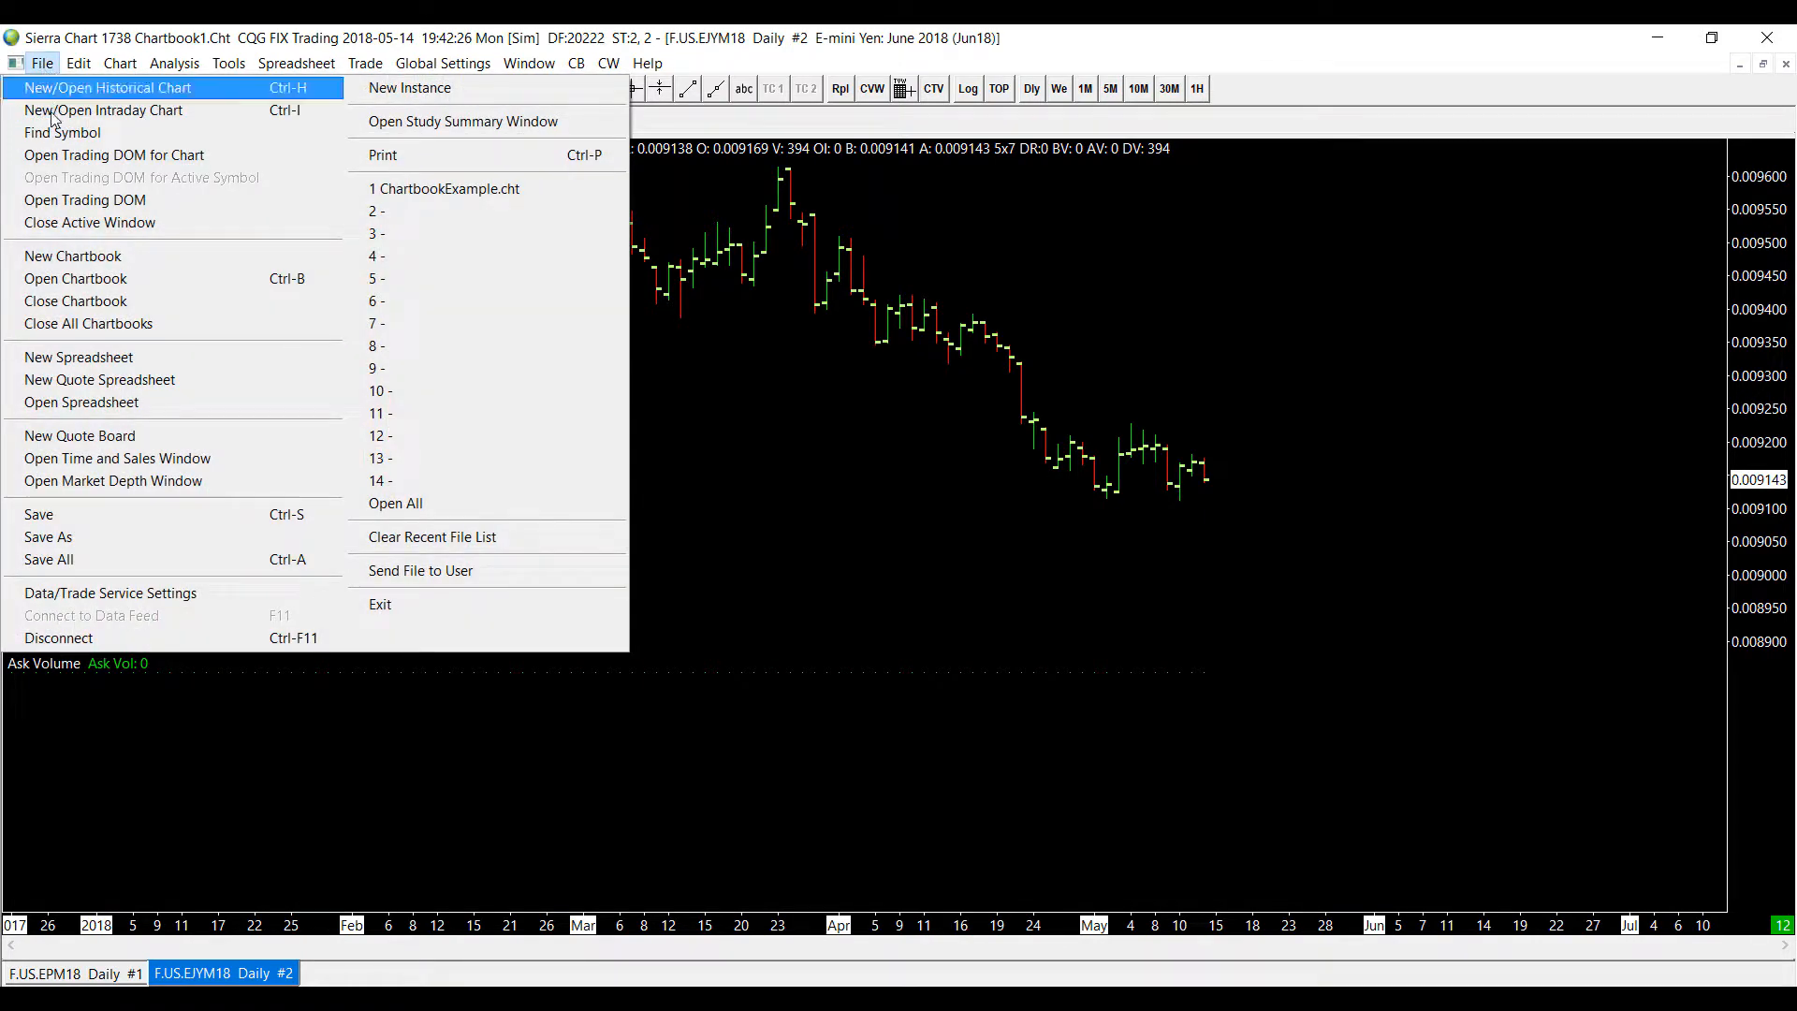
pyautogui.click(77, 63)
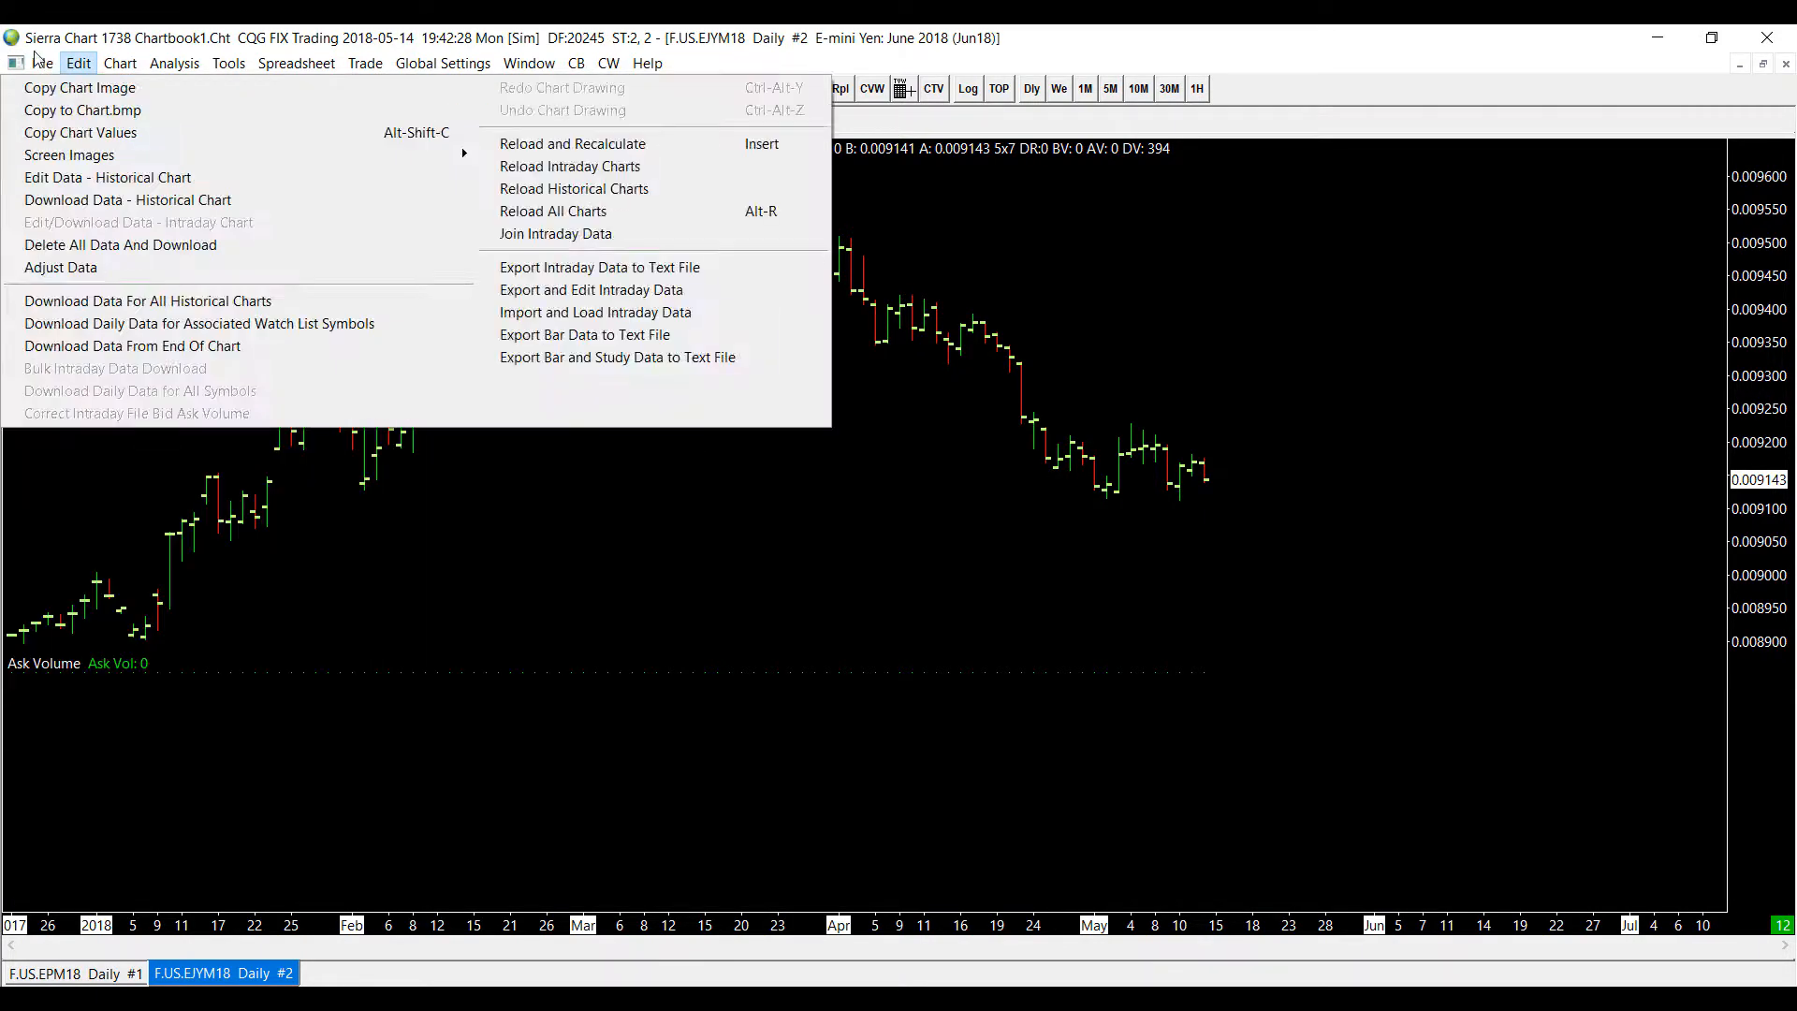
pyautogui.click(42, 62)
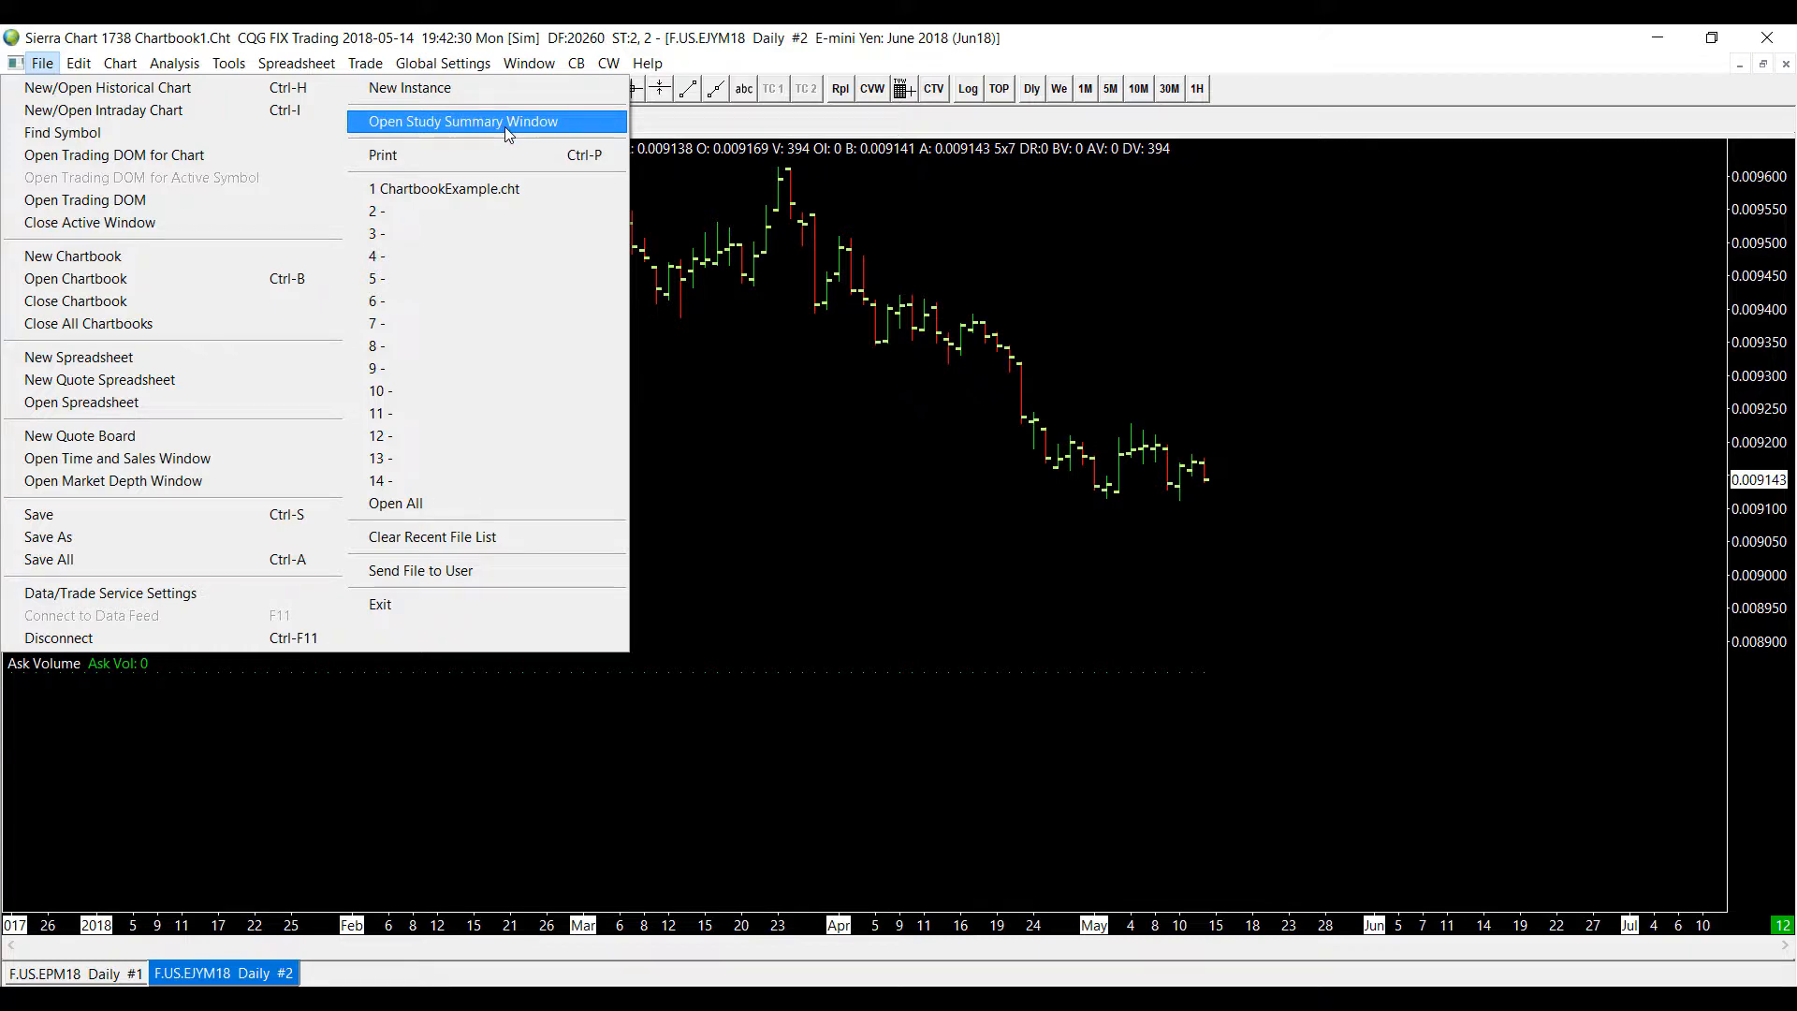
pyautogui.click(461, 121)
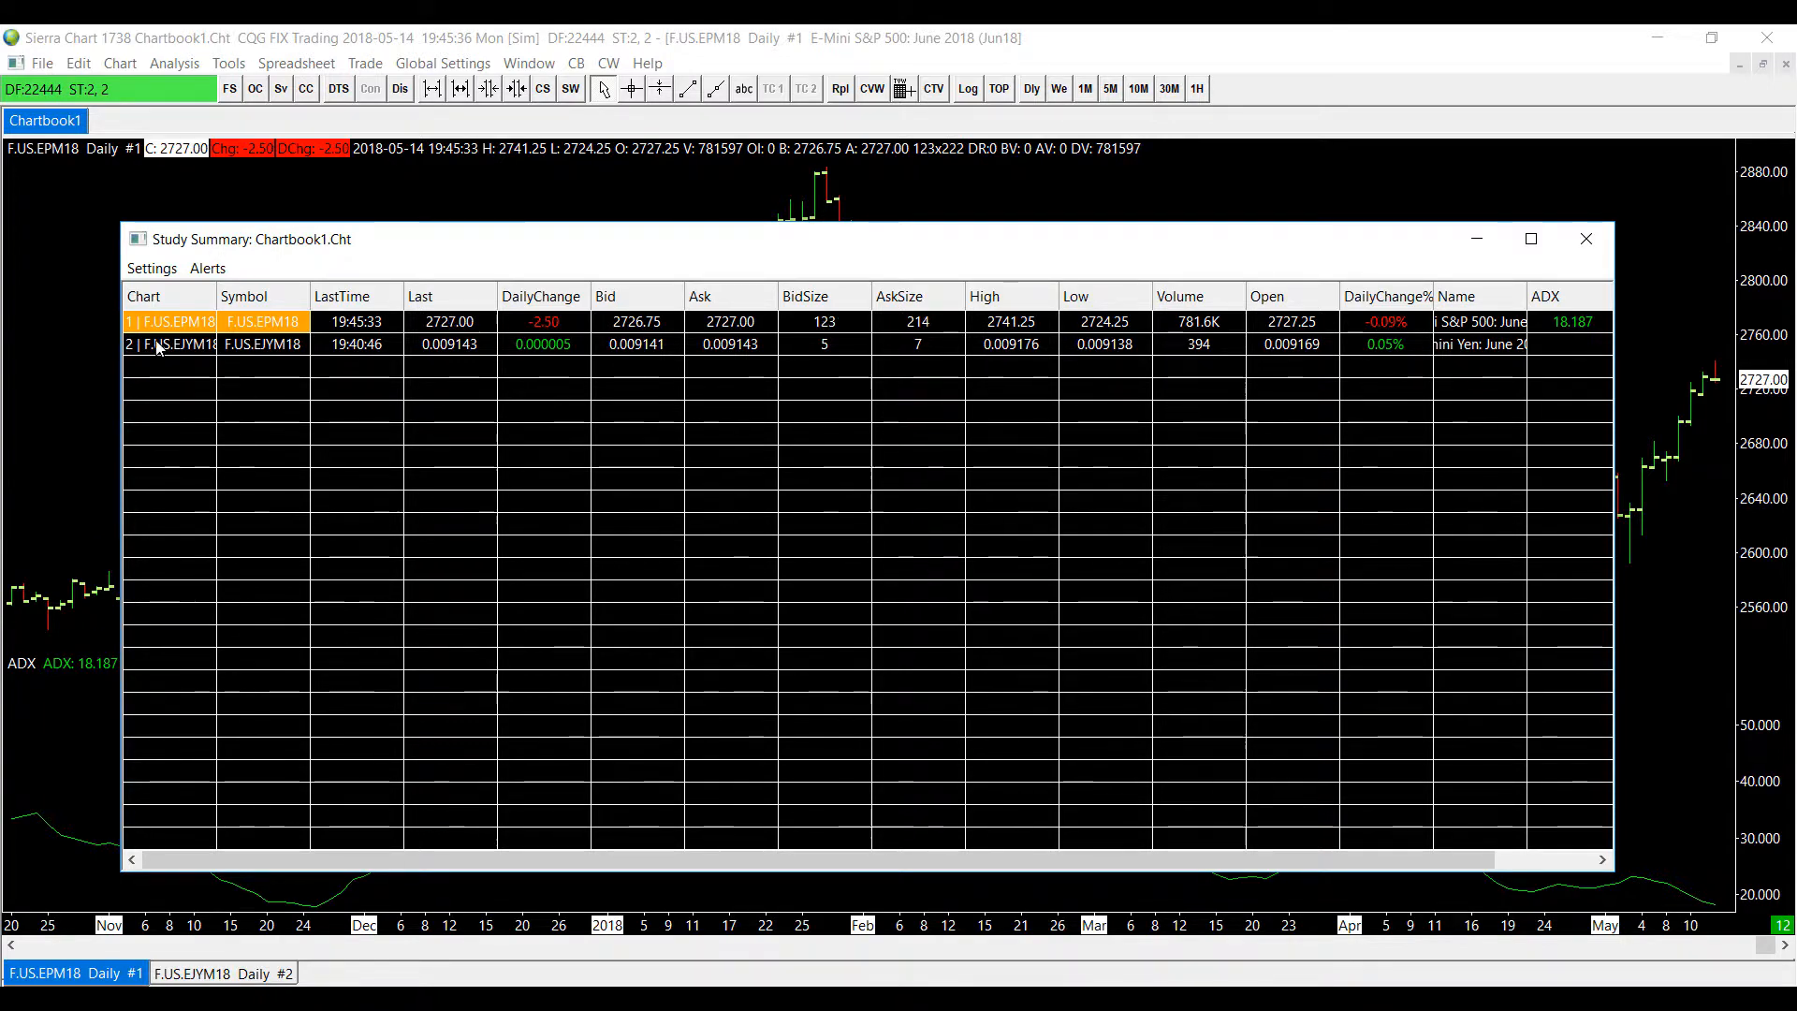
pyautogui.click(172, 344)
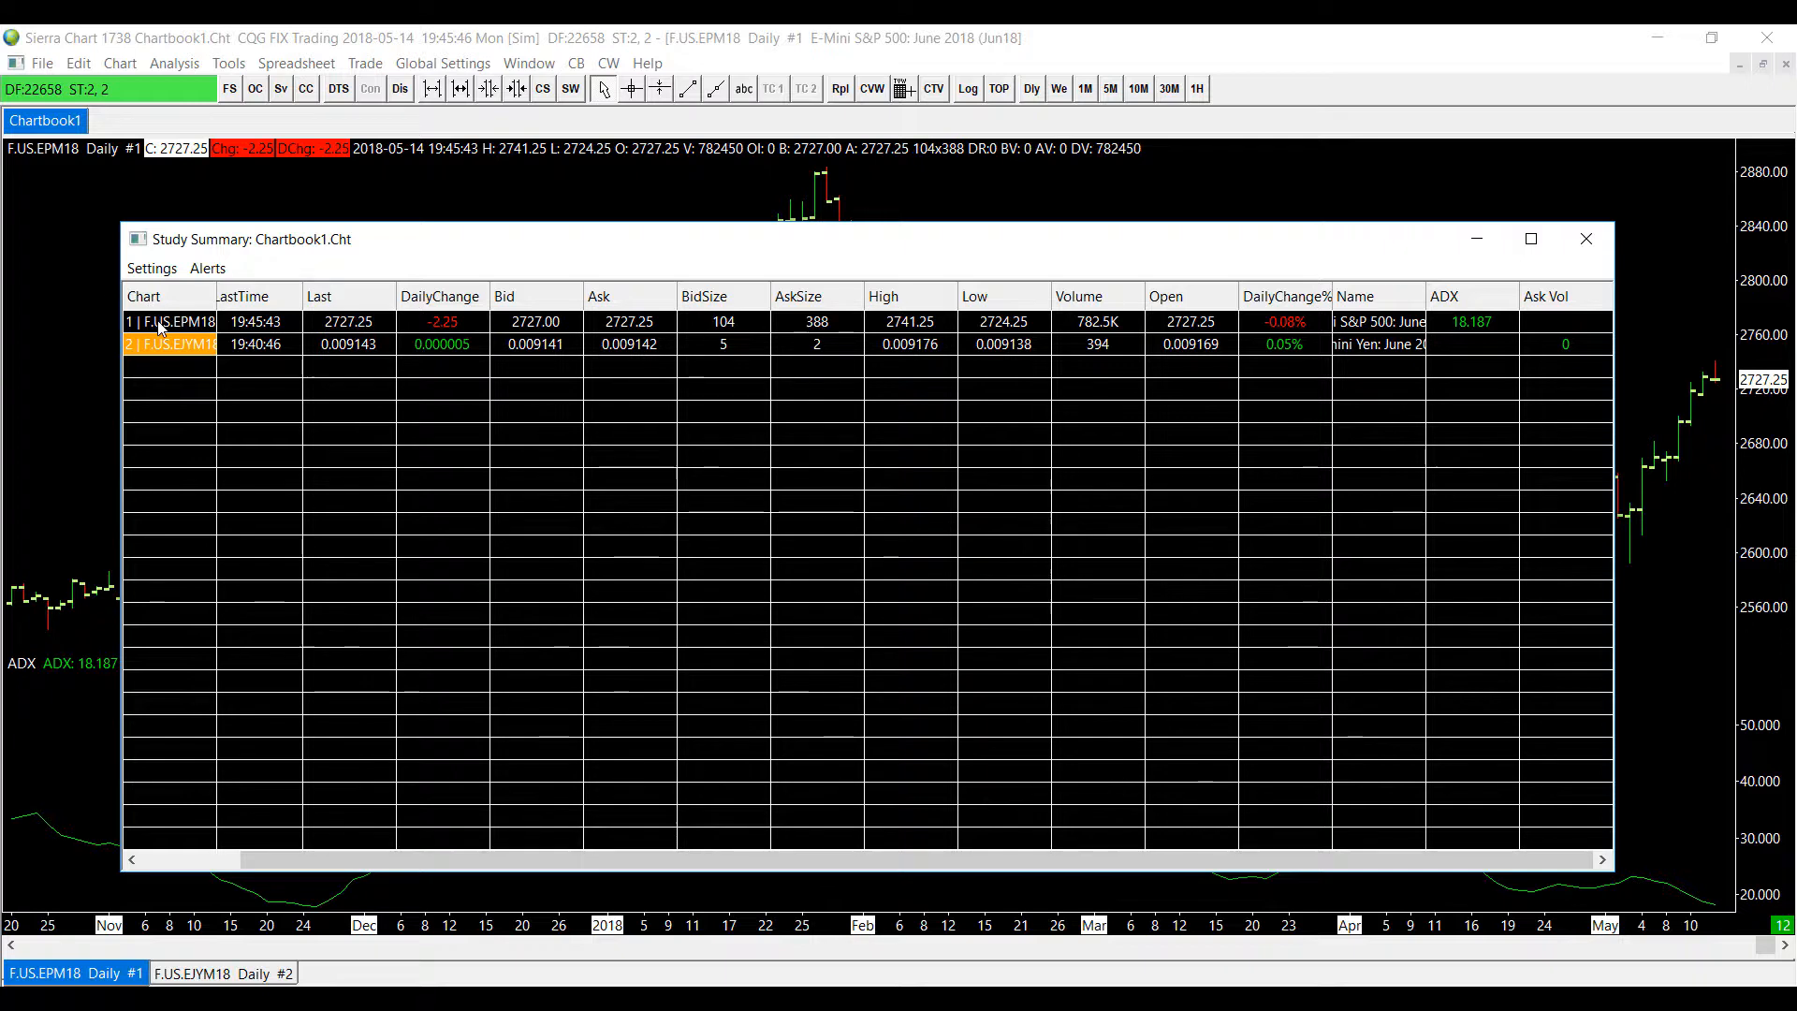
pyautogui.click(172, 321)
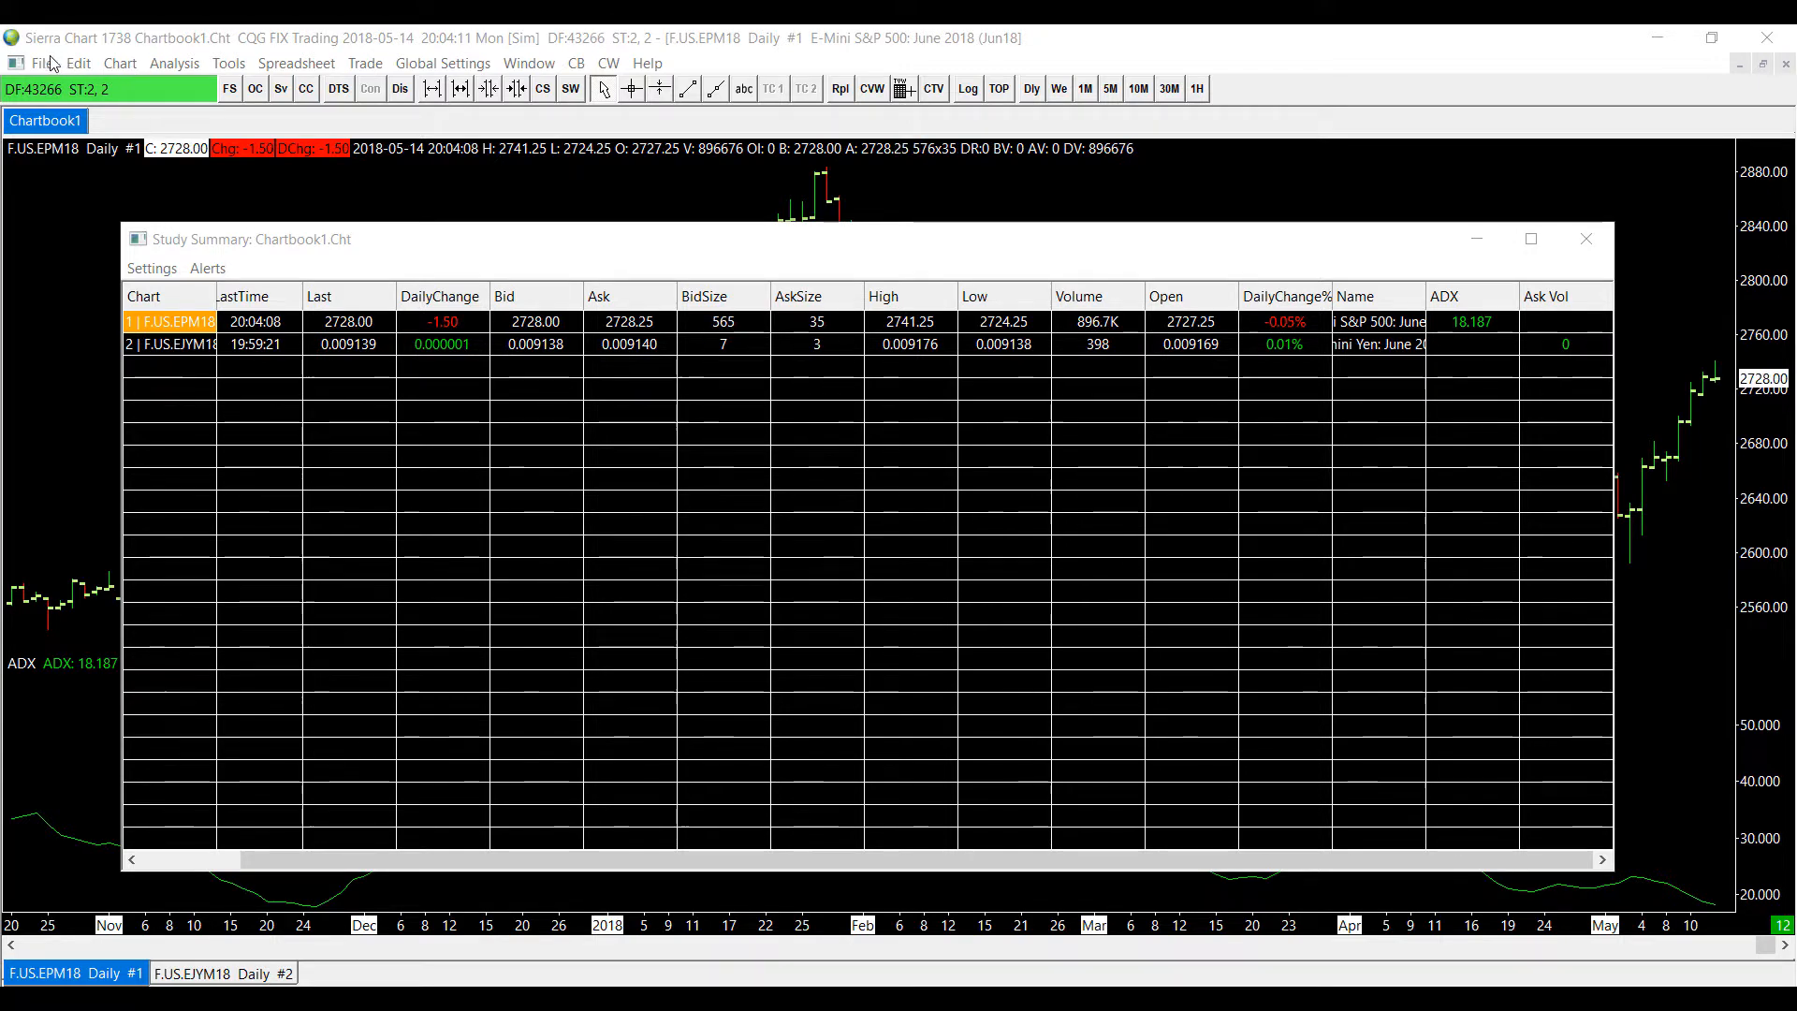
# Step: Open Graphics Settings - Global from Chart > Global Settings
pyautogui.click(119, 63)
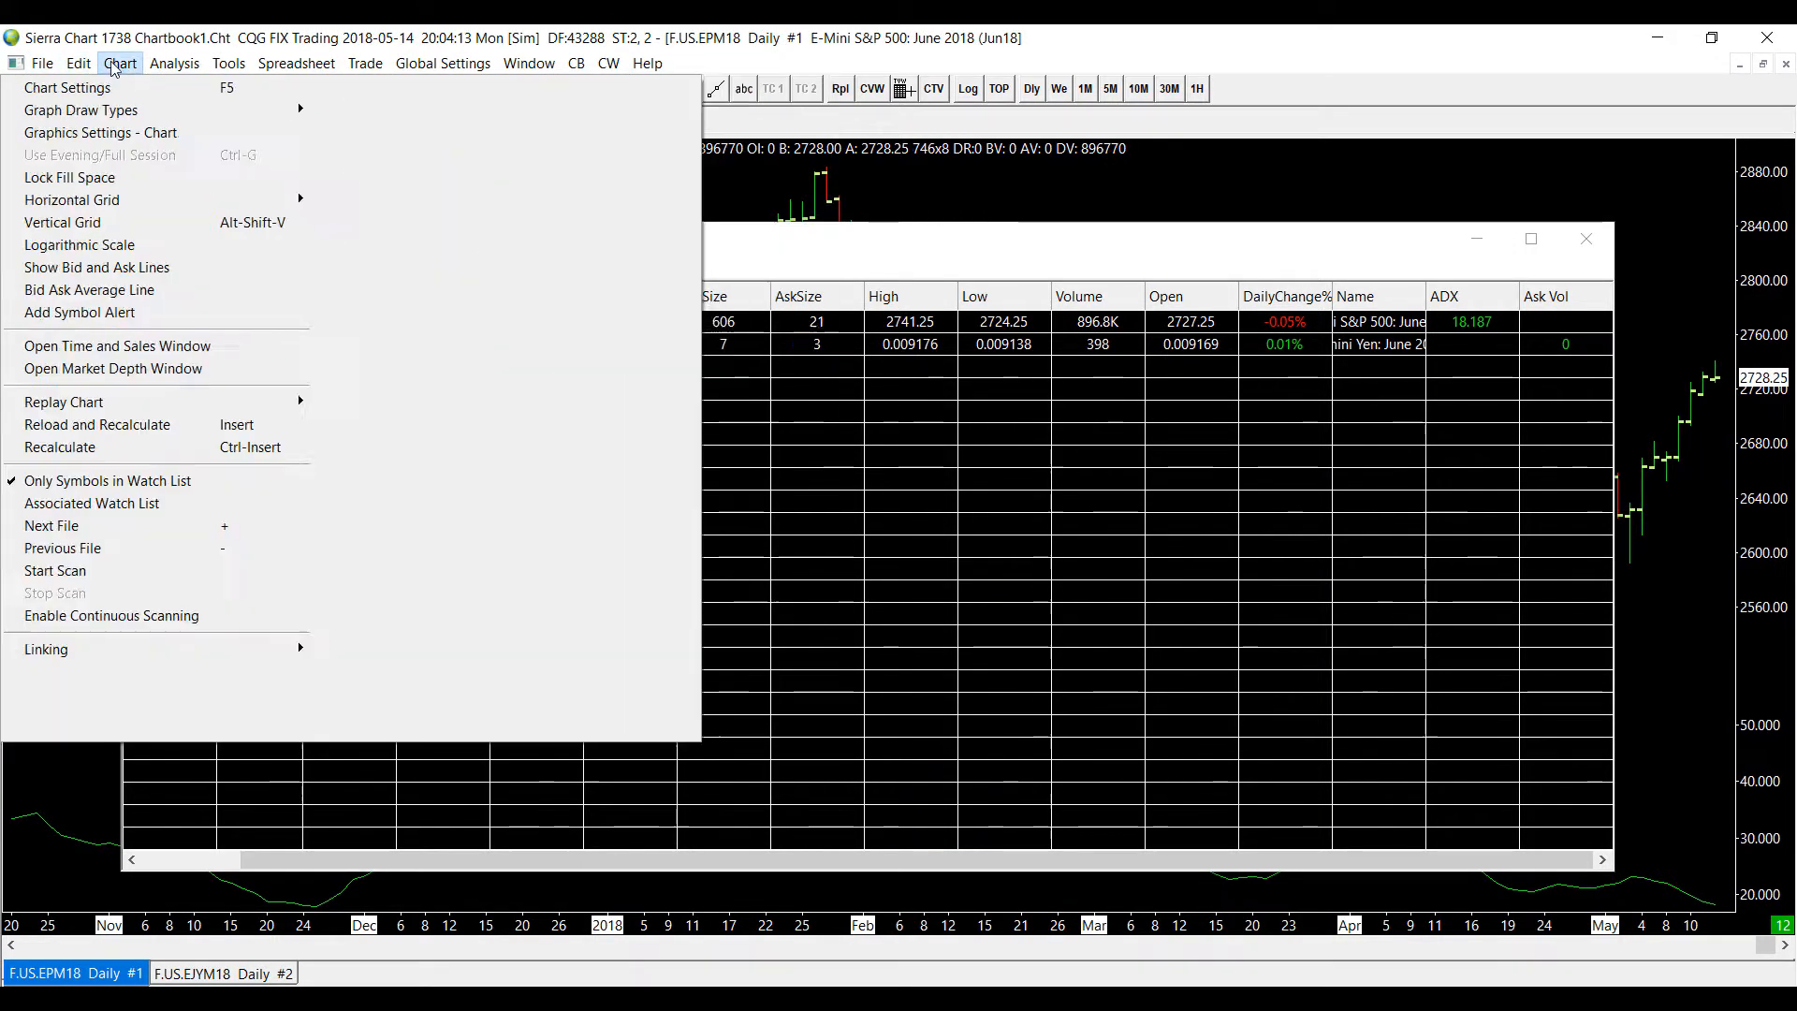
pyautogui.click(443, 62)
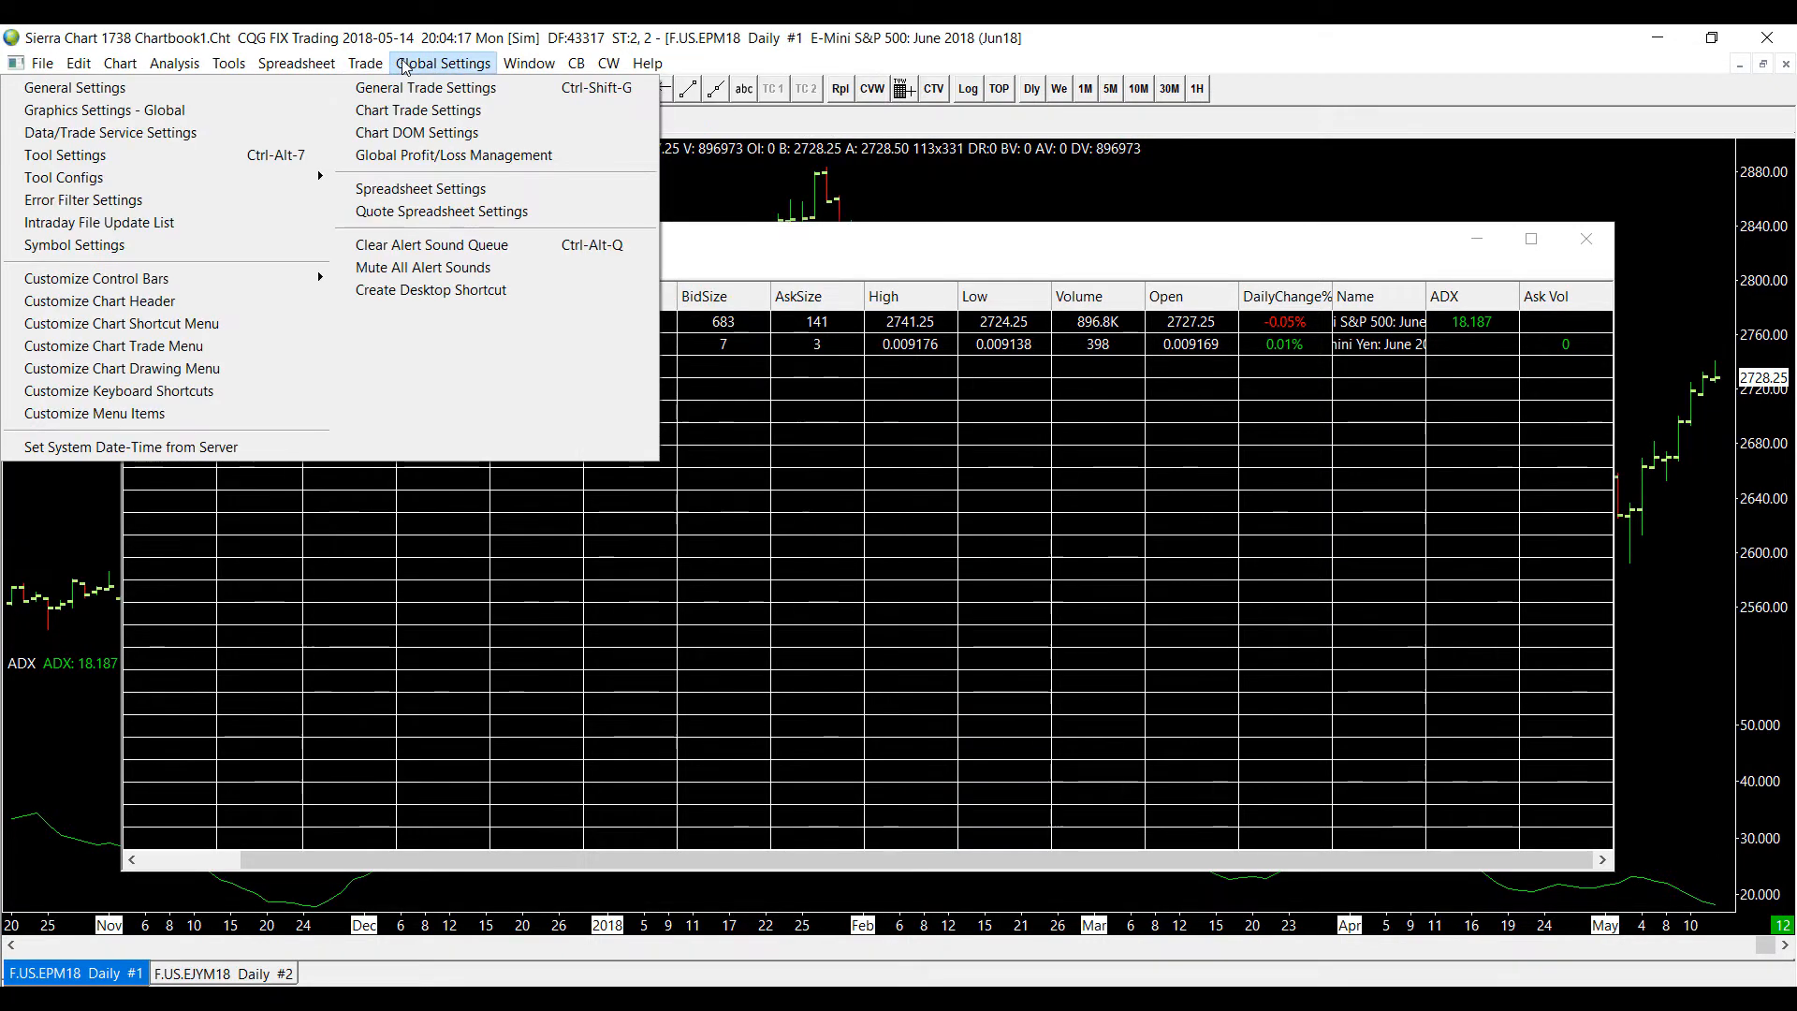
pyautogui.moveTo(106, 110)
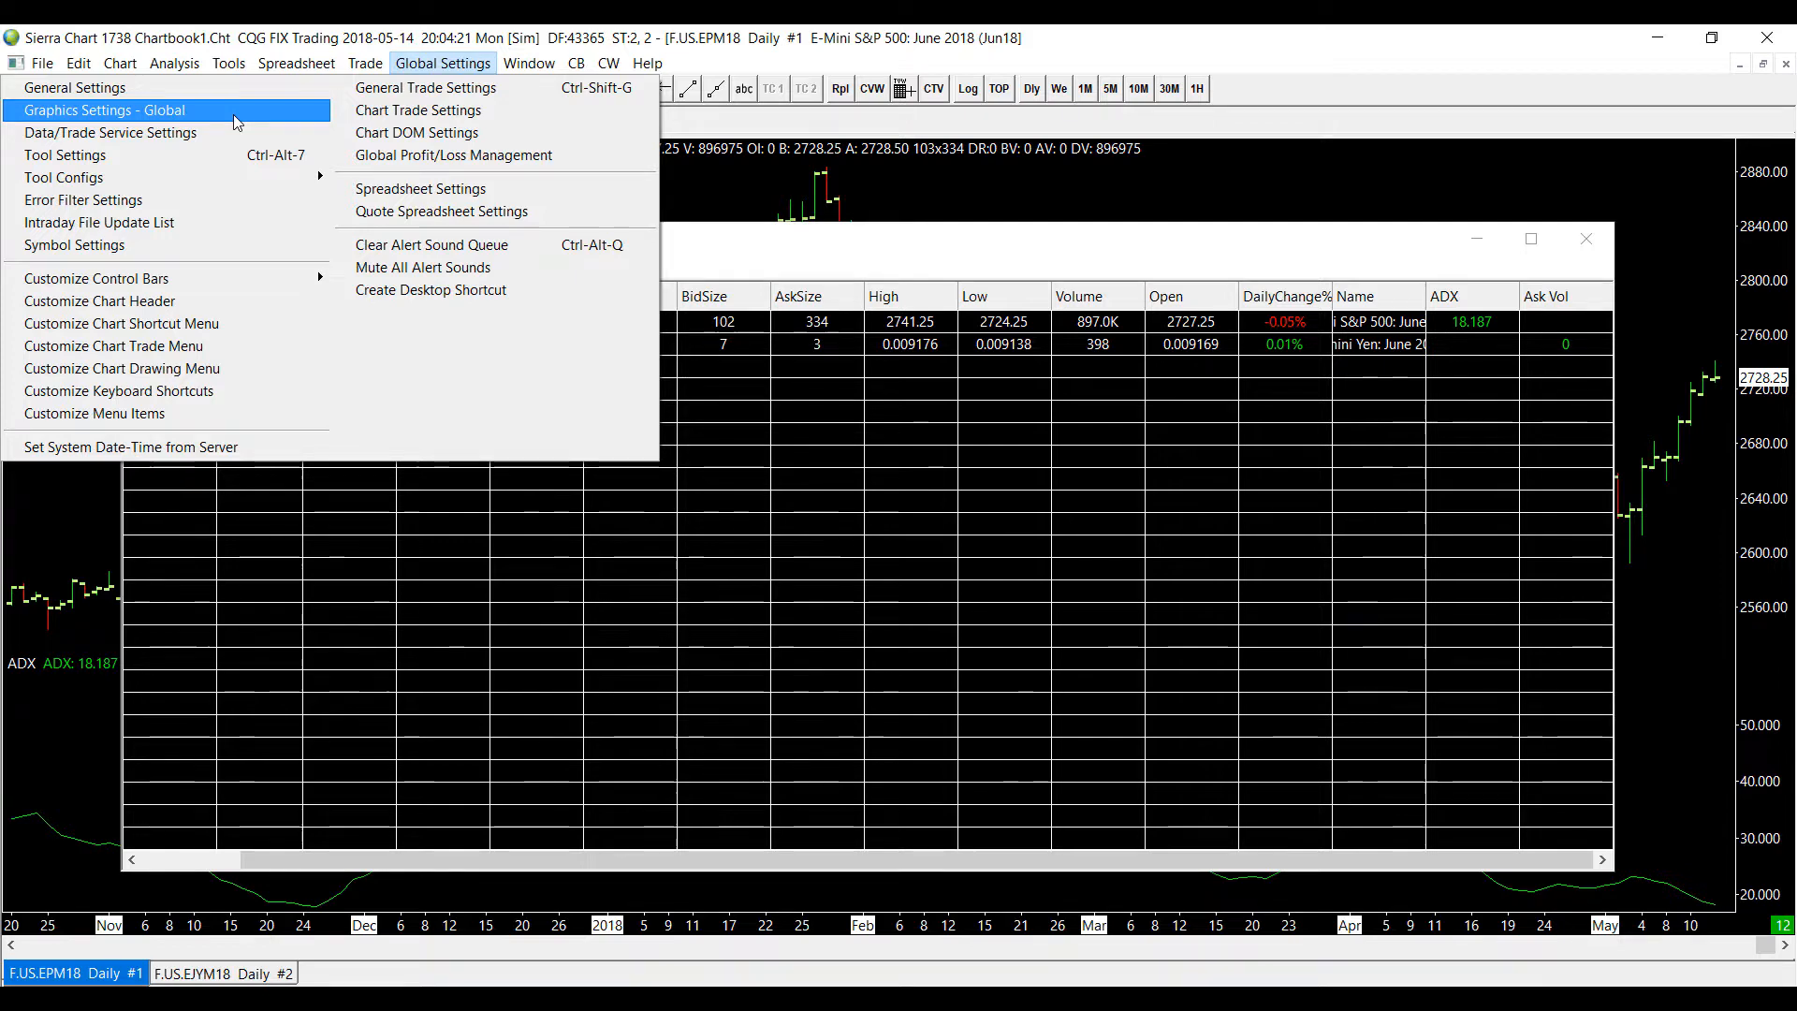
pyautogui.click(105, 110)
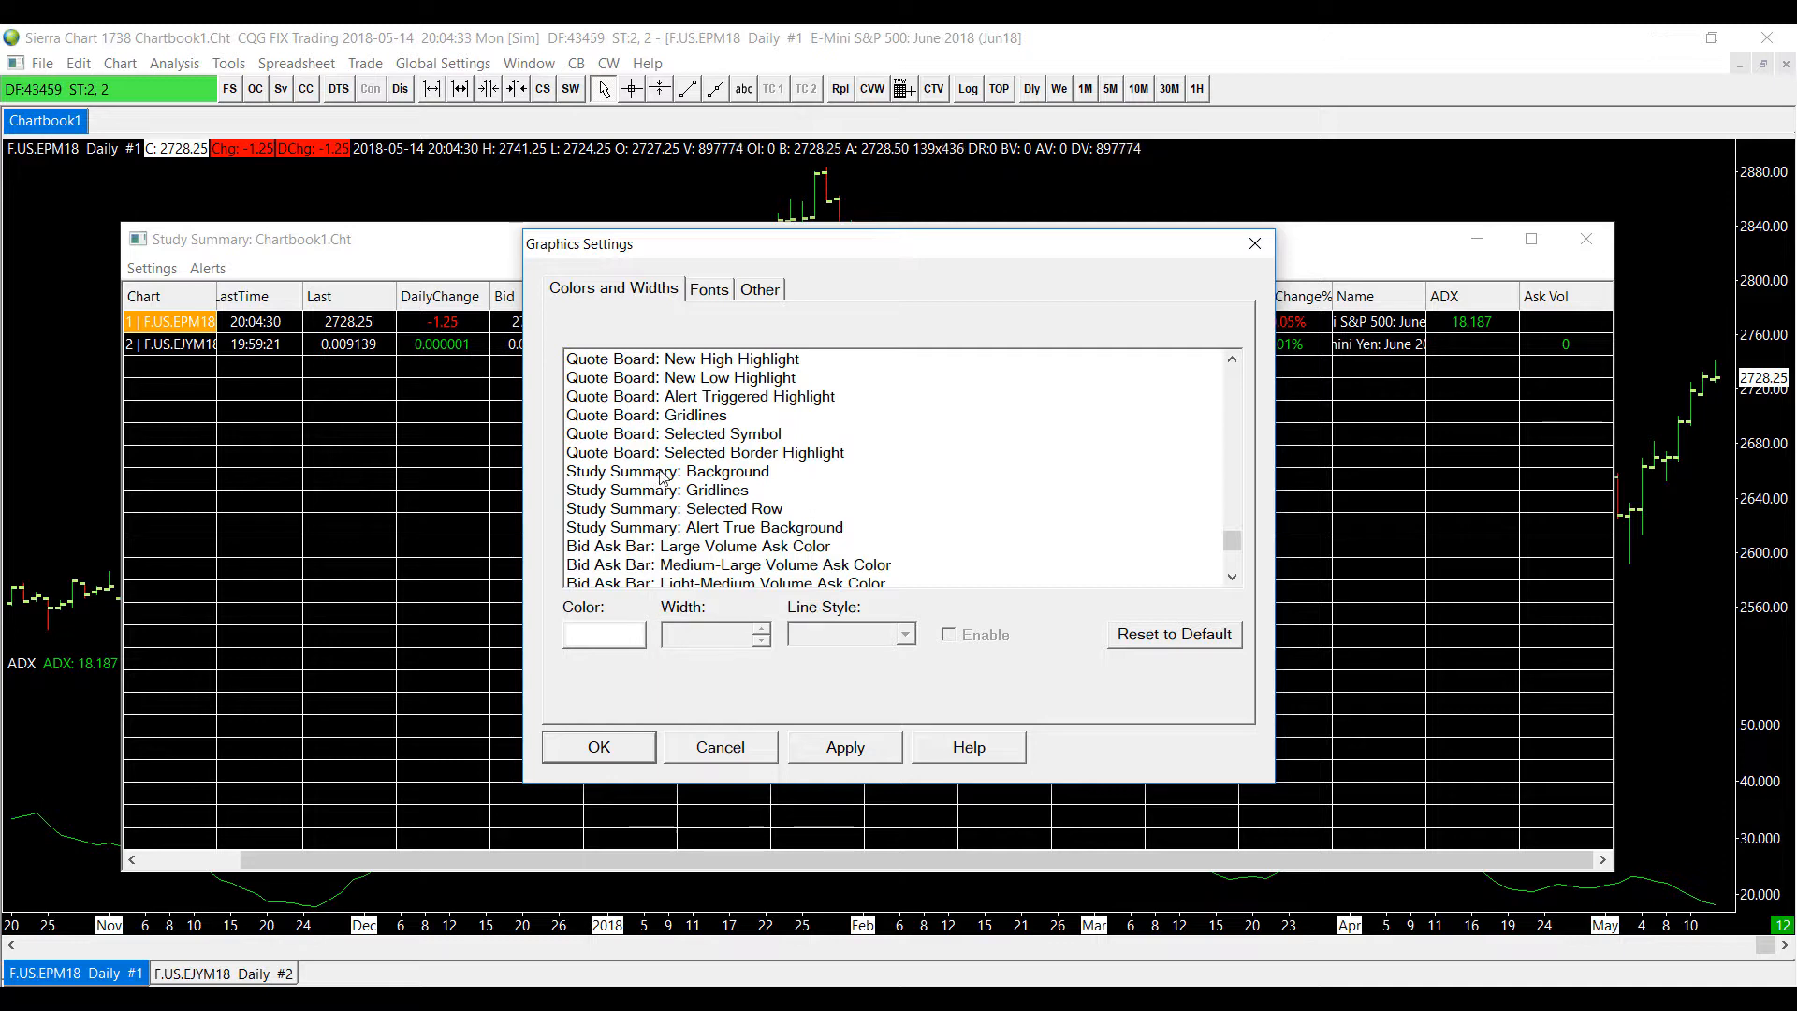
# Step: Select the Study Summary Alert True Background entry and open its colour picker, currently salmon
pyautogui.click(665, 471)
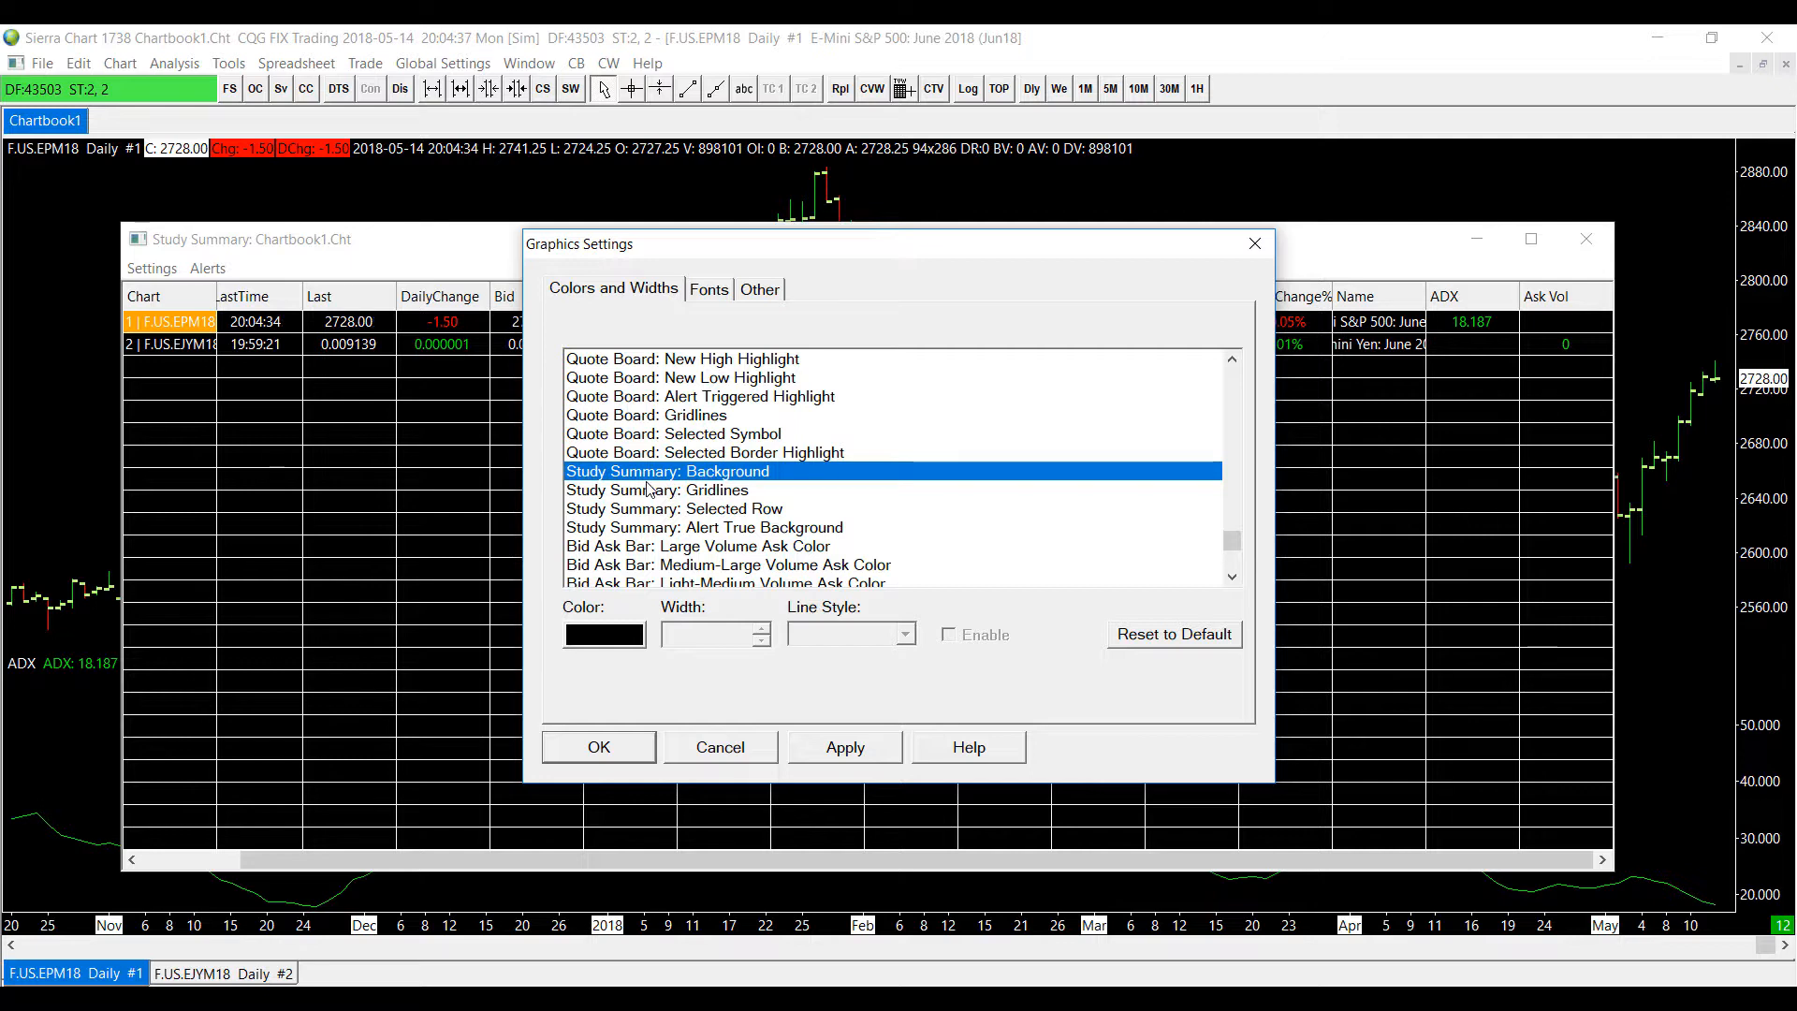
pyautogui.click(673, 507)
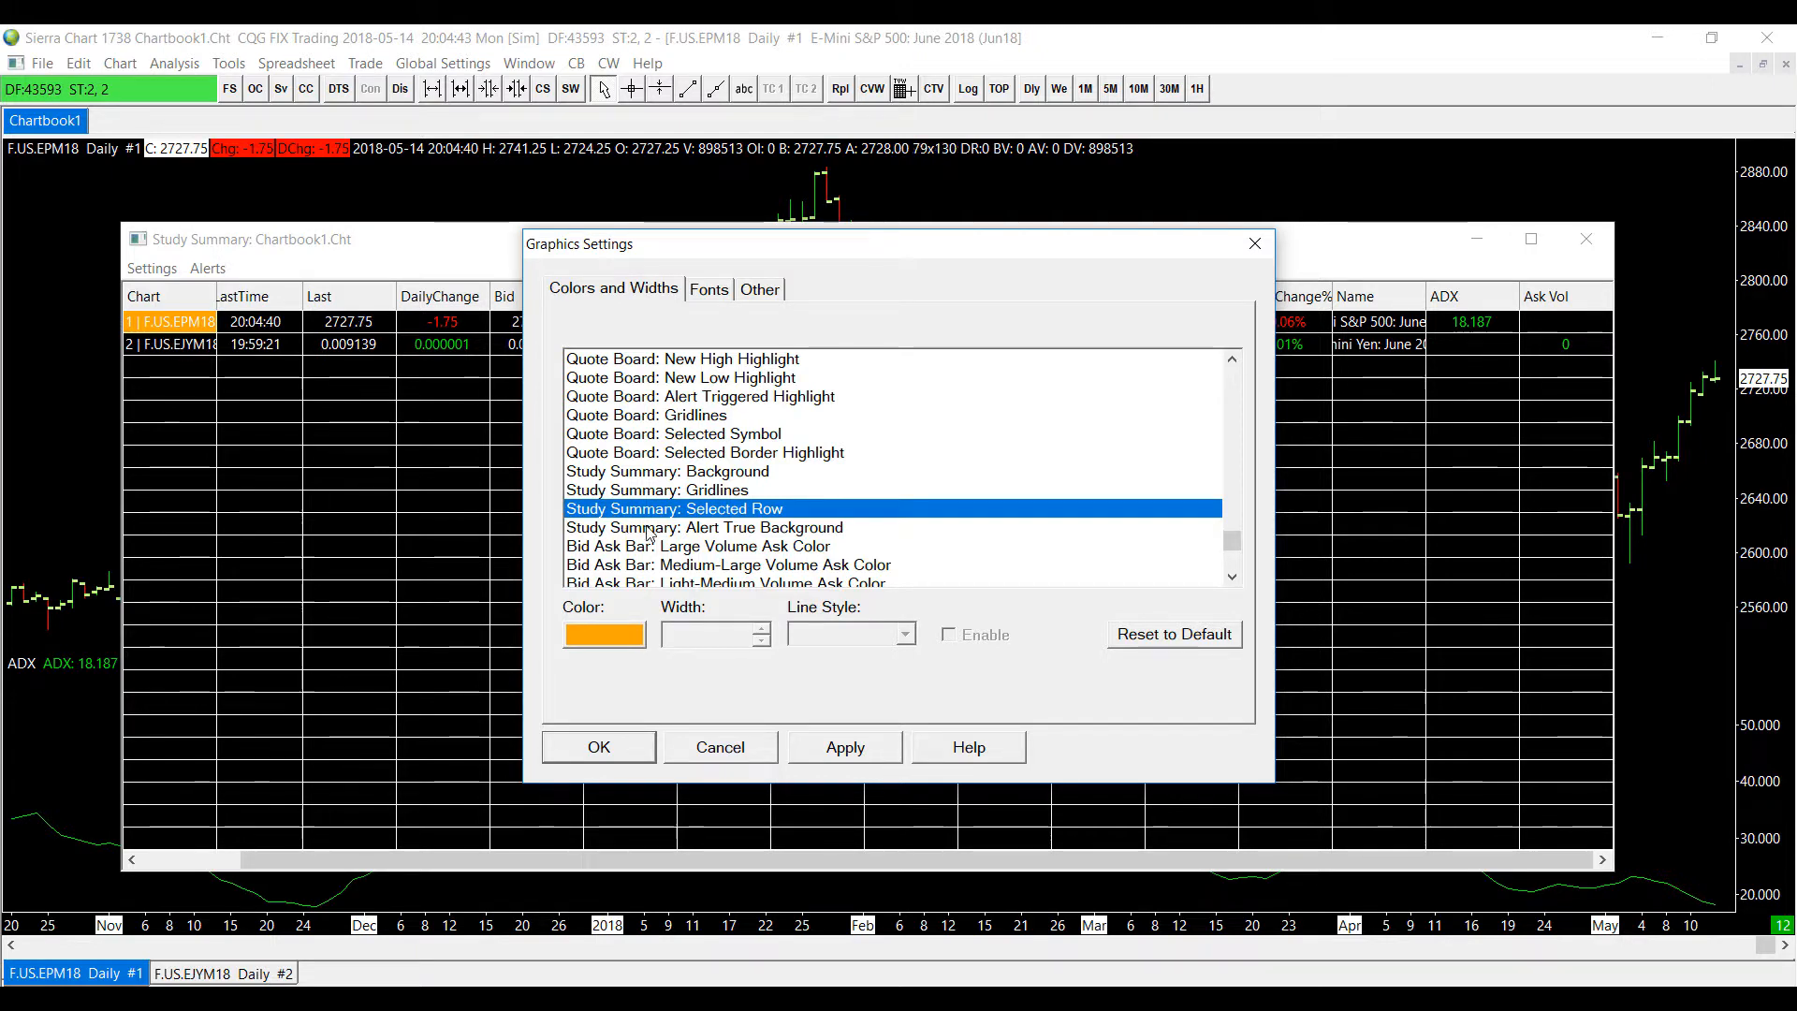
pyautogui.click(703, 527)
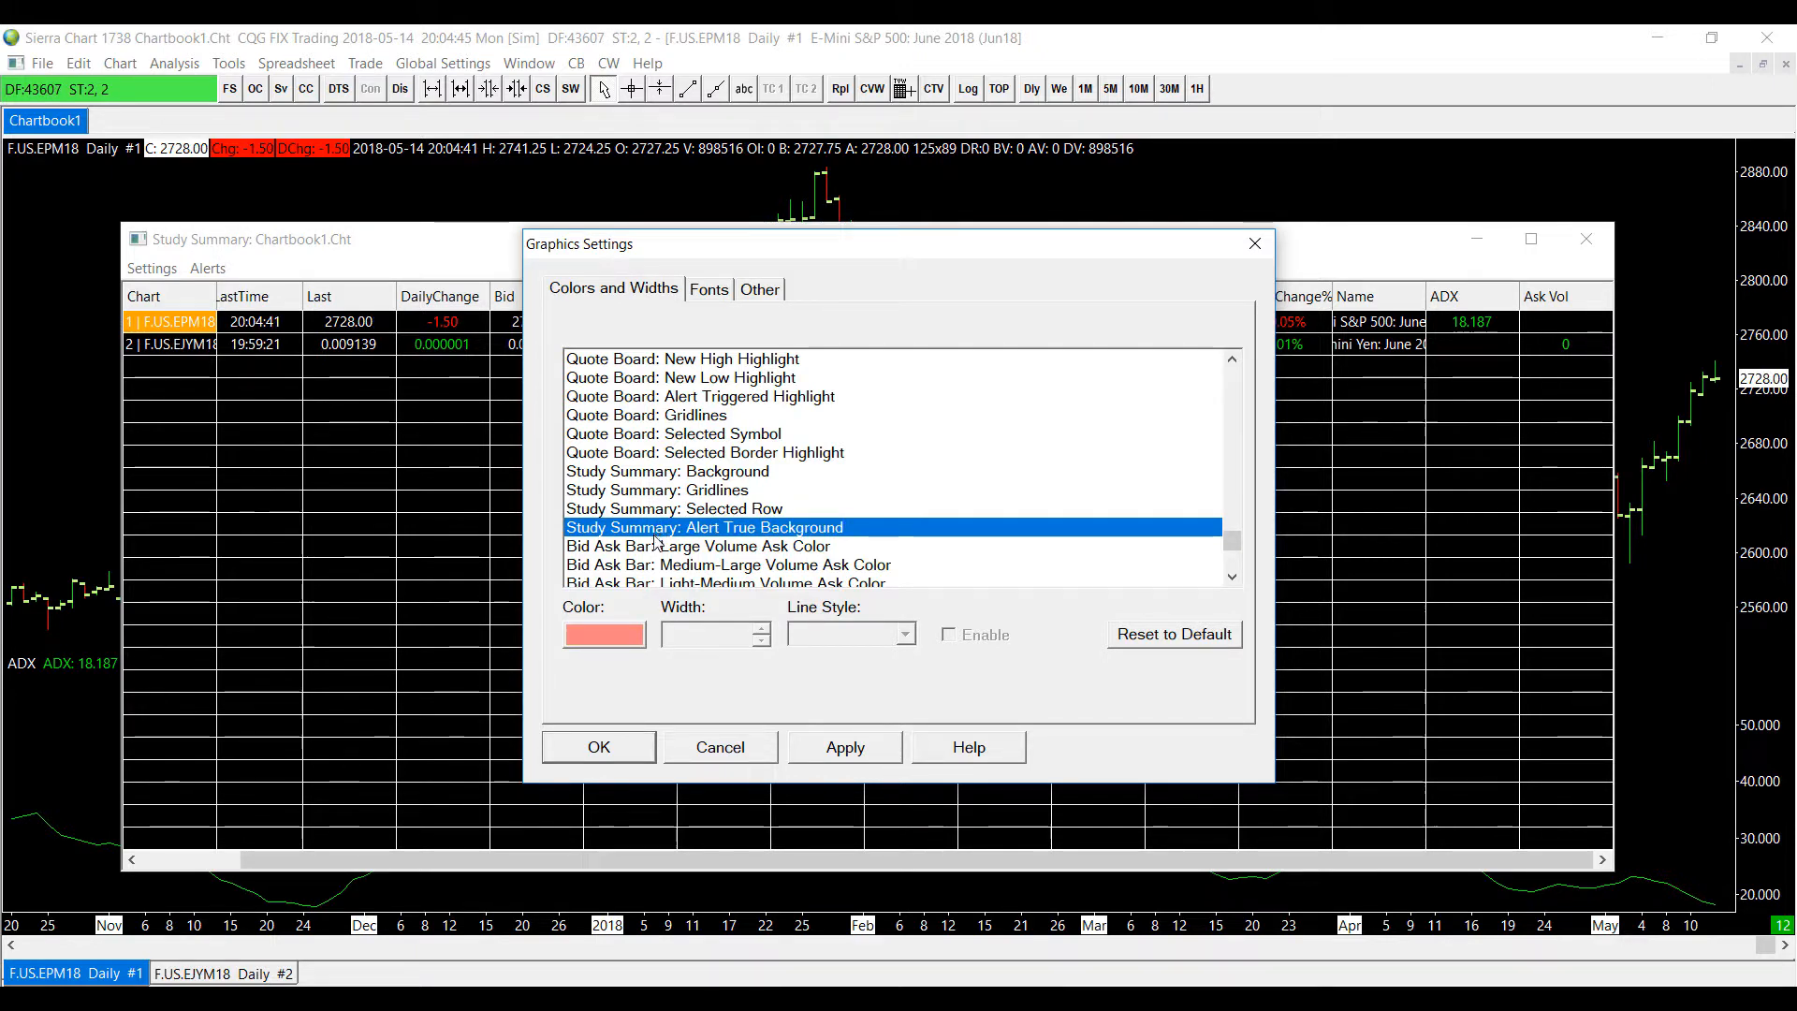
pyautogui.click(603, 634)
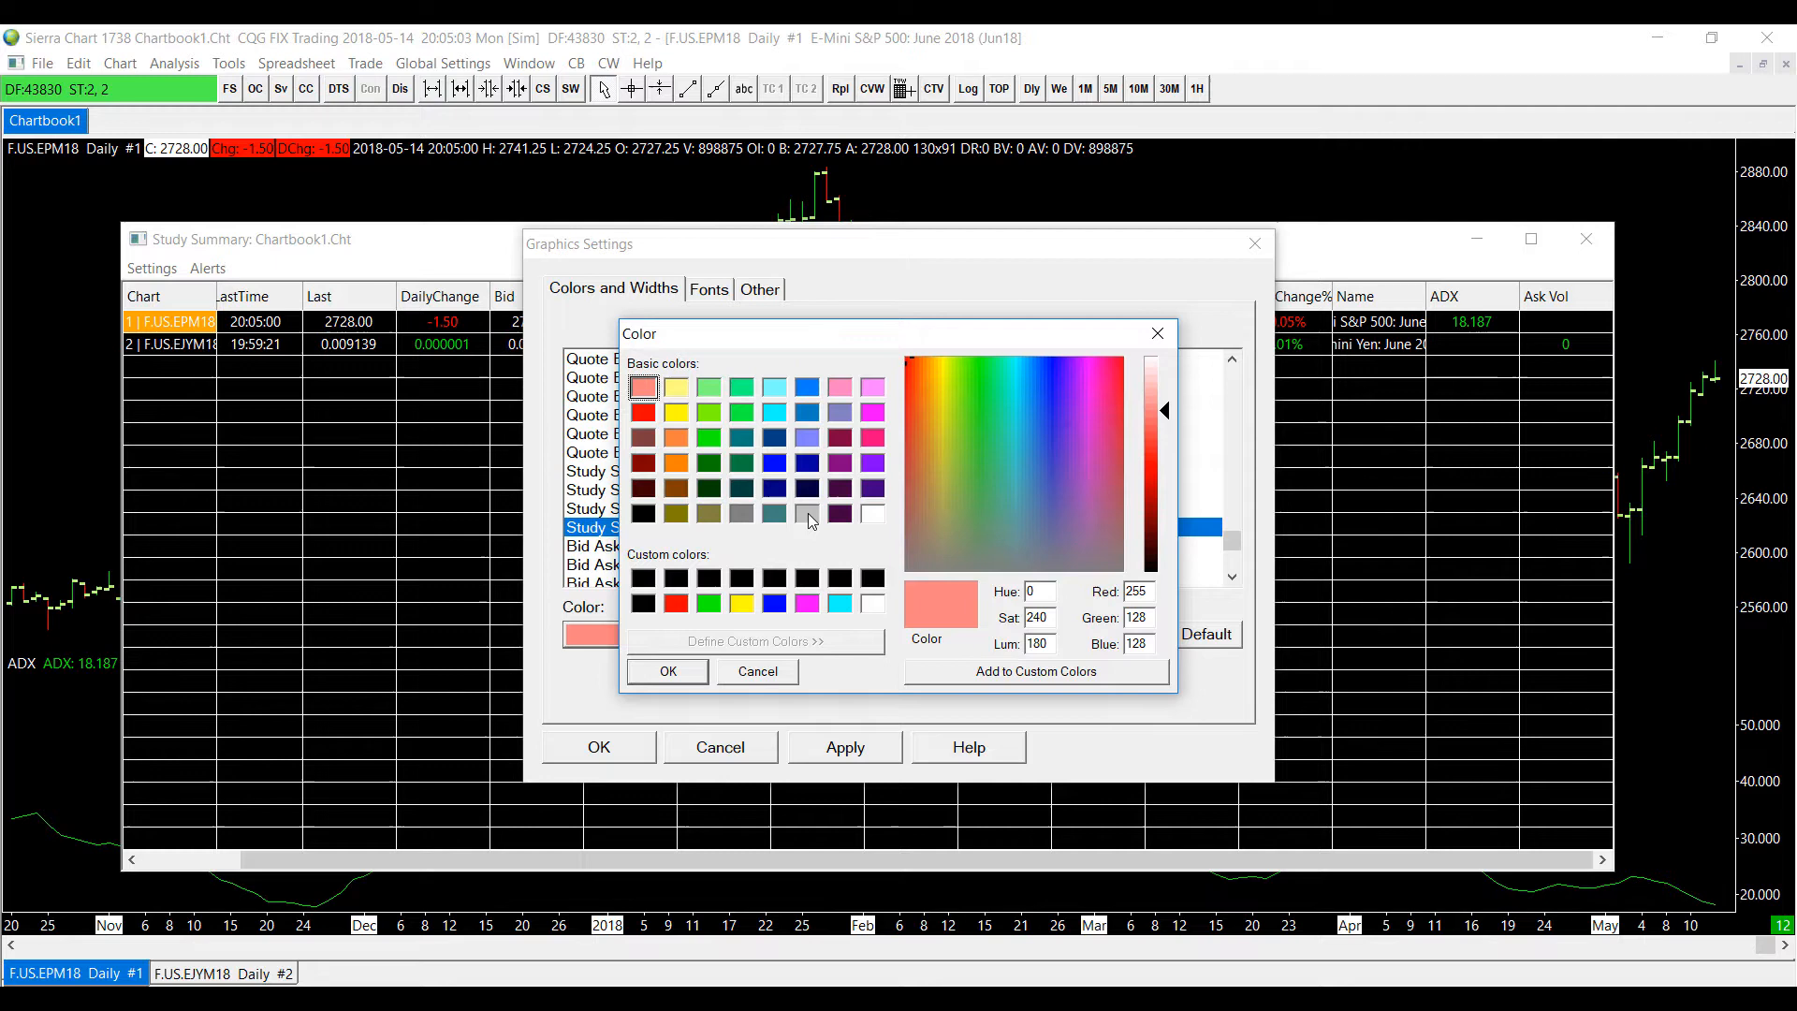
# Step: Choose blue for the alert-true background, confirm, and apply and close Graphics Settings
pyautogui.click(871, 514)
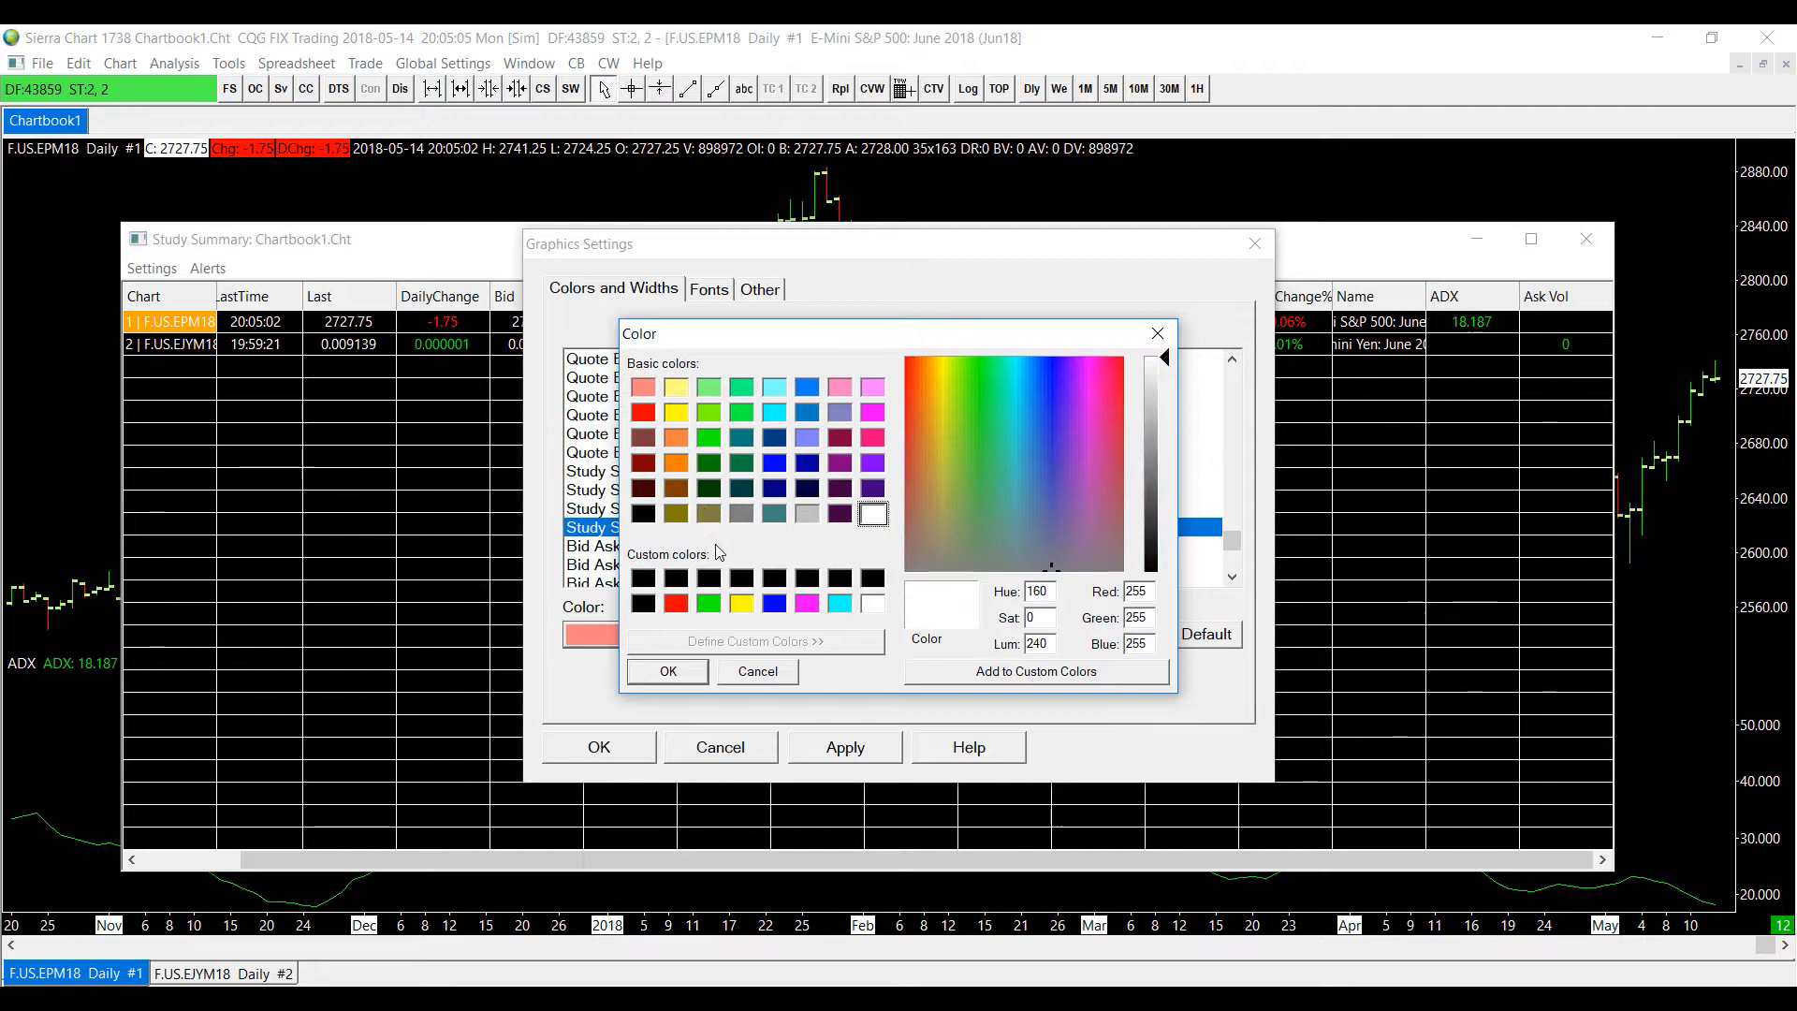
pyautogui.click(774, 604)
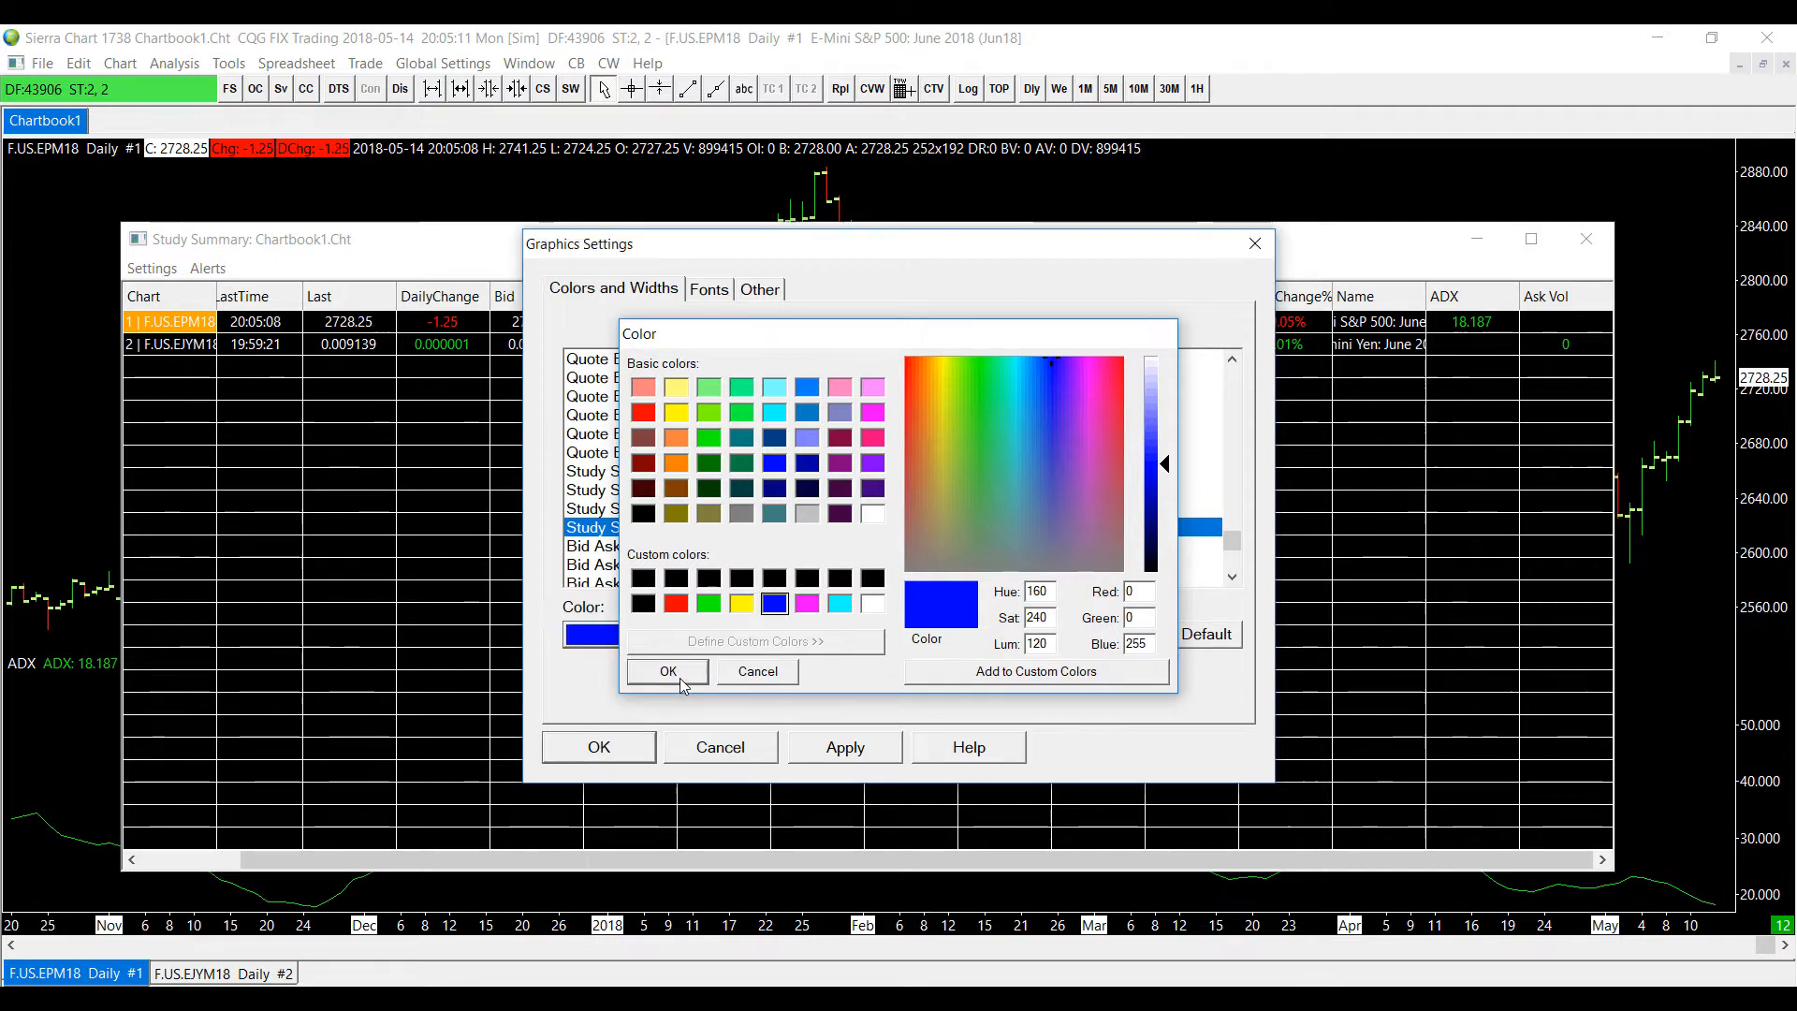
pyautogui.click(667, 670)
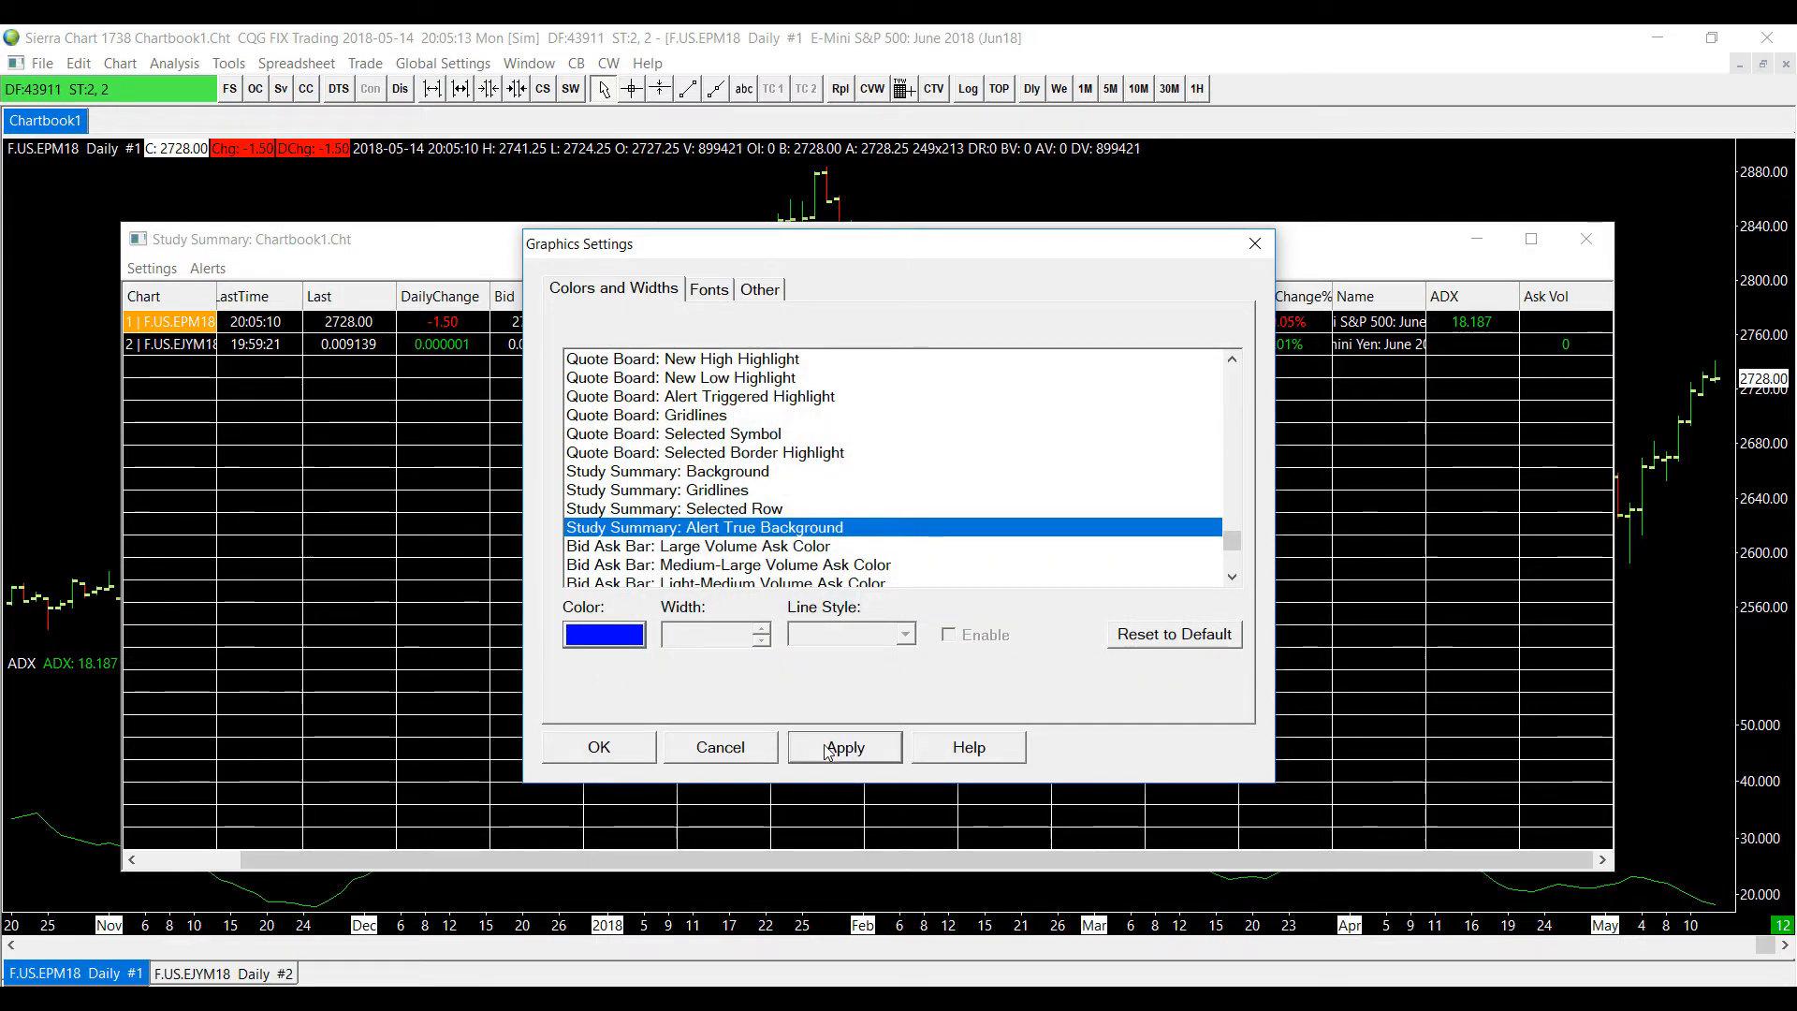
pyautogui.click(598, 746)
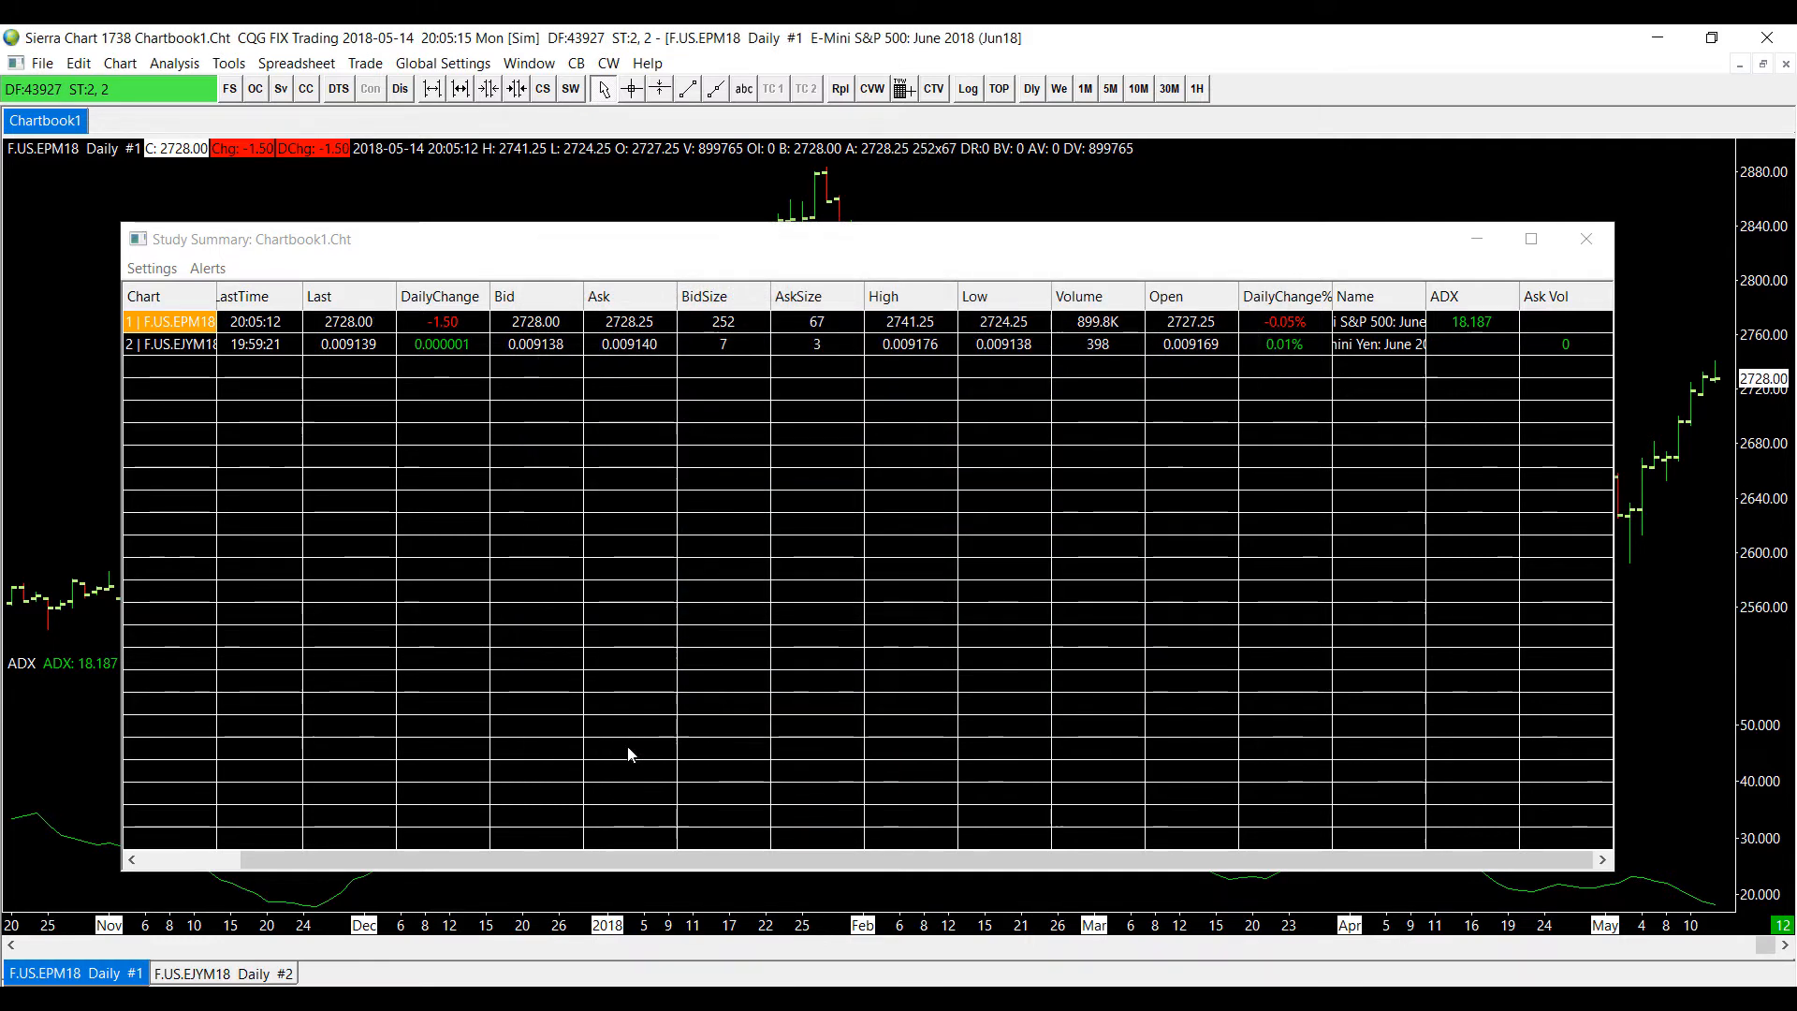